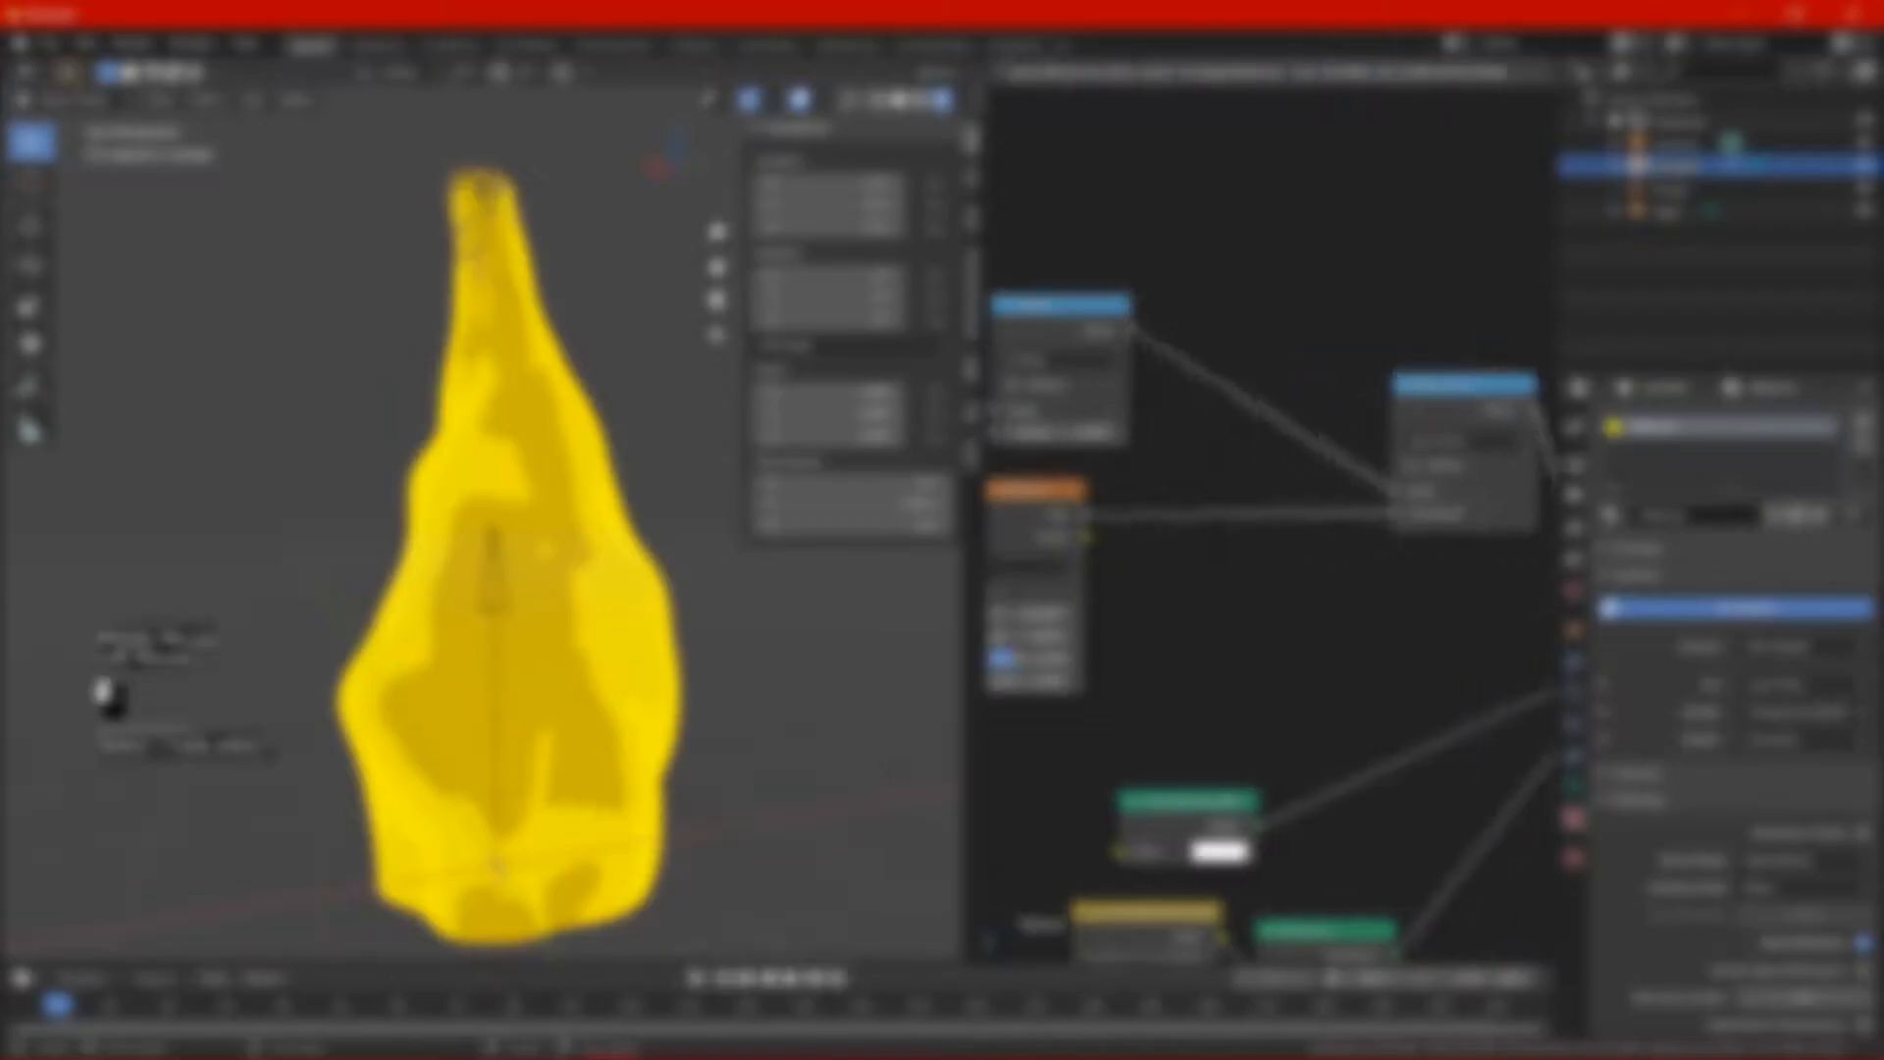
# Add a cylinder with 8 vertices, 4 m depth and no cap fill.
pyautogui.press('shift+a')
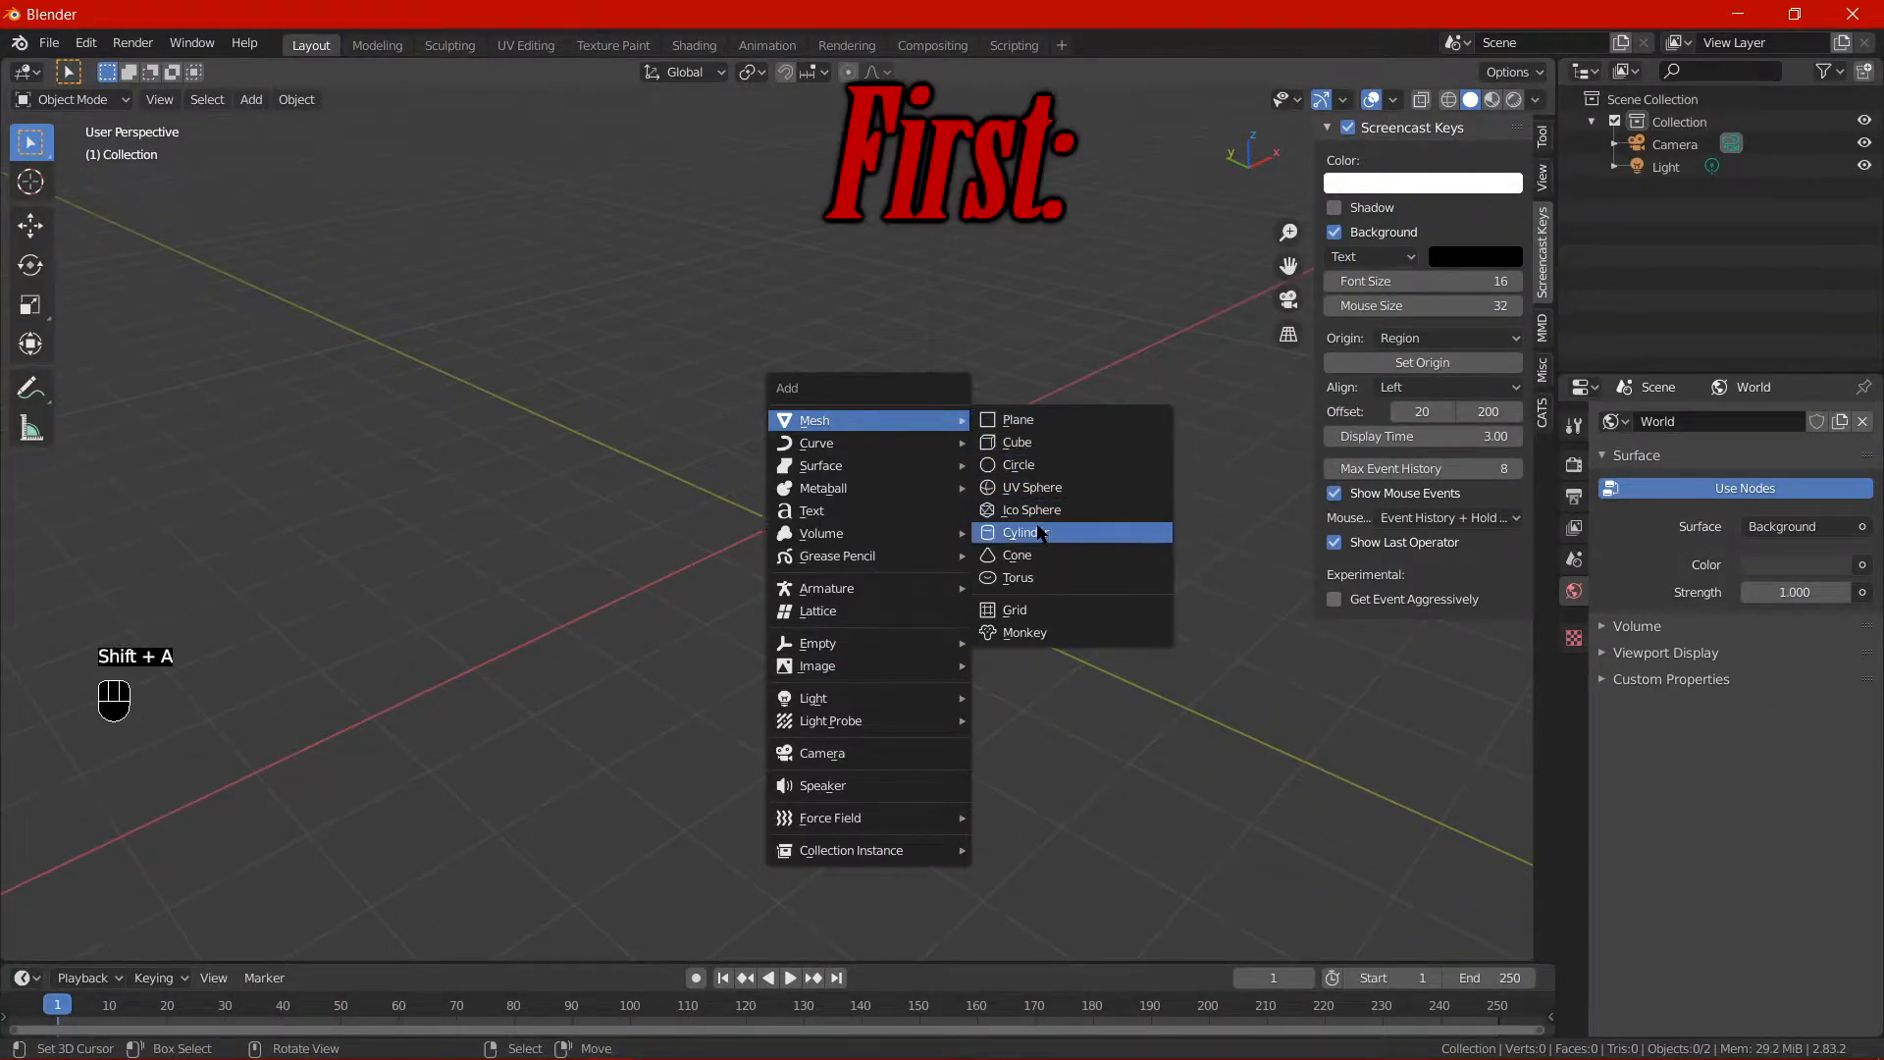
pyautogui.click(1020, 532)
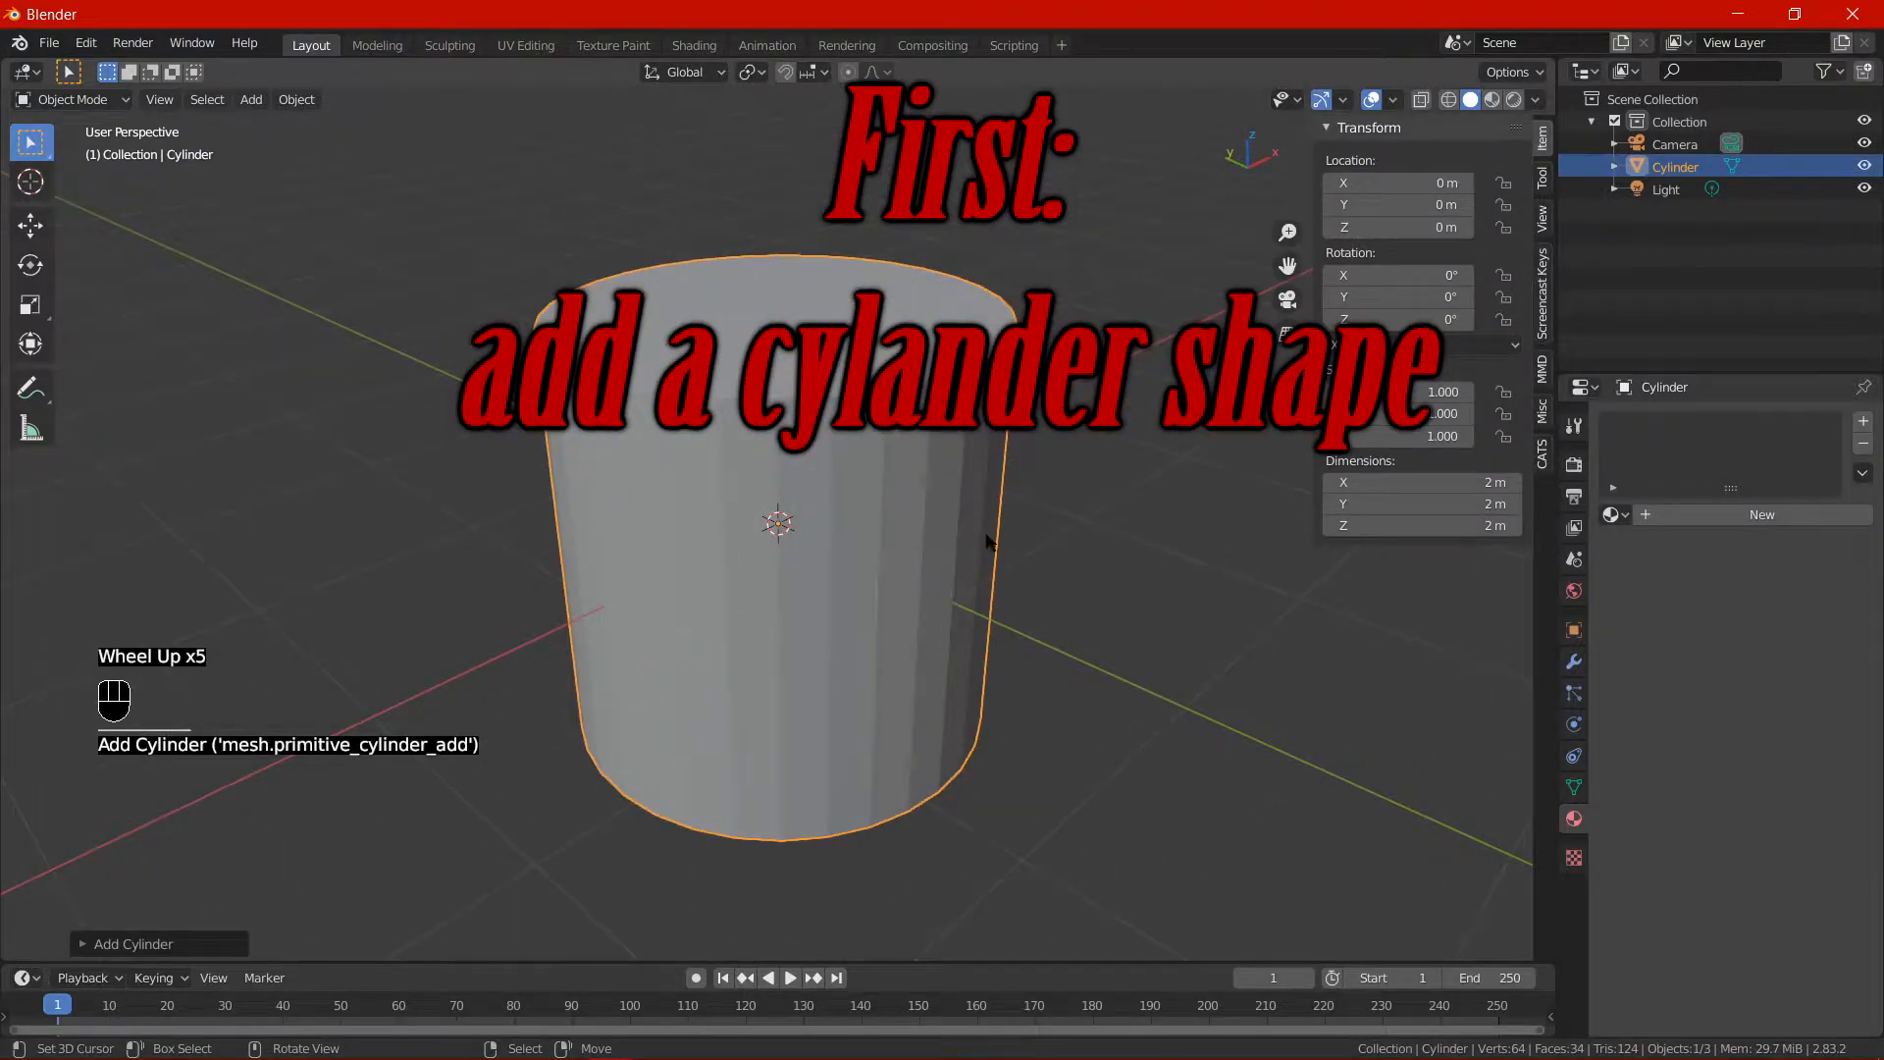
pyautogui.click(300, 748)
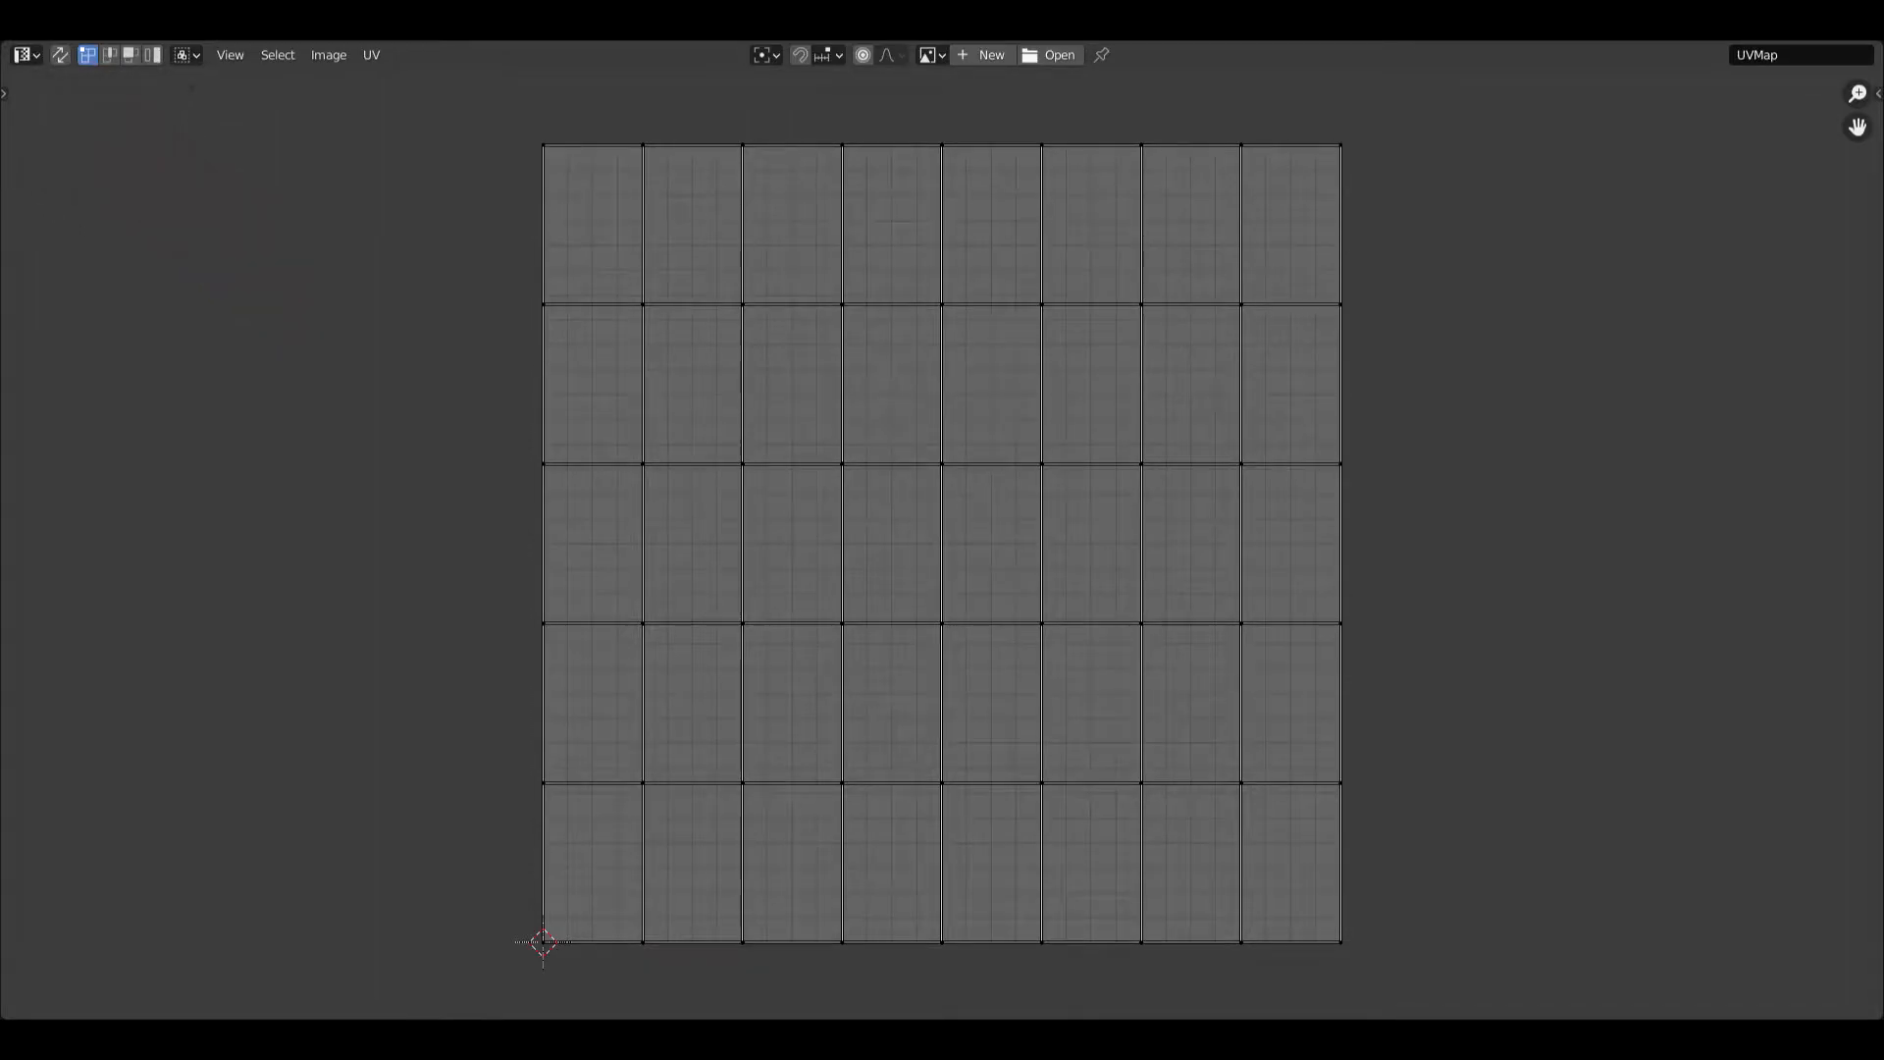
pyautogui.click(310, 45)
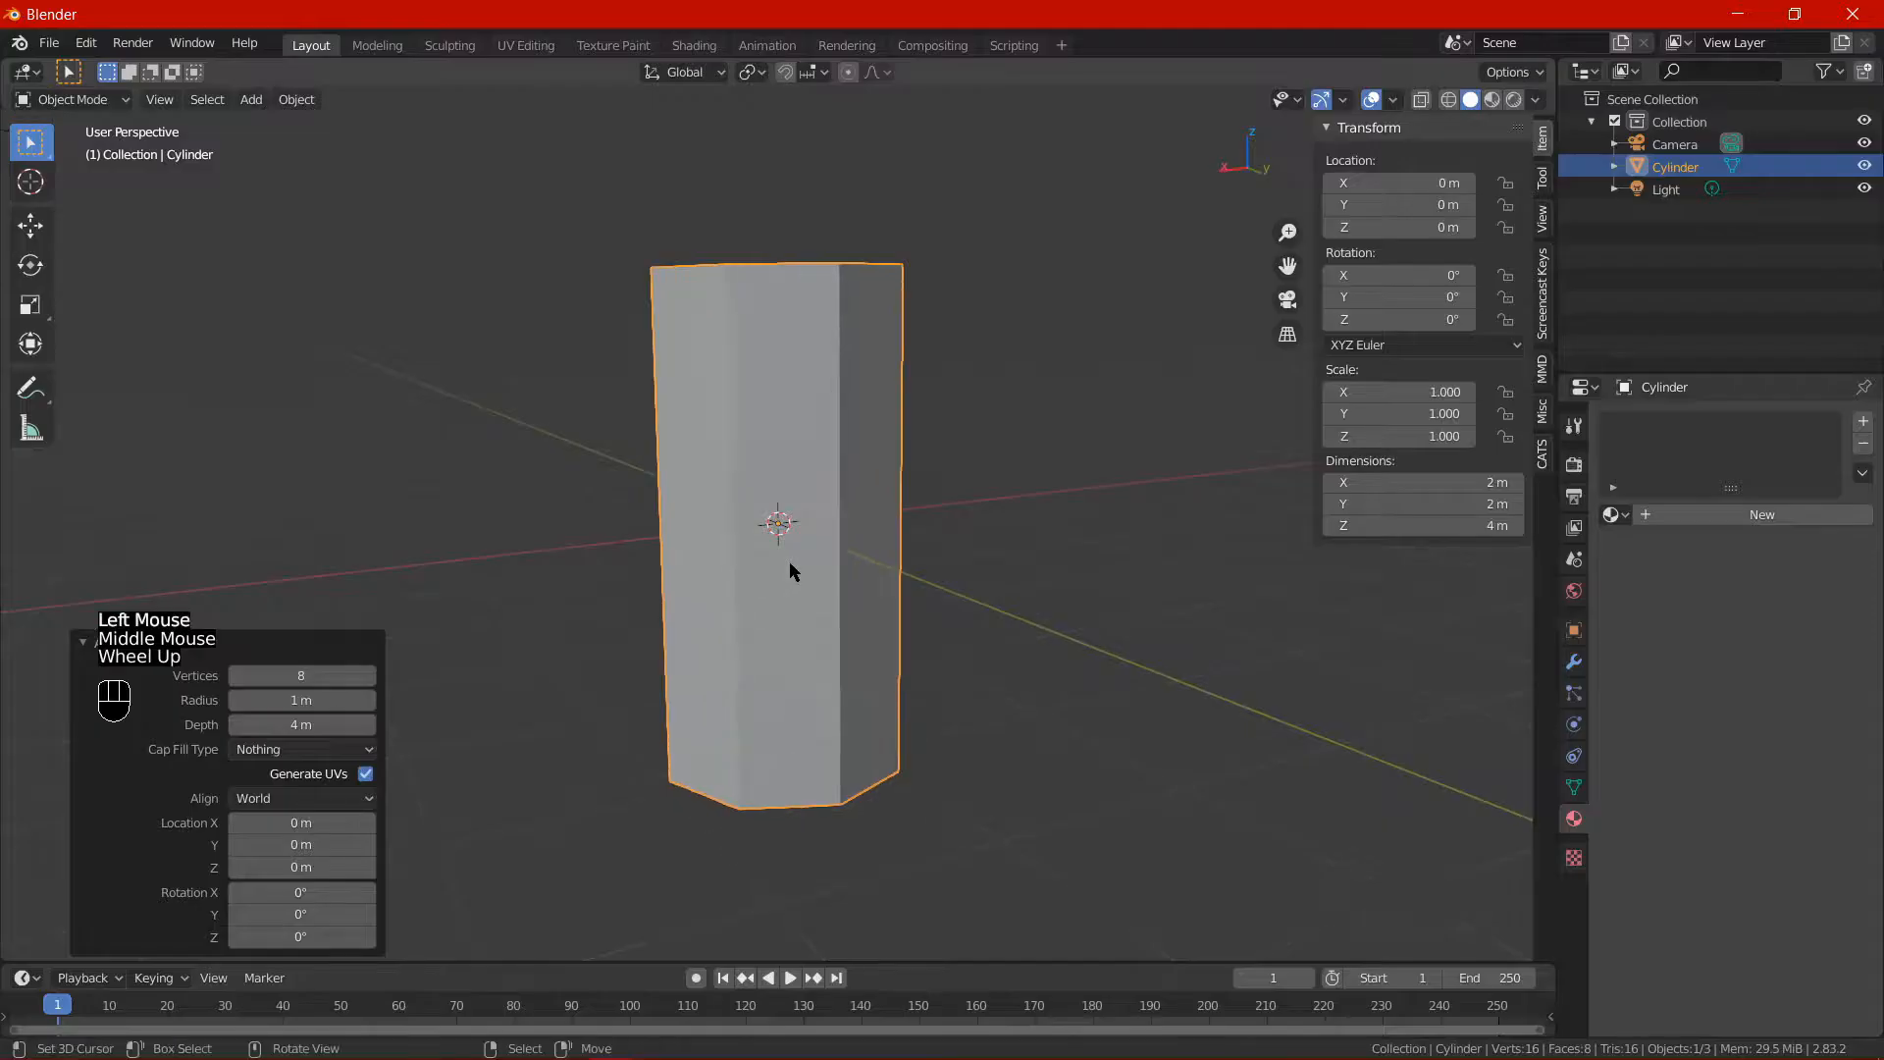
# Raise the cylinder and cut two extra edge loops around it in Edit Mode.
pyautogui.press('Tab')
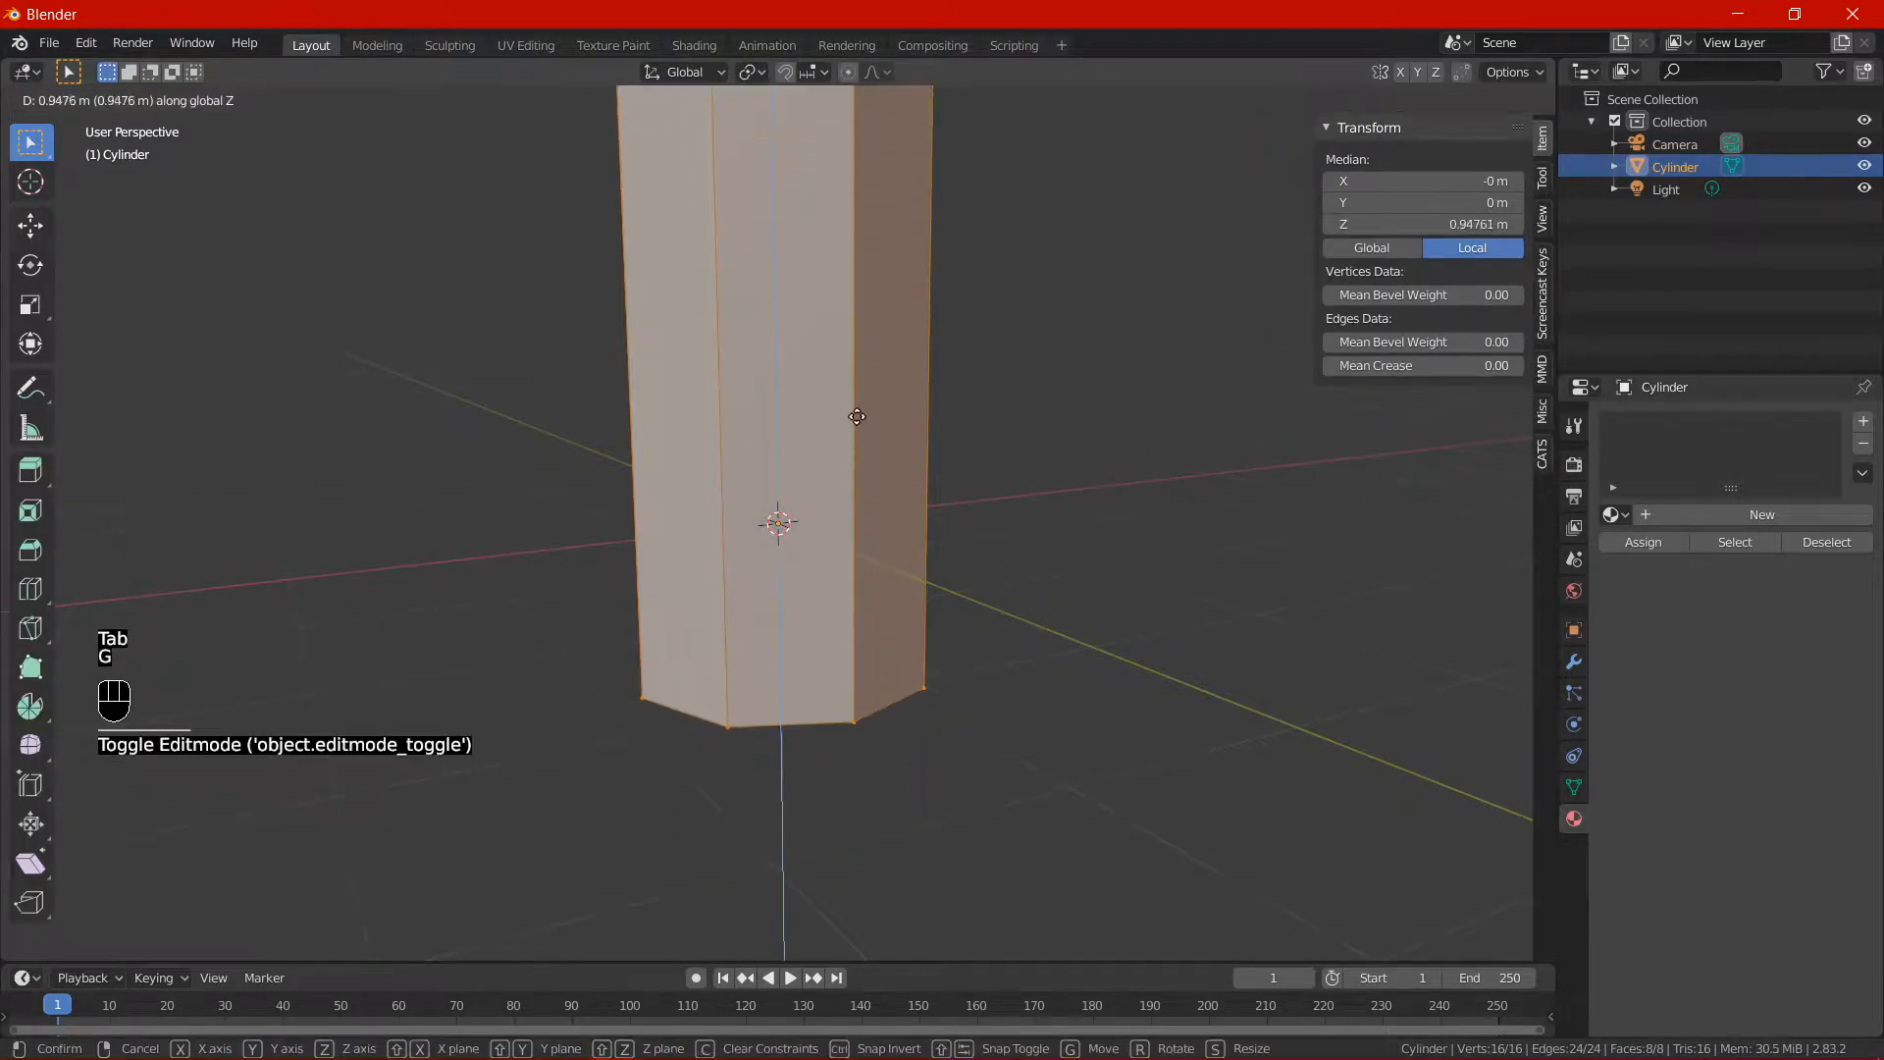
pyautogui.press('ctrl+r')
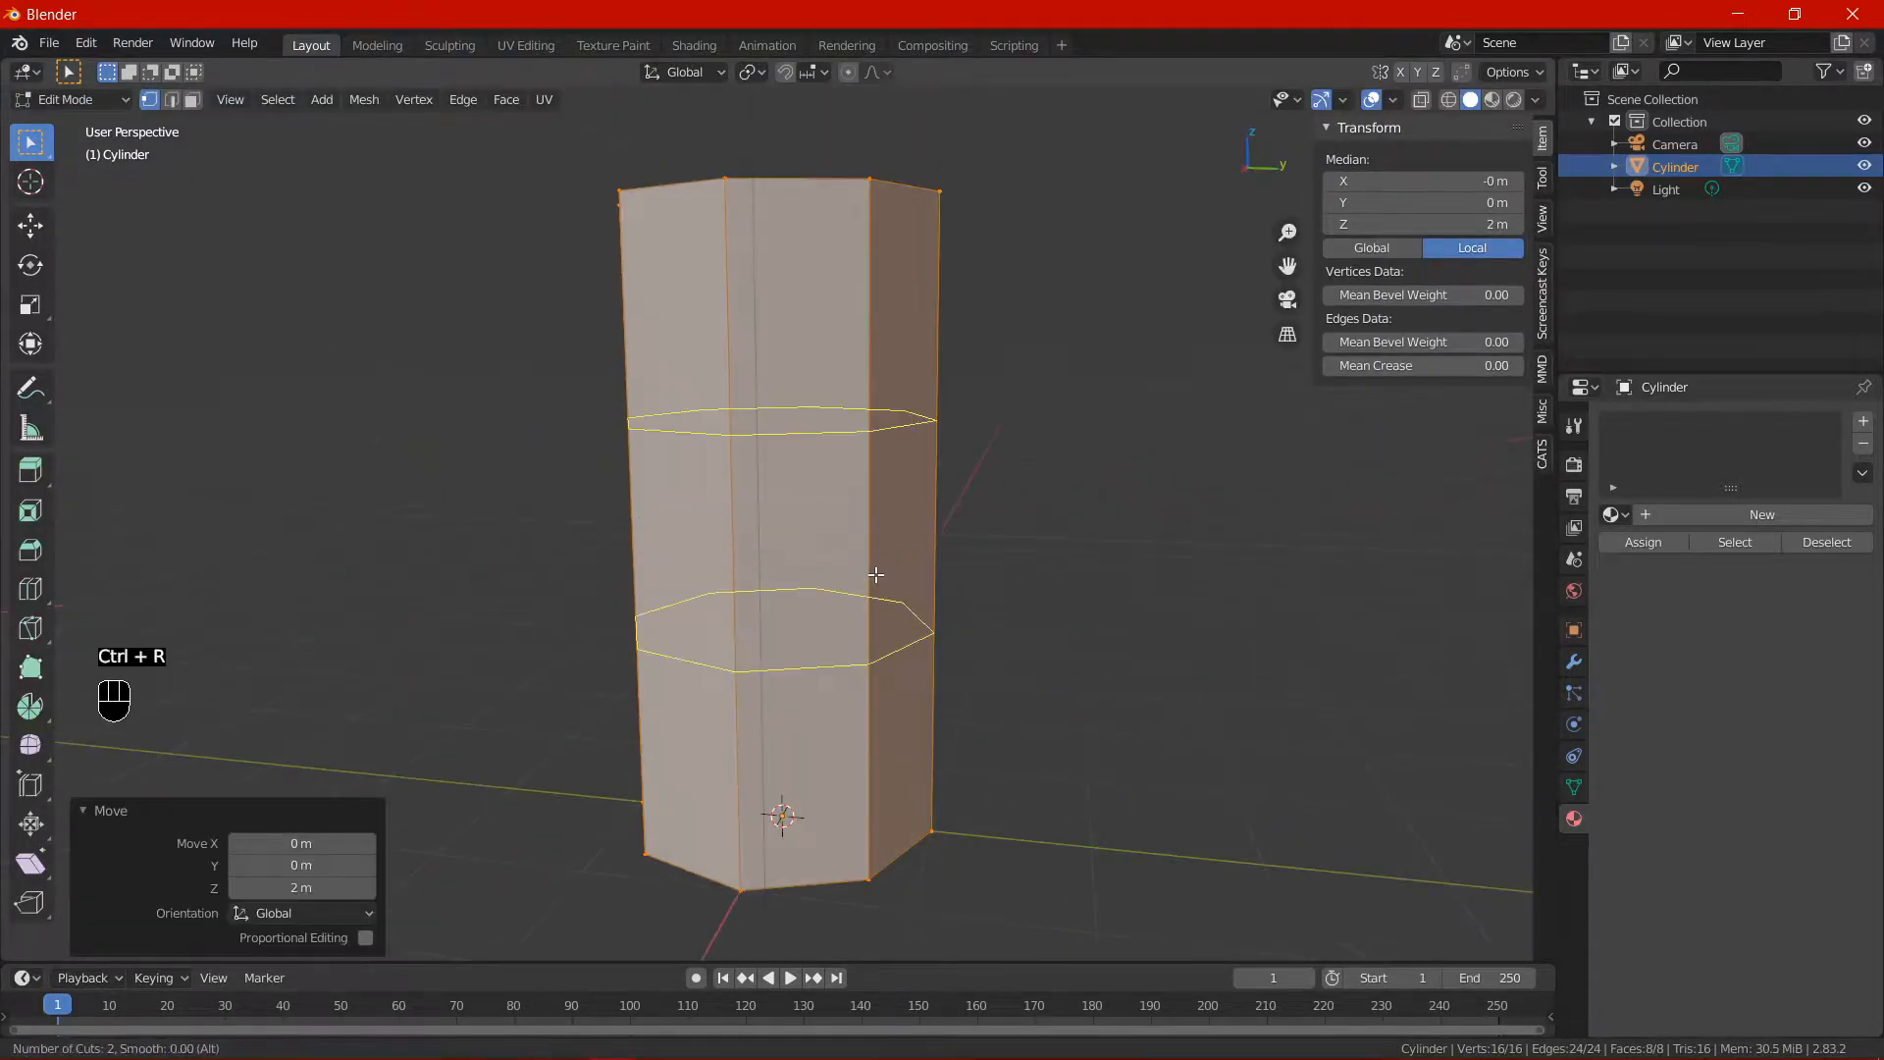
pyautogui.press('Tab')
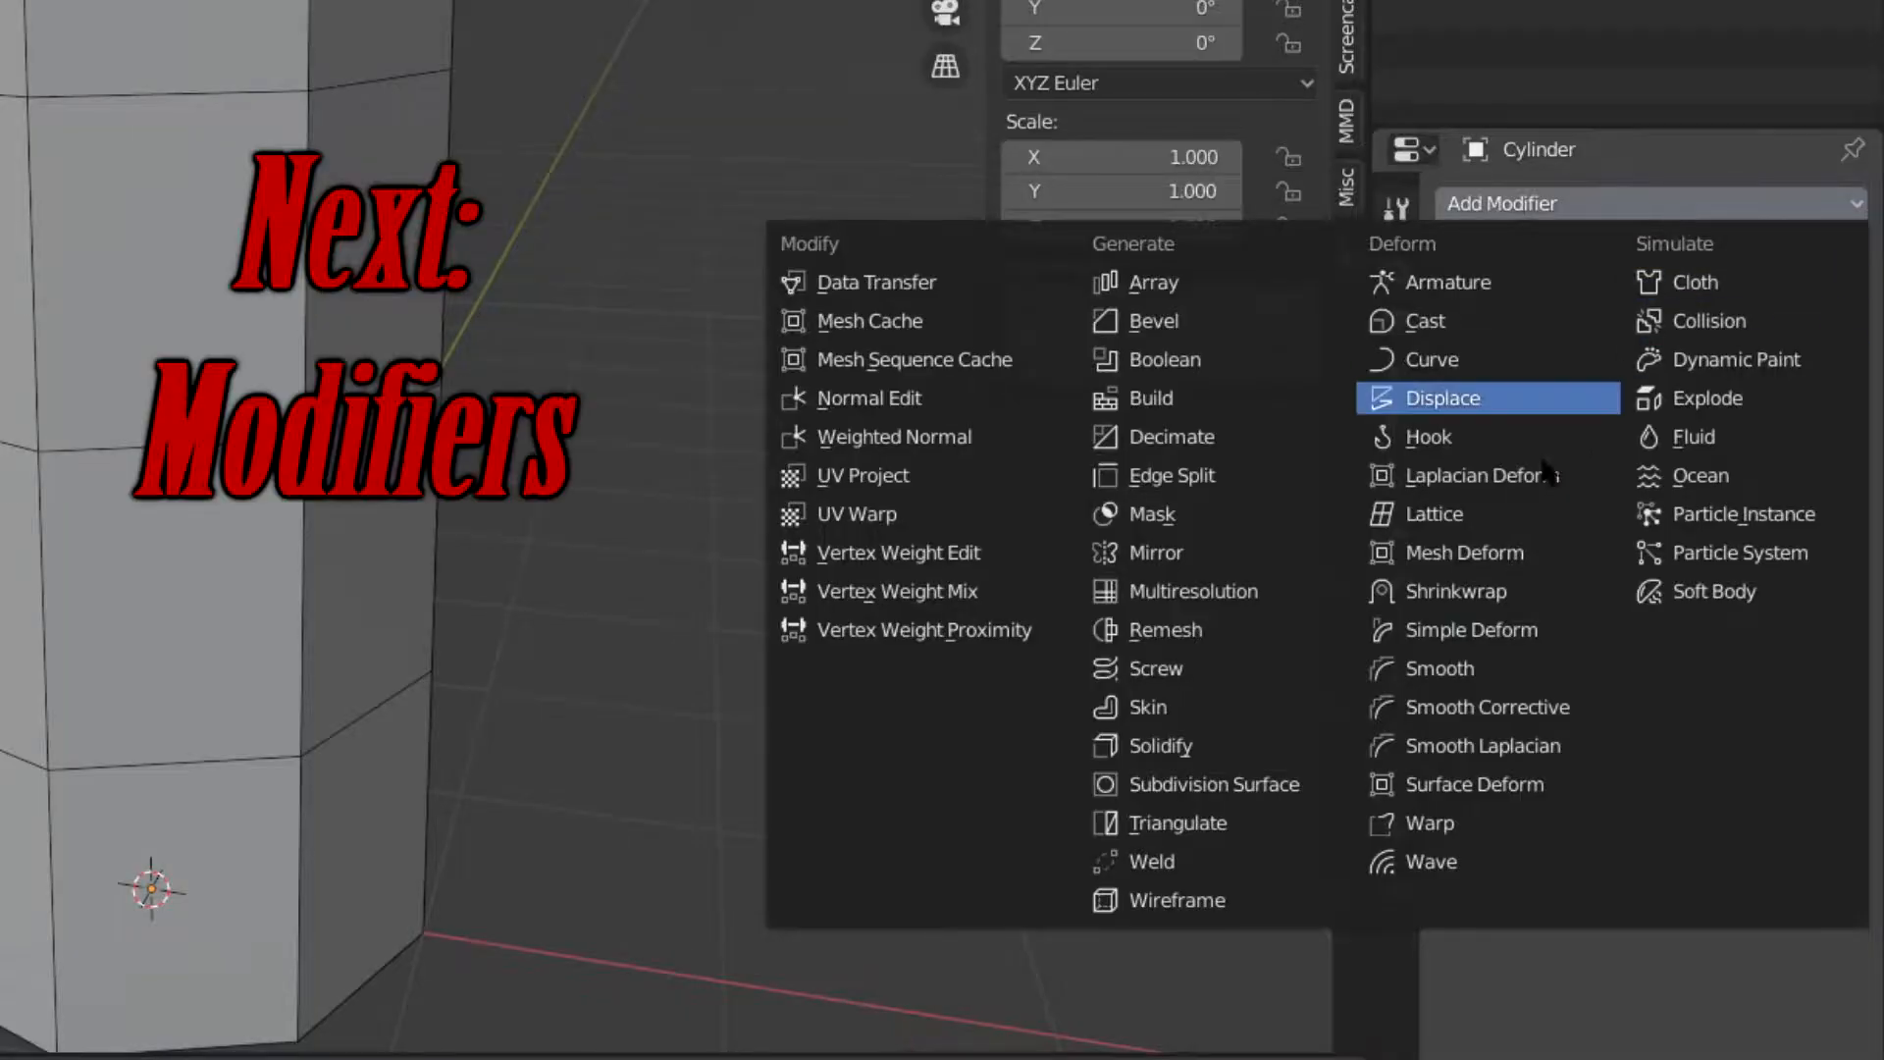
# Add a Subdivision Surface modifier at viewport level 4 and a Displace modifier with a new texture.
pyautogui.click(1211, 783)
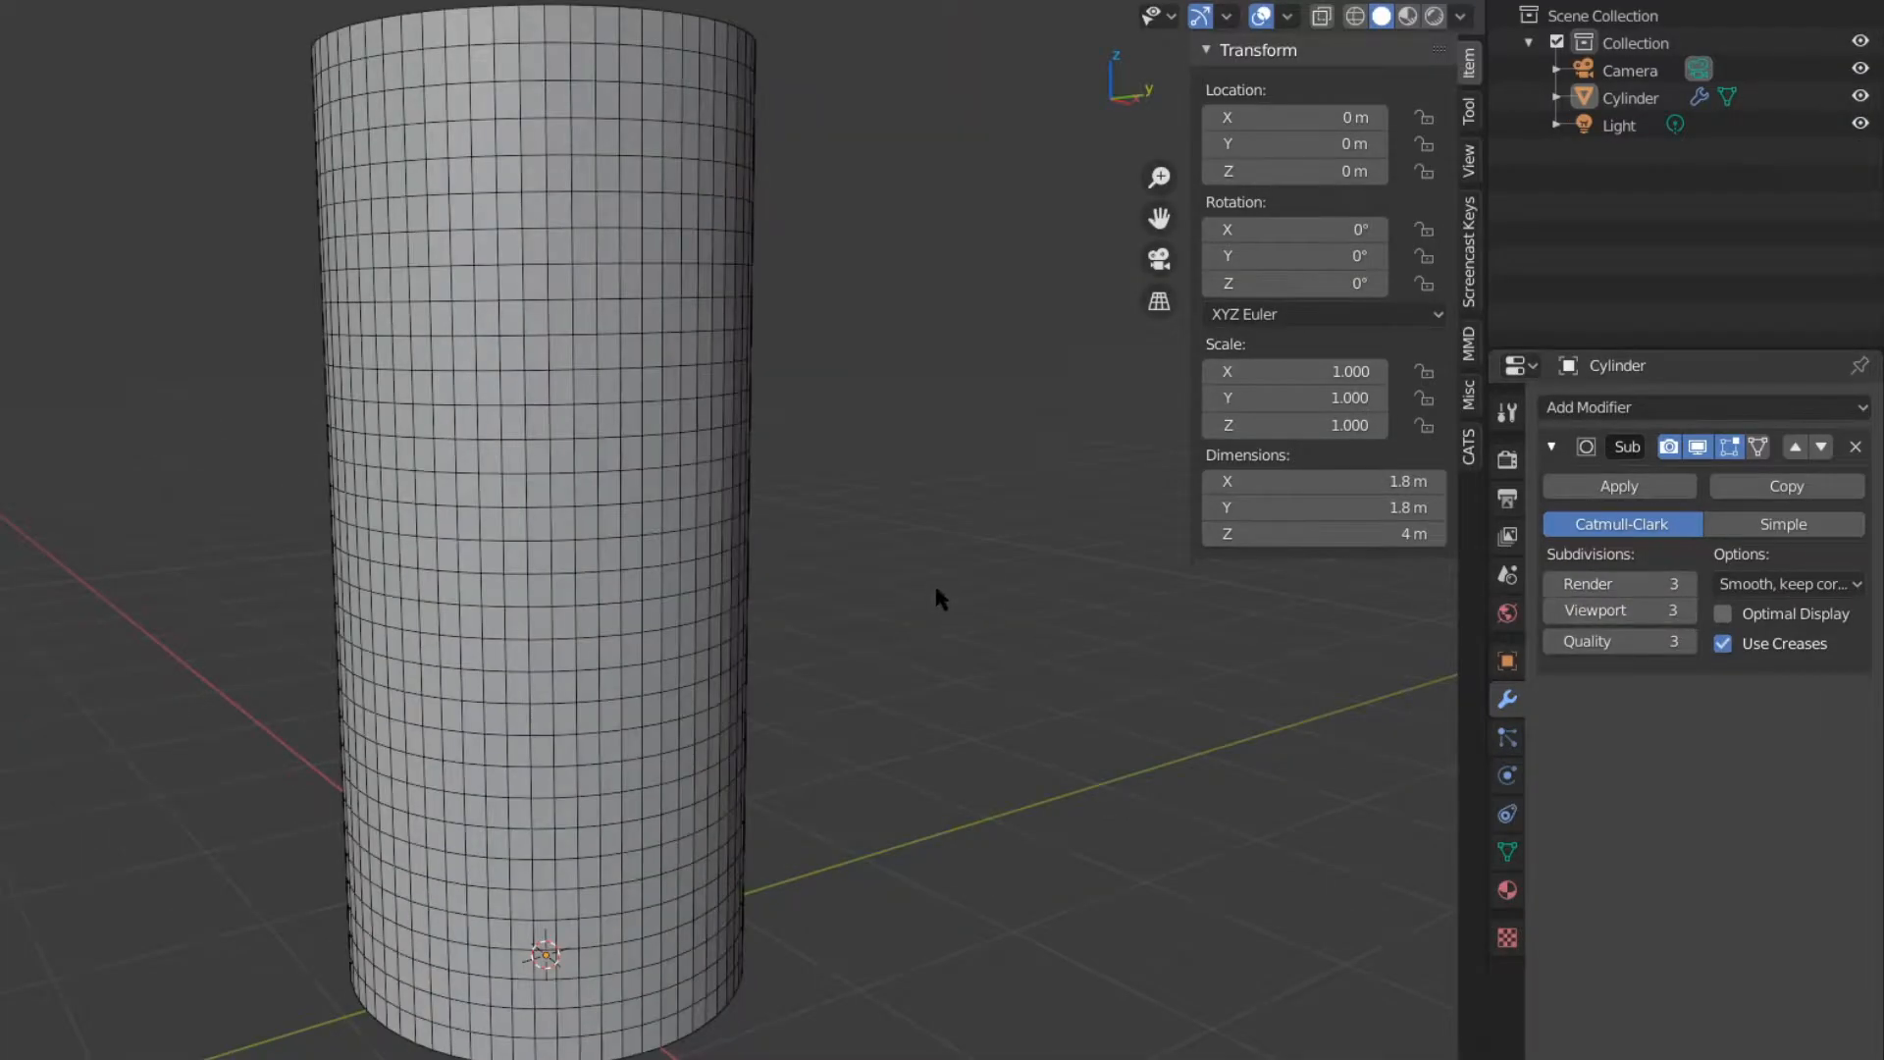
pyautogui.click(1672, 610)
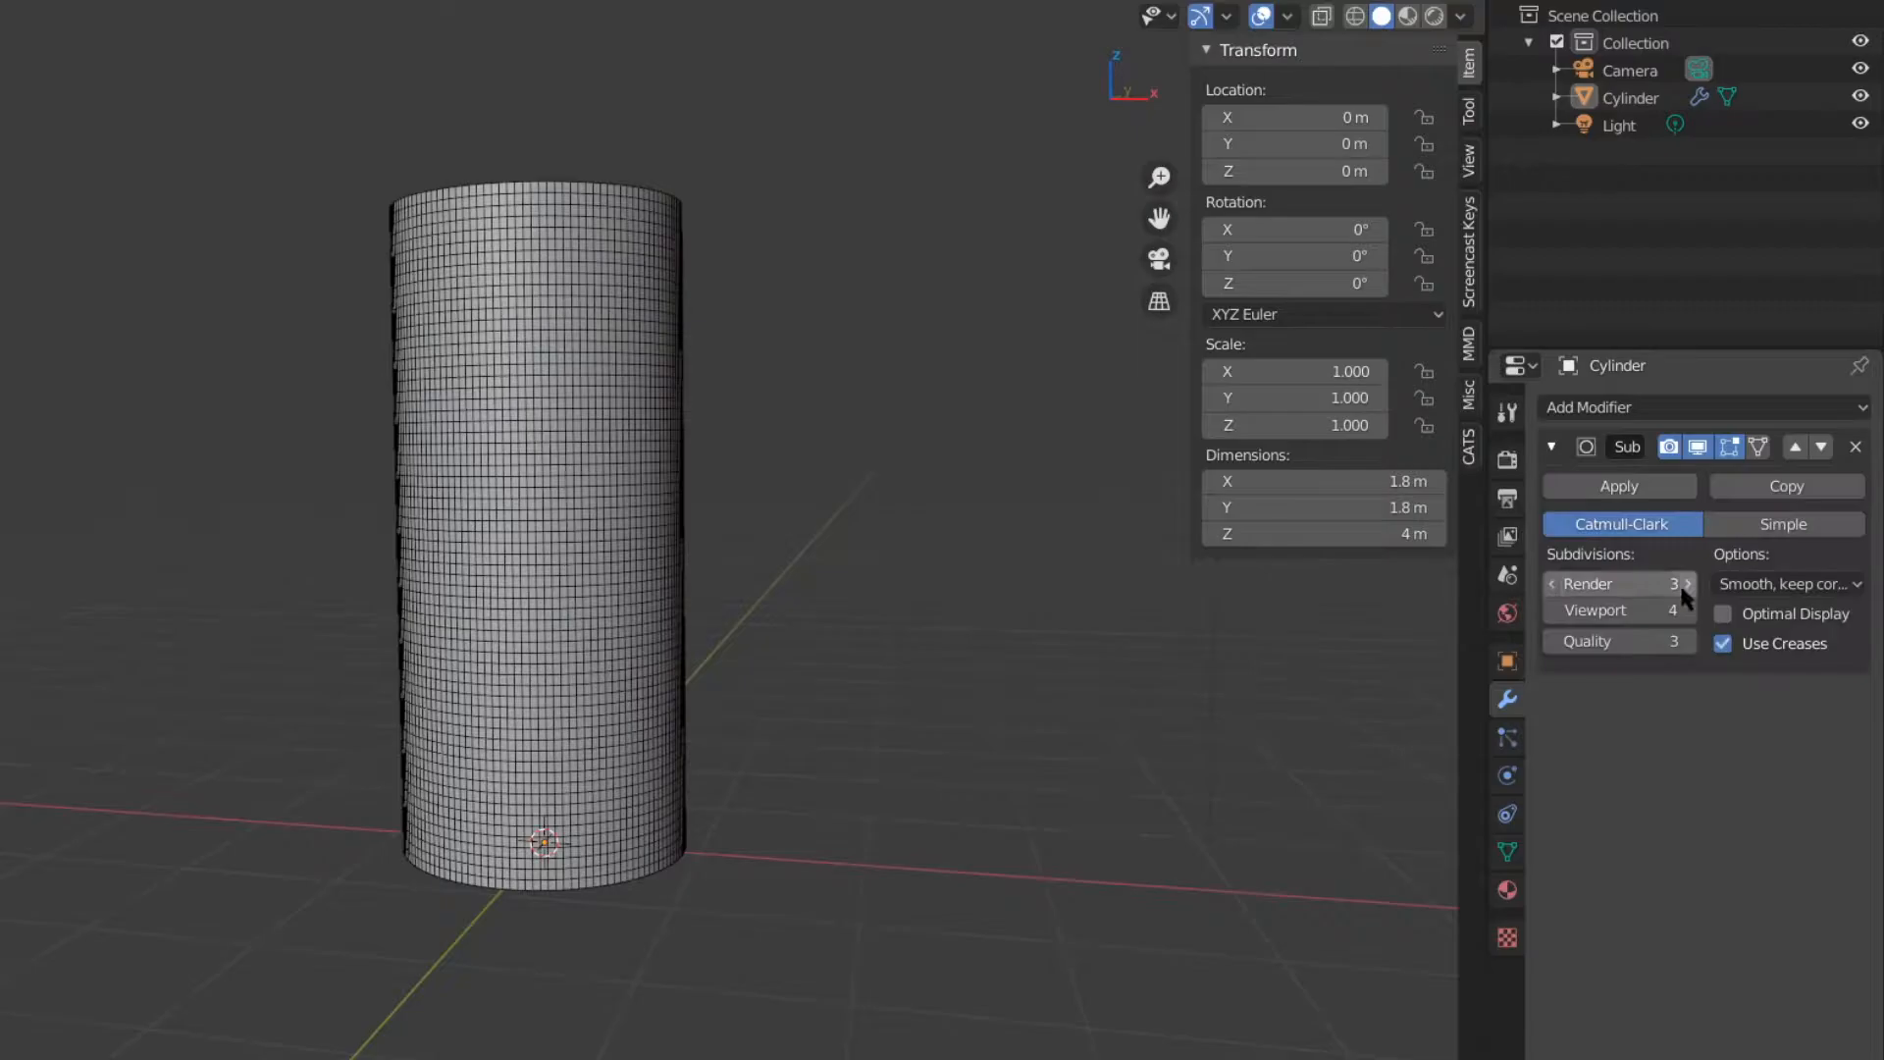
pyautogui.click(1699, 406)
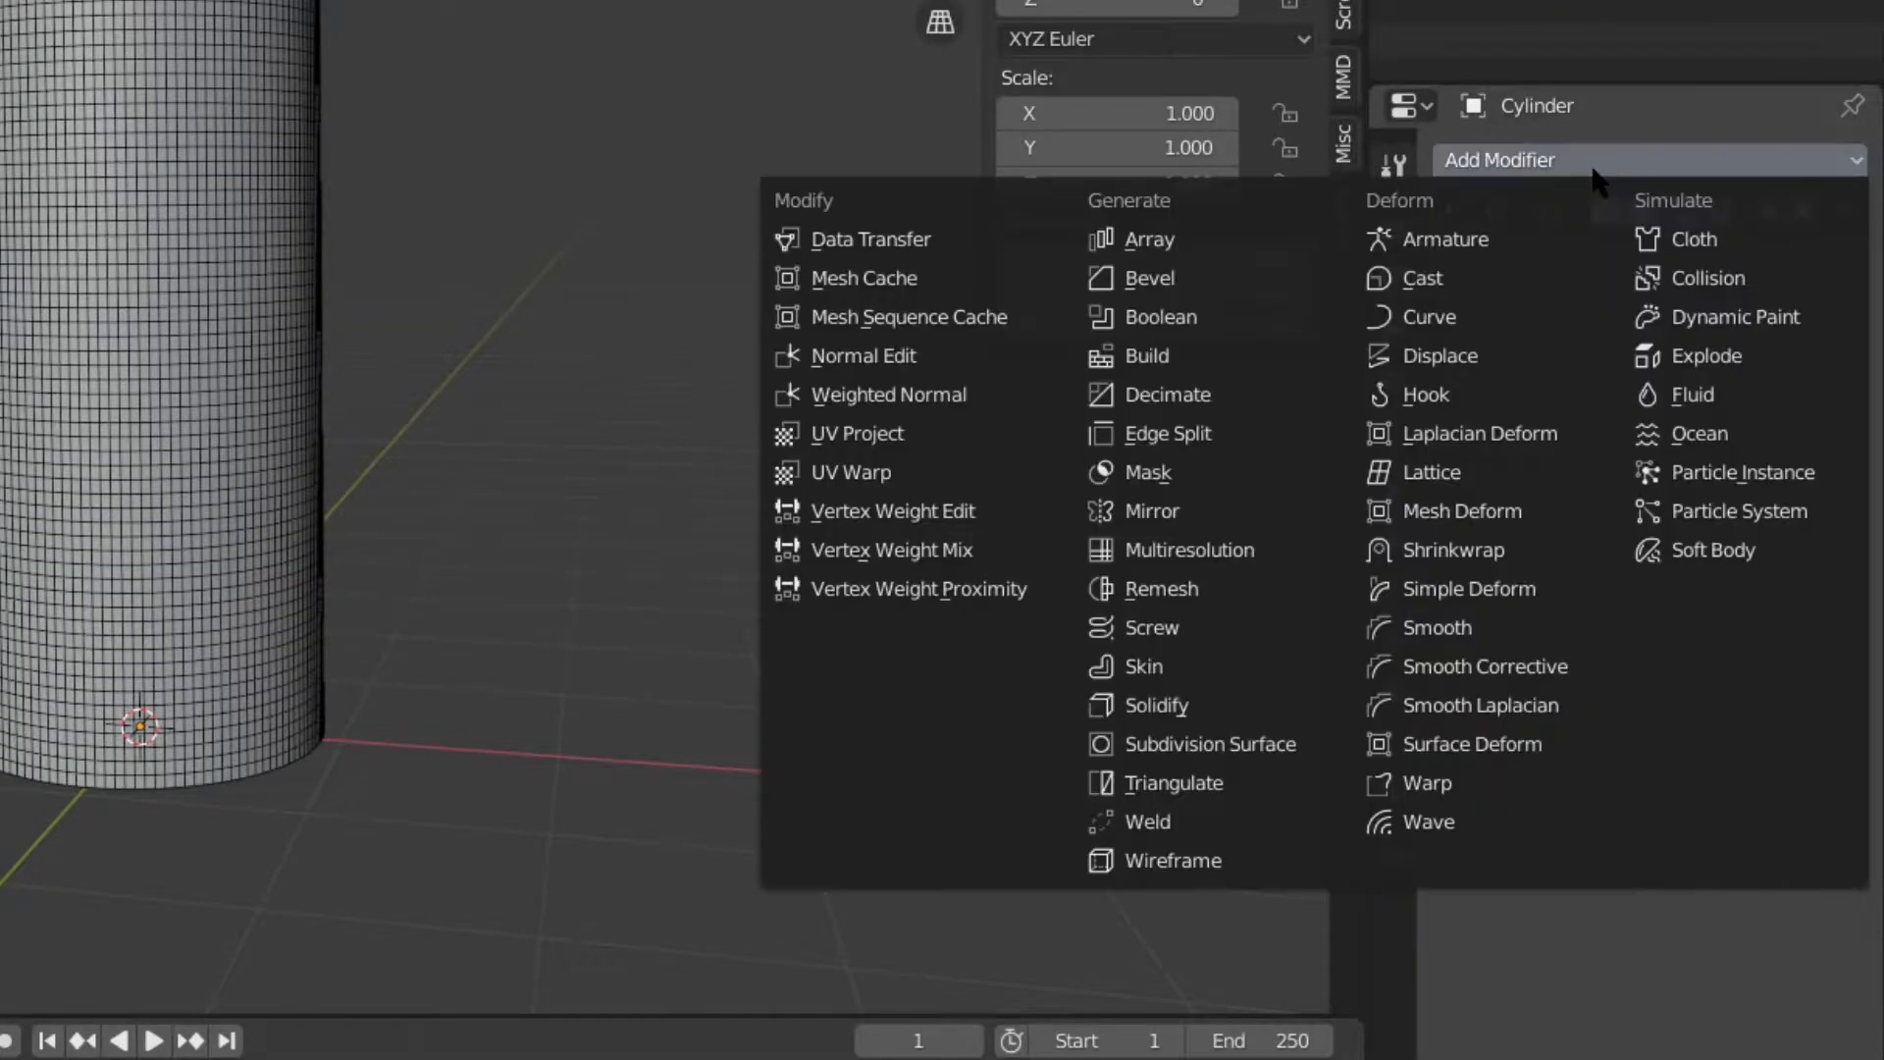
pyautogui.click(1423, 356)
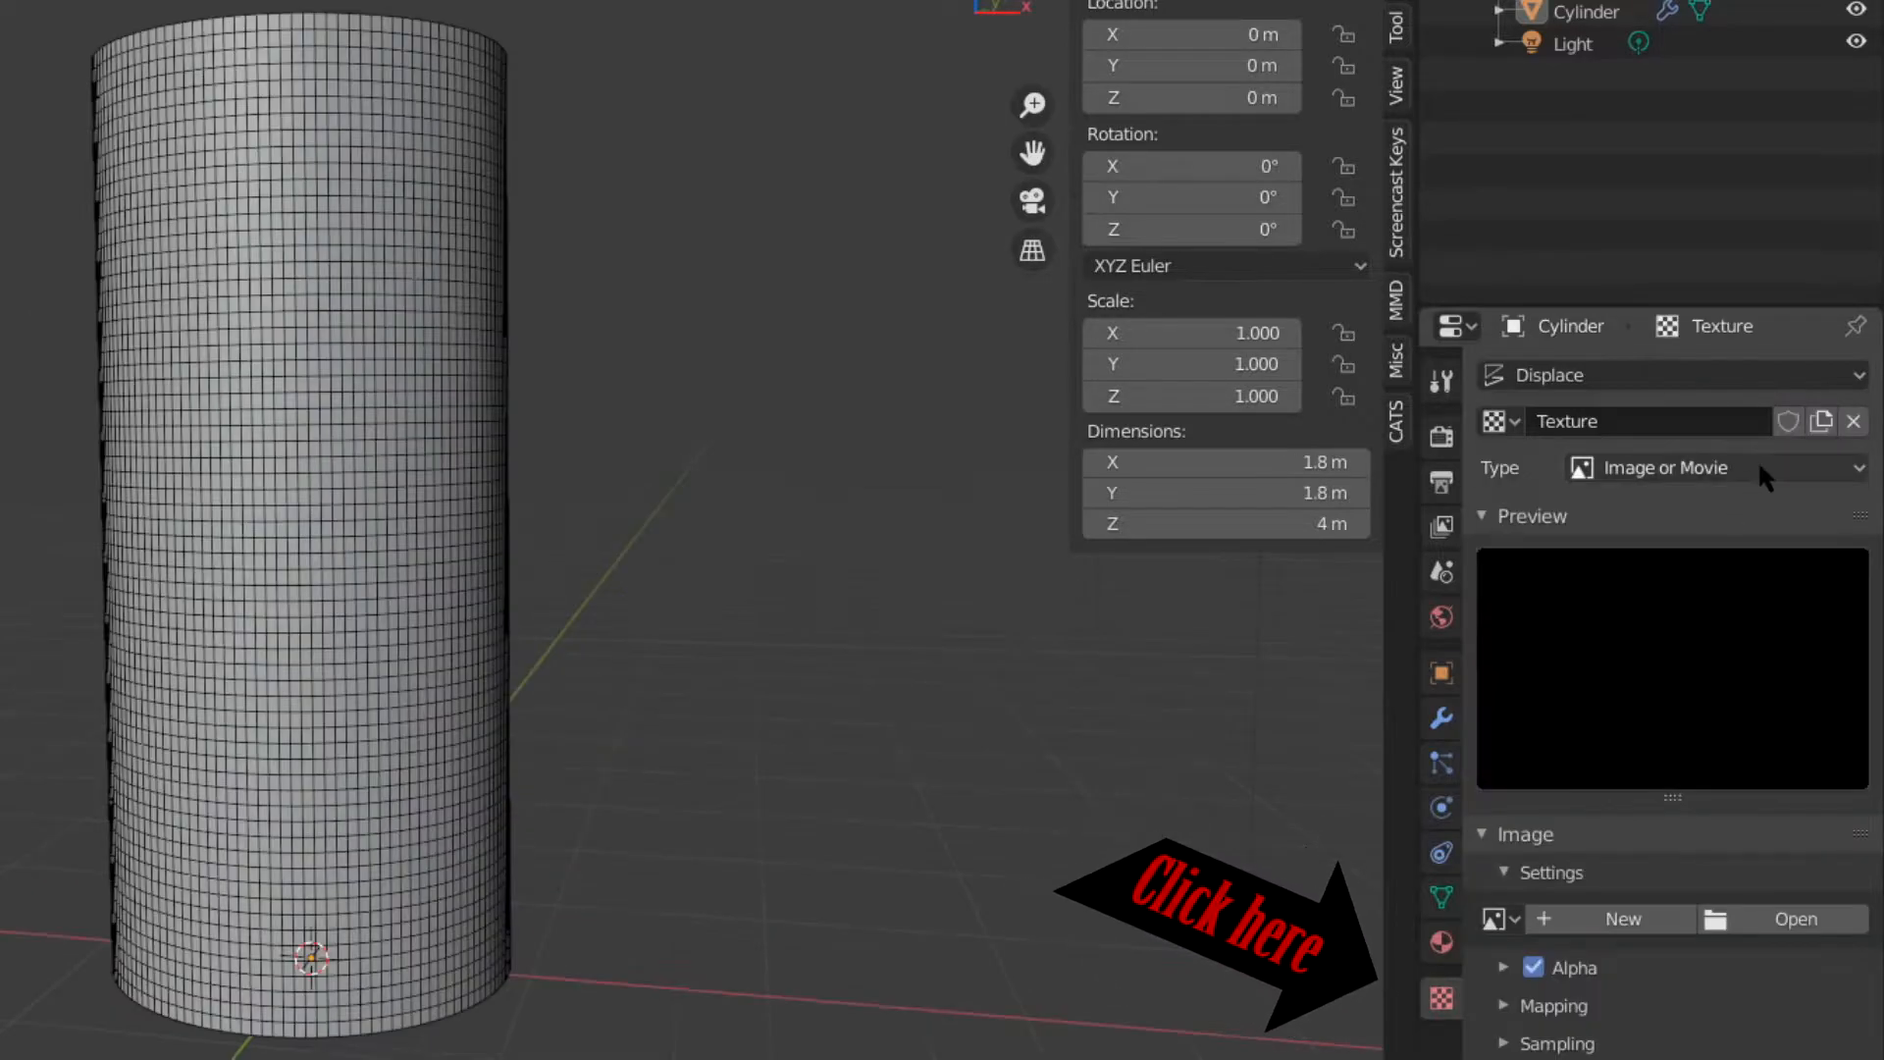
# Set the texture to hard Clouds noise at midlevel 0.5 and taper the top into a flame shape.
pyautogui.click(1418, 766)
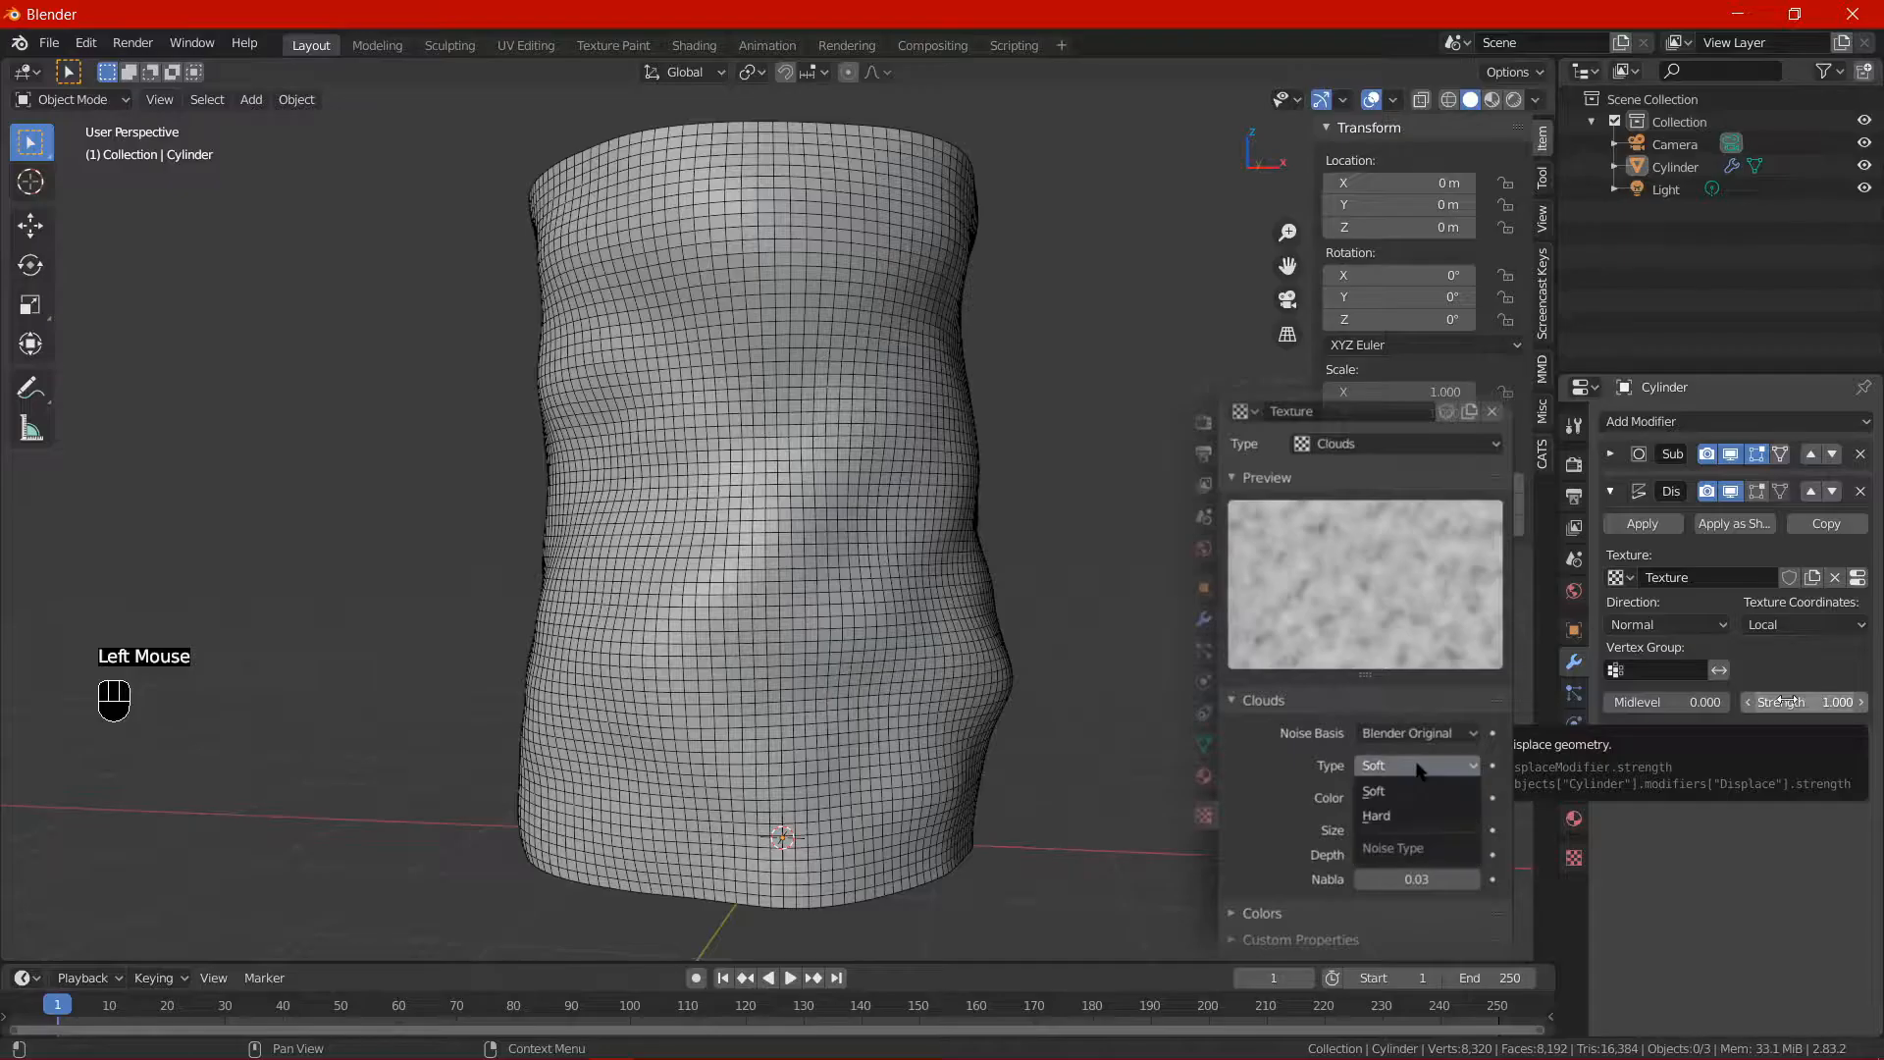
pyautogui.click(1415, 816)
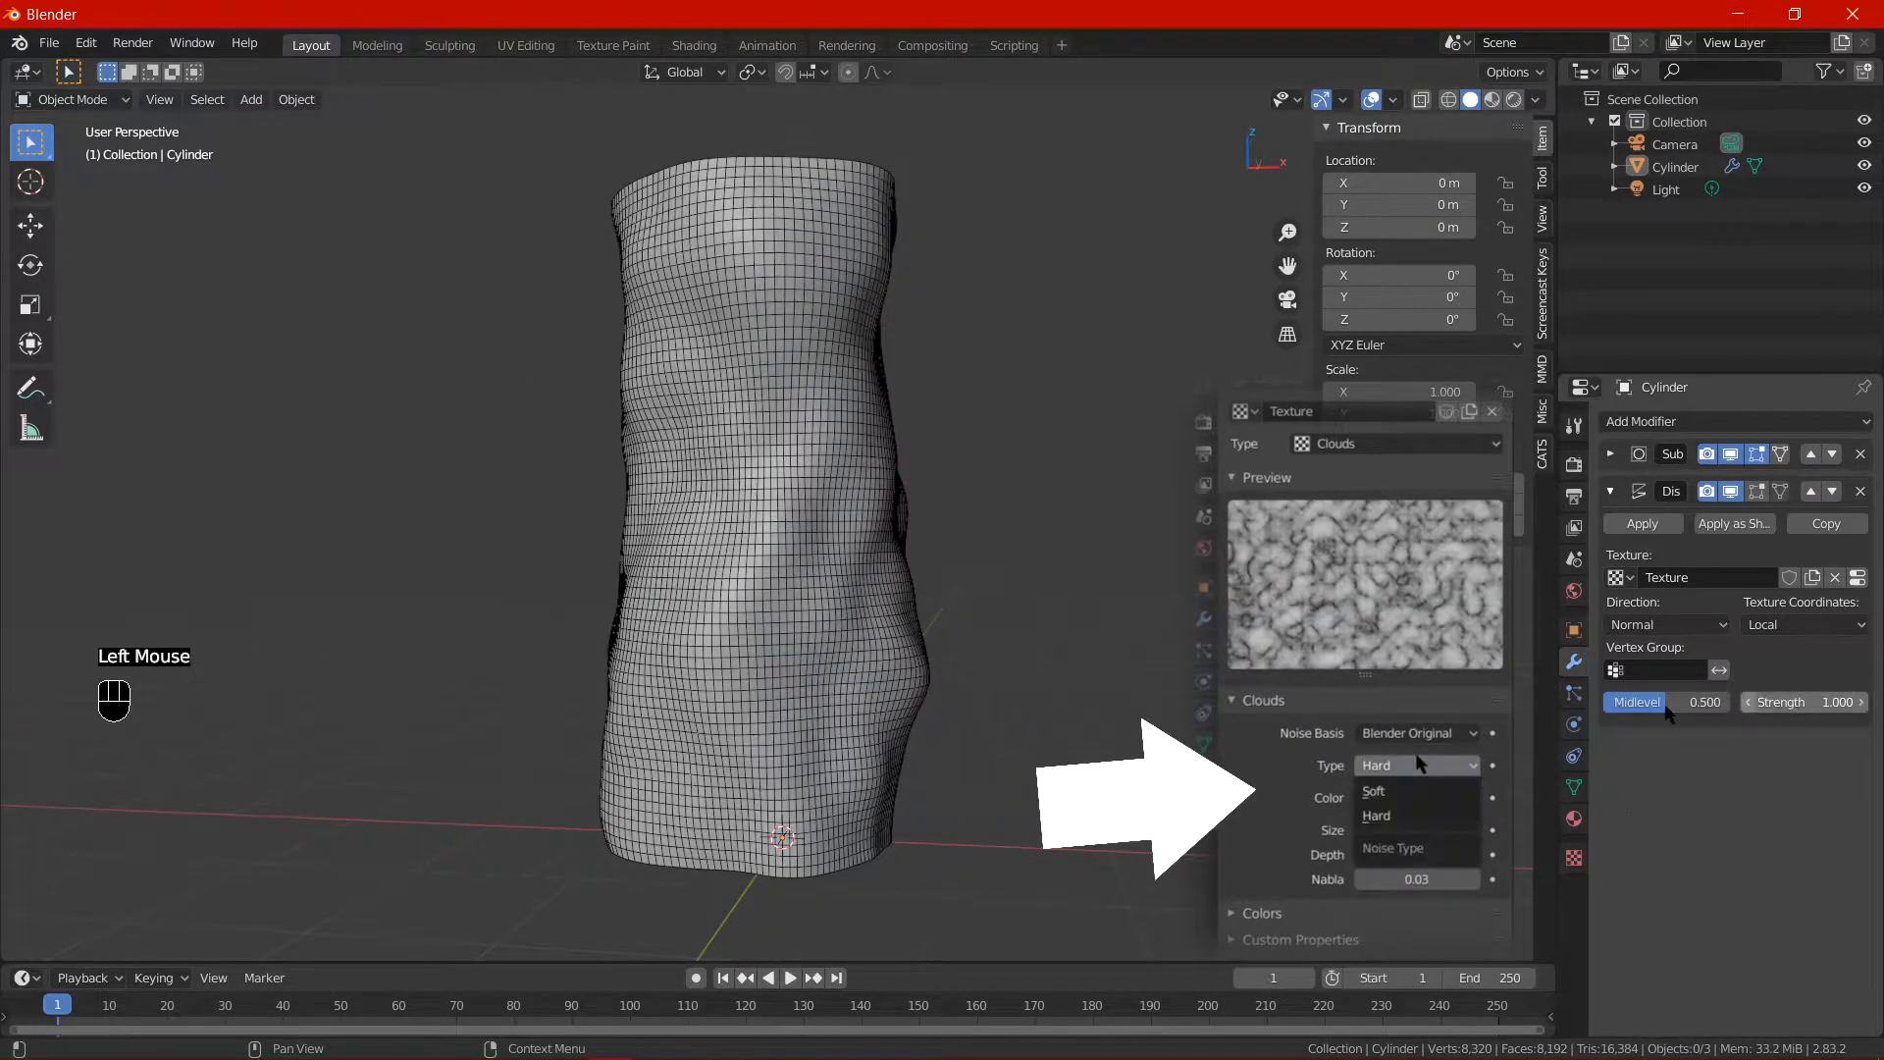
pyautogui.click(1374, 791)
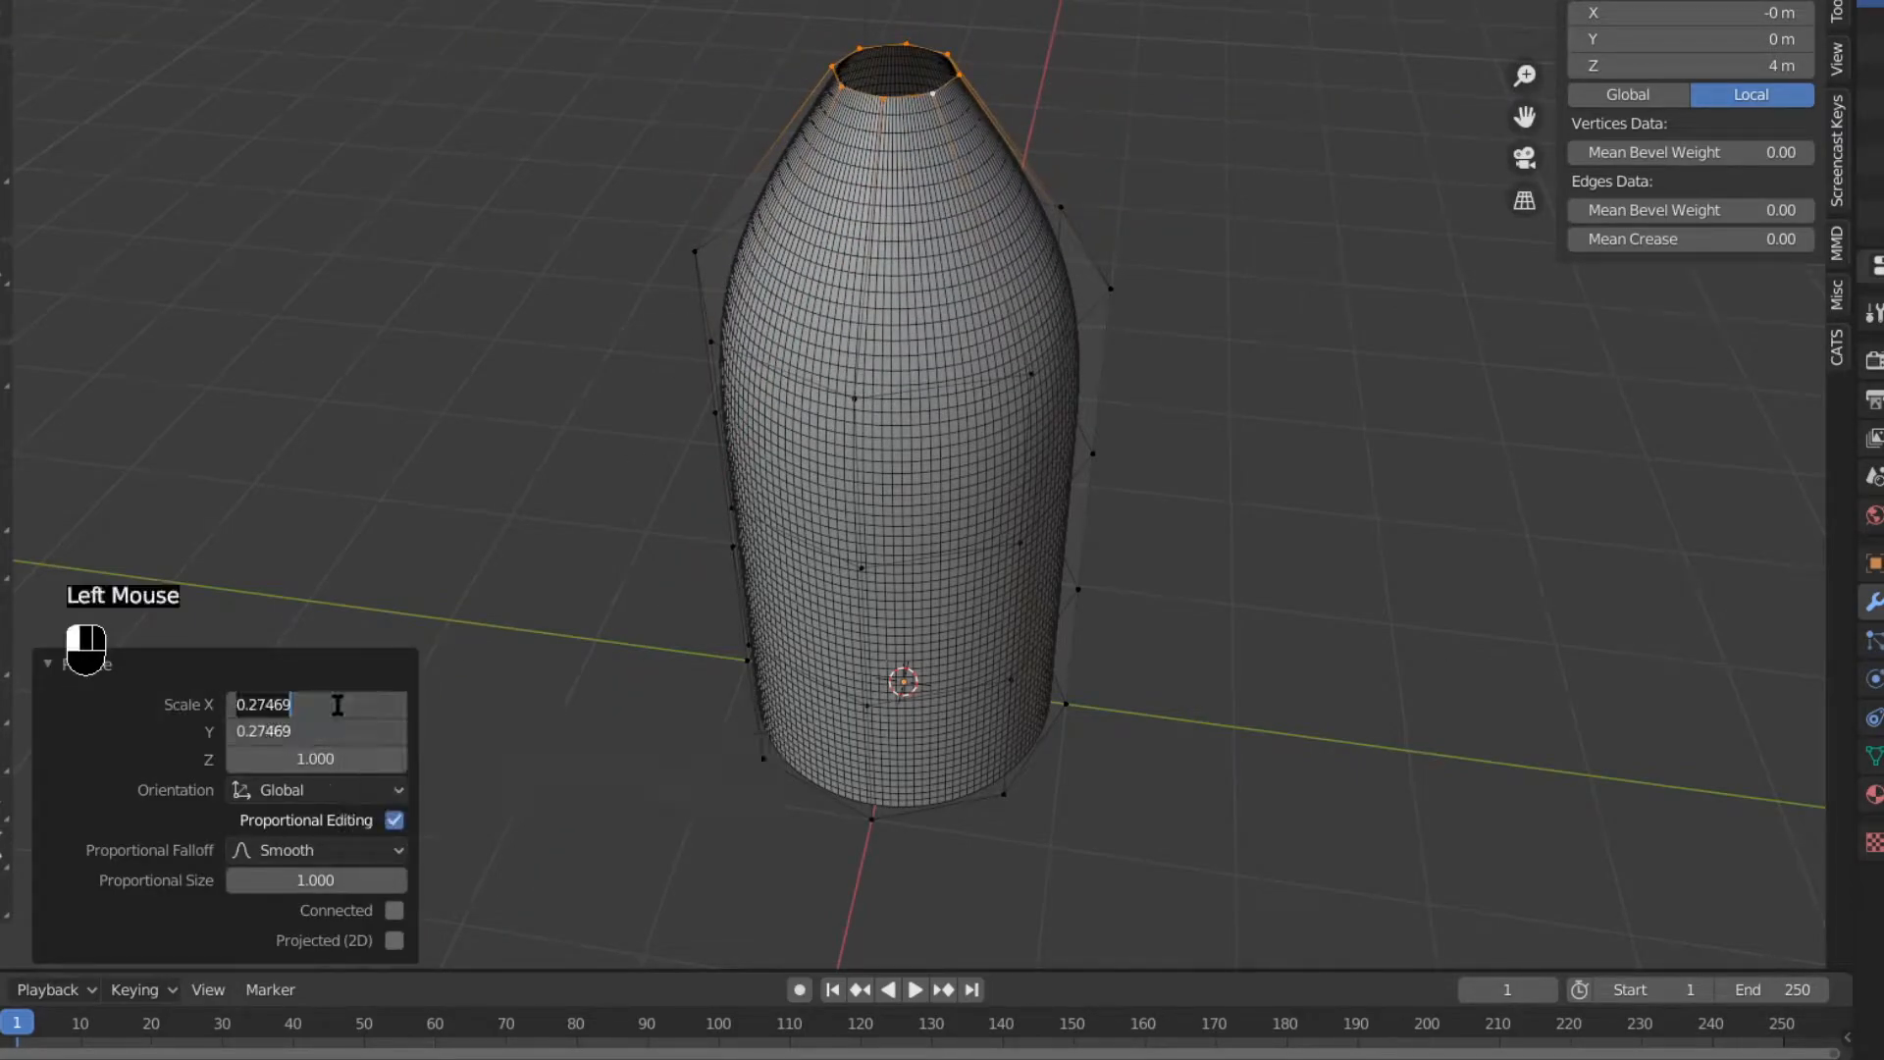
pyautogui.scroll(3)
pyautogui.write('0.300')
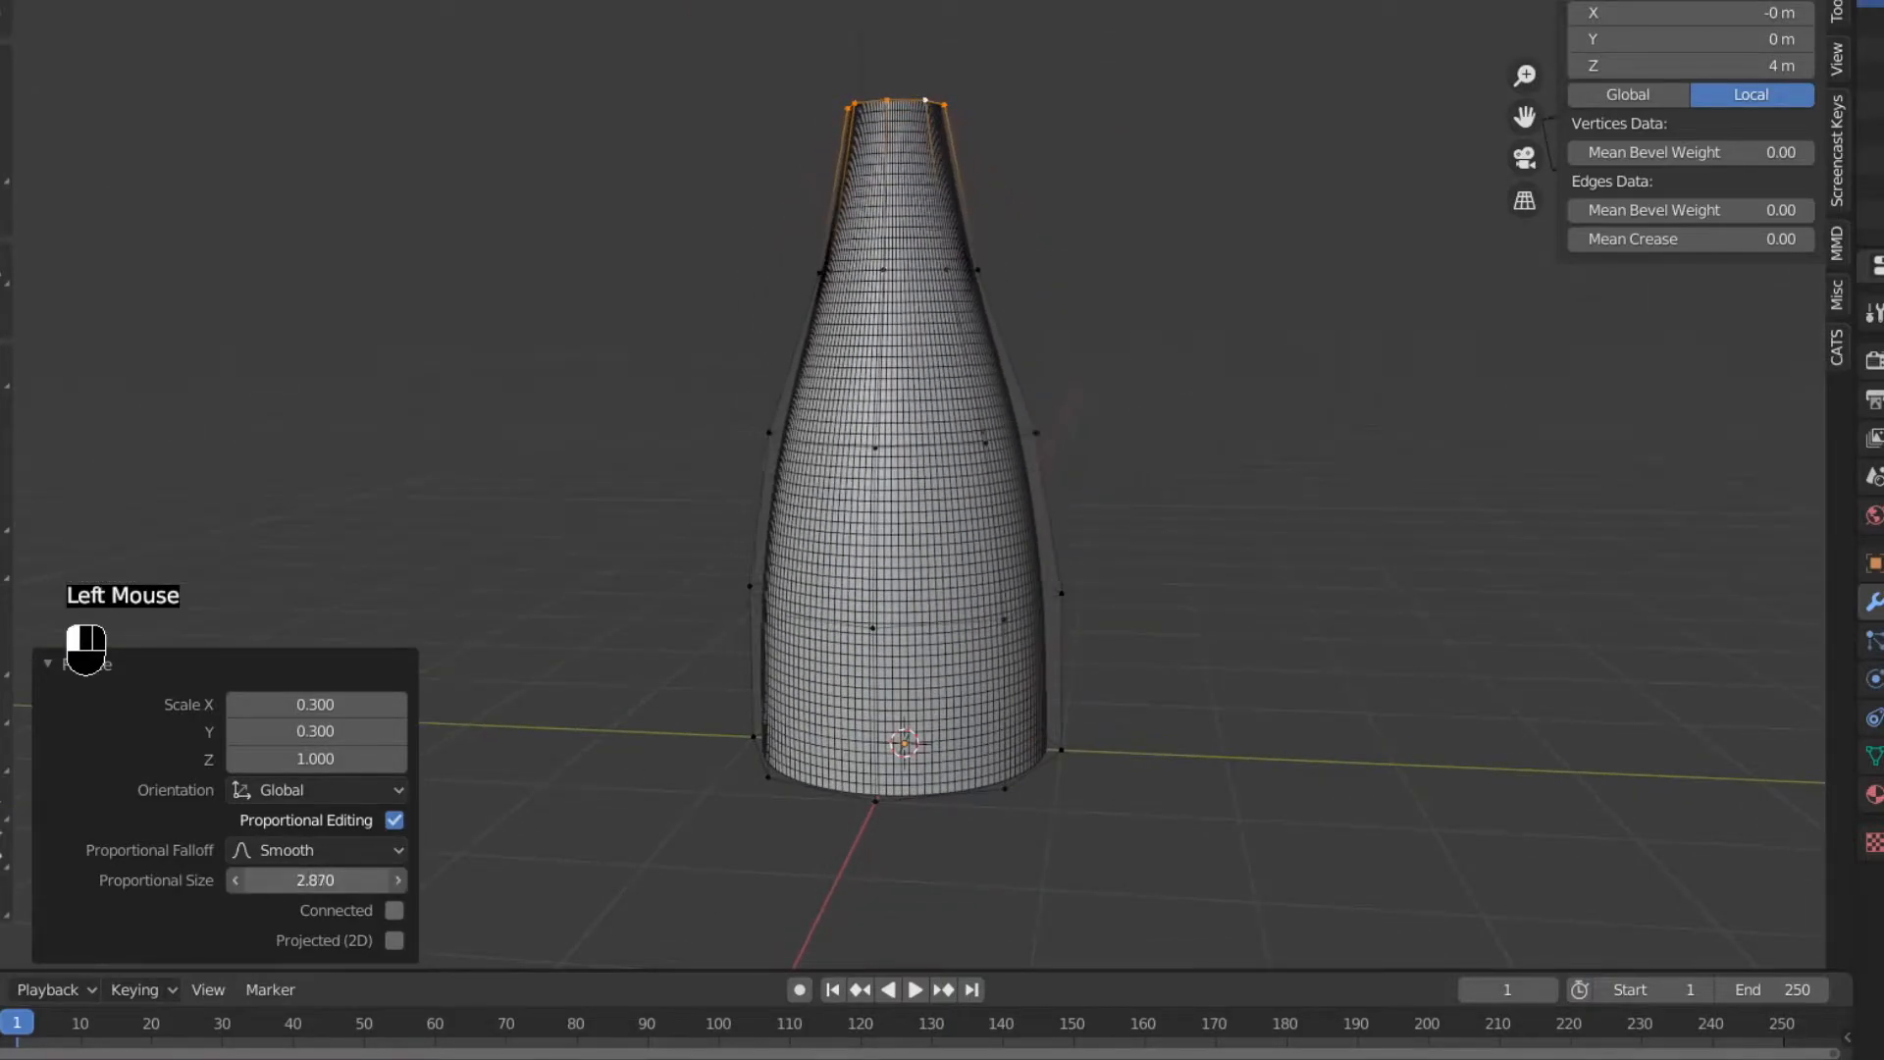
pyautogui.press('Tab')
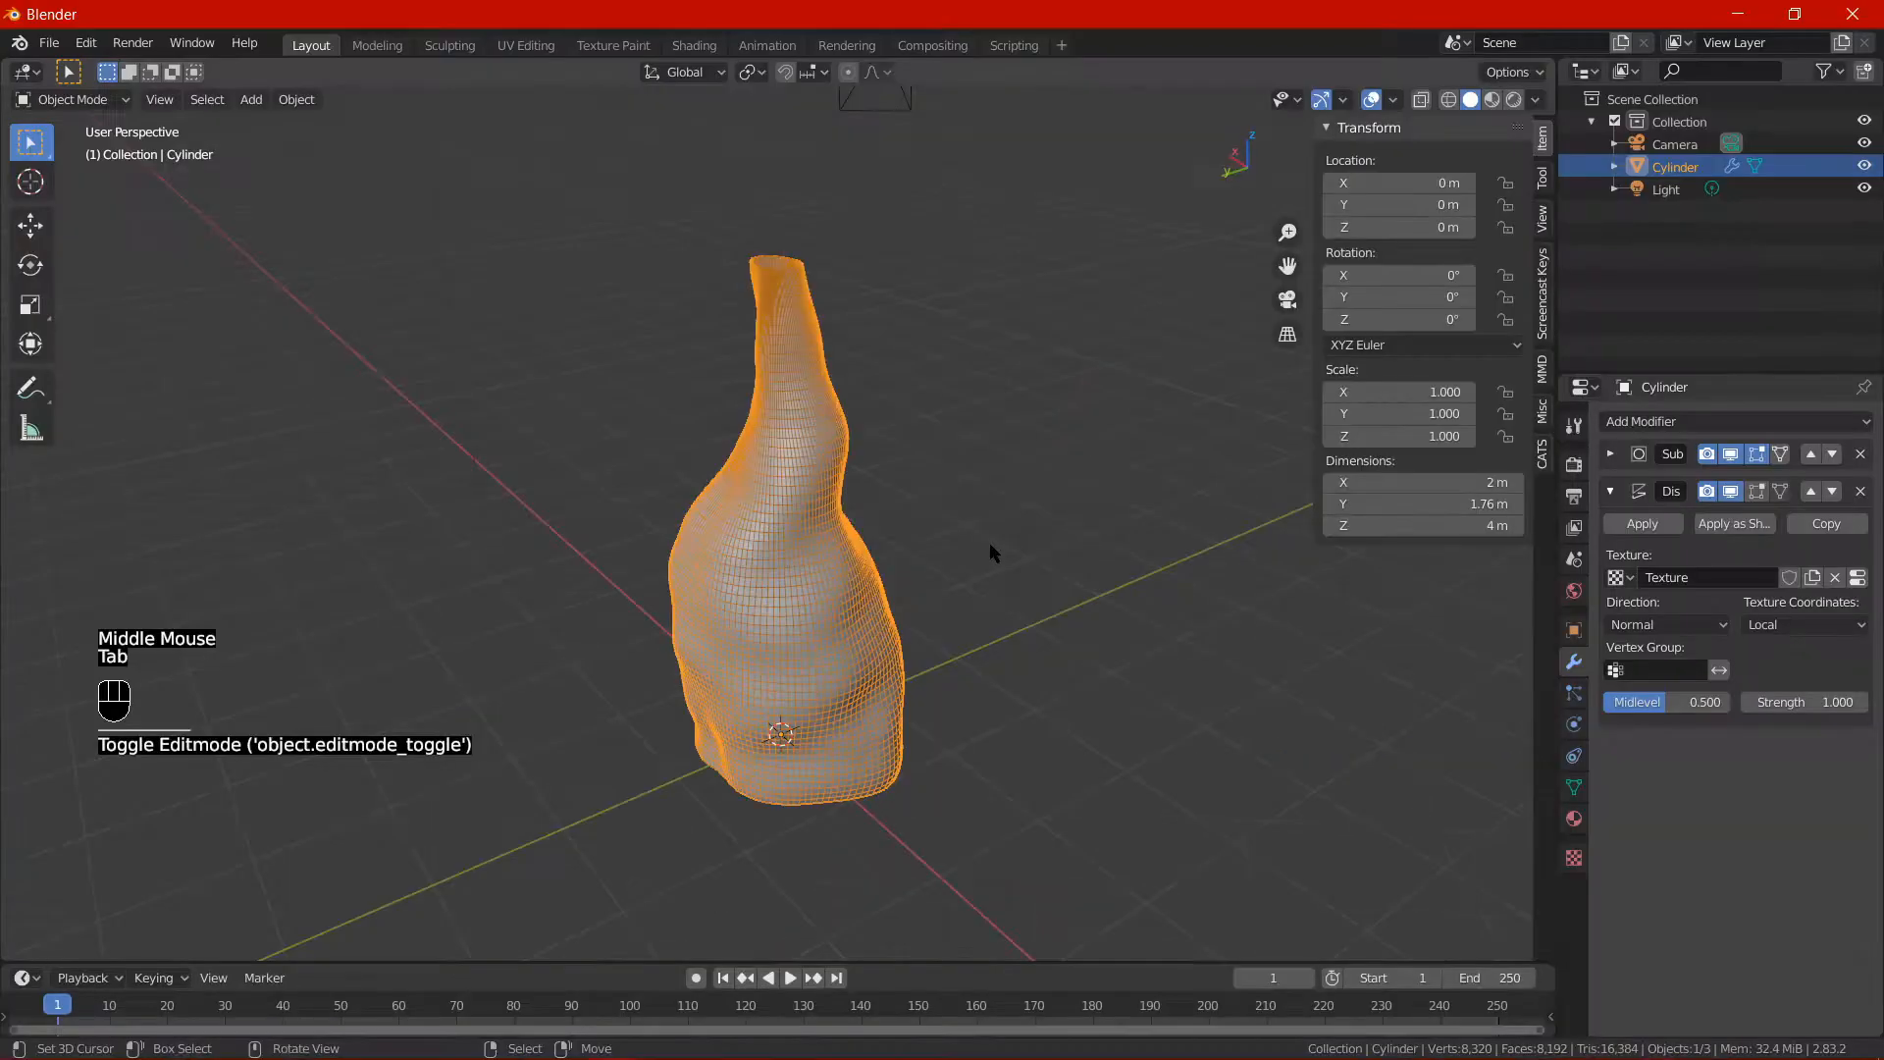
# Add a Plain Axes empty and set the Displace texture coordinates to Object.
pyautogui.press('alt+a')
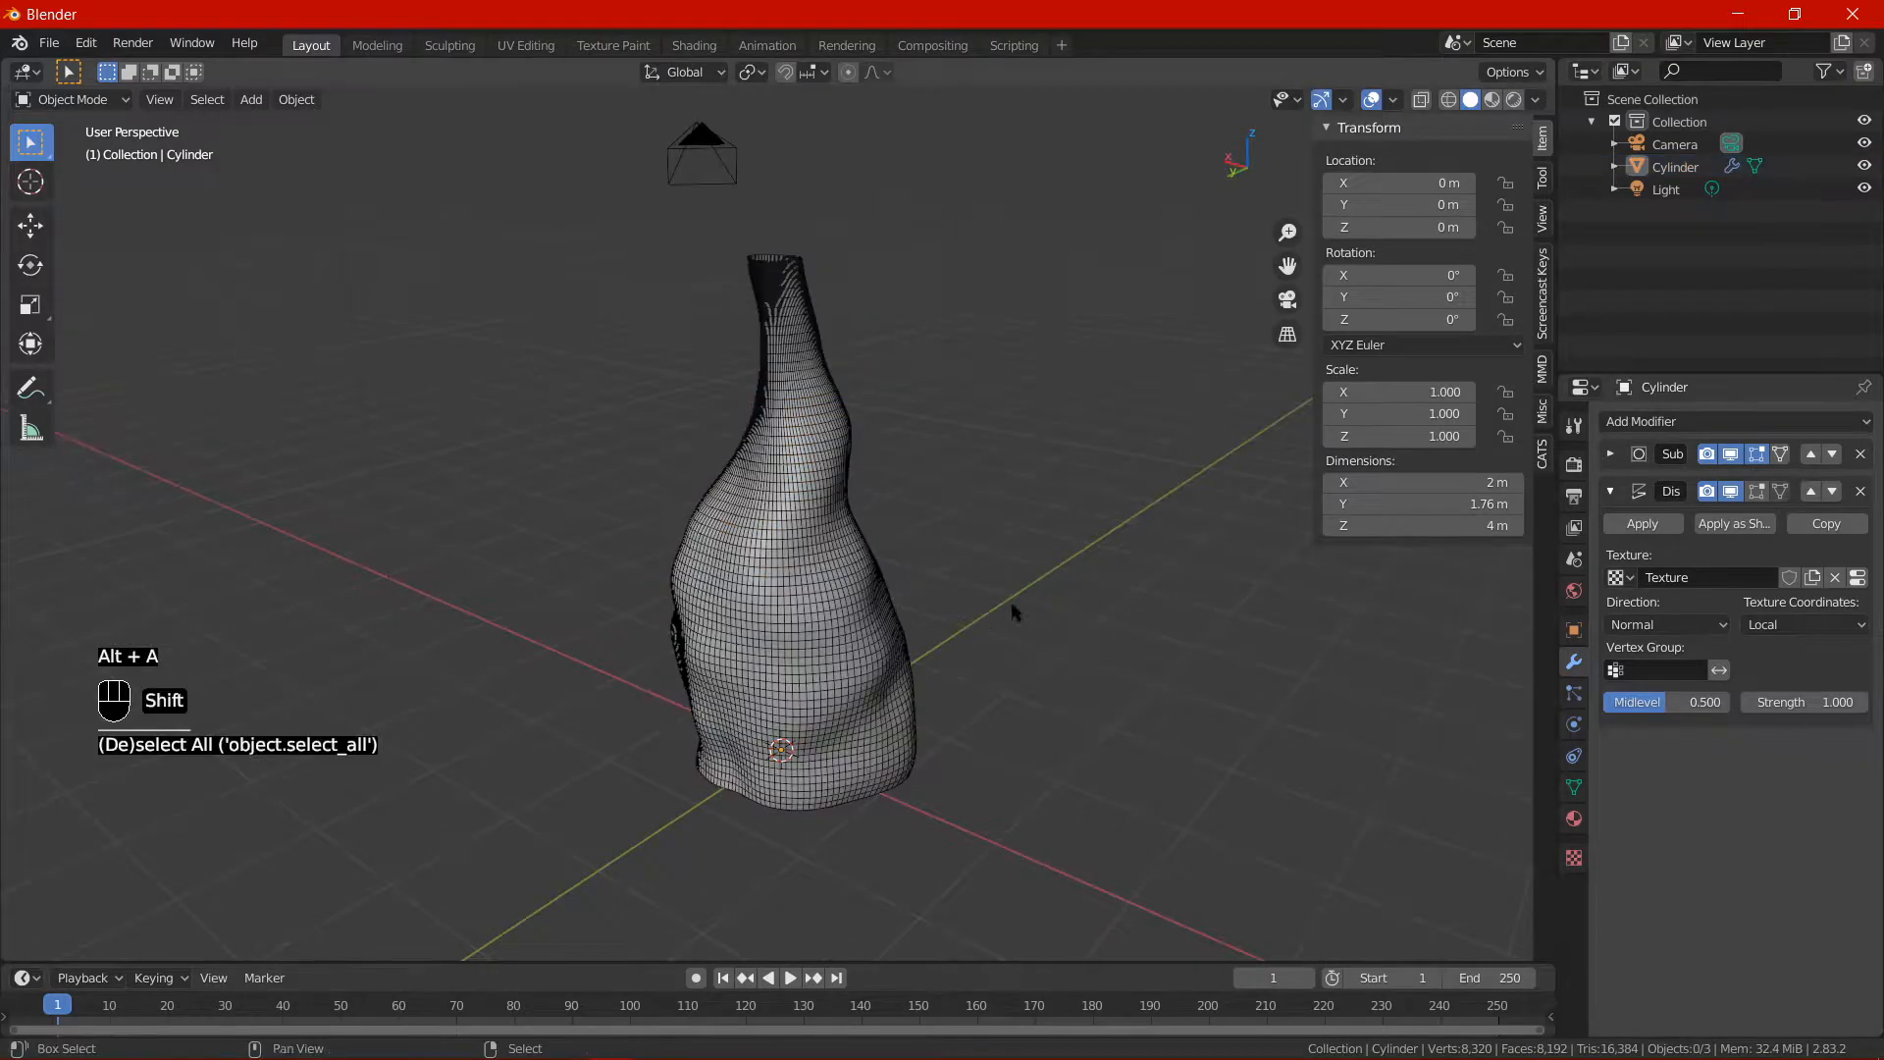
pyautogui.moveTo(1054, 640)
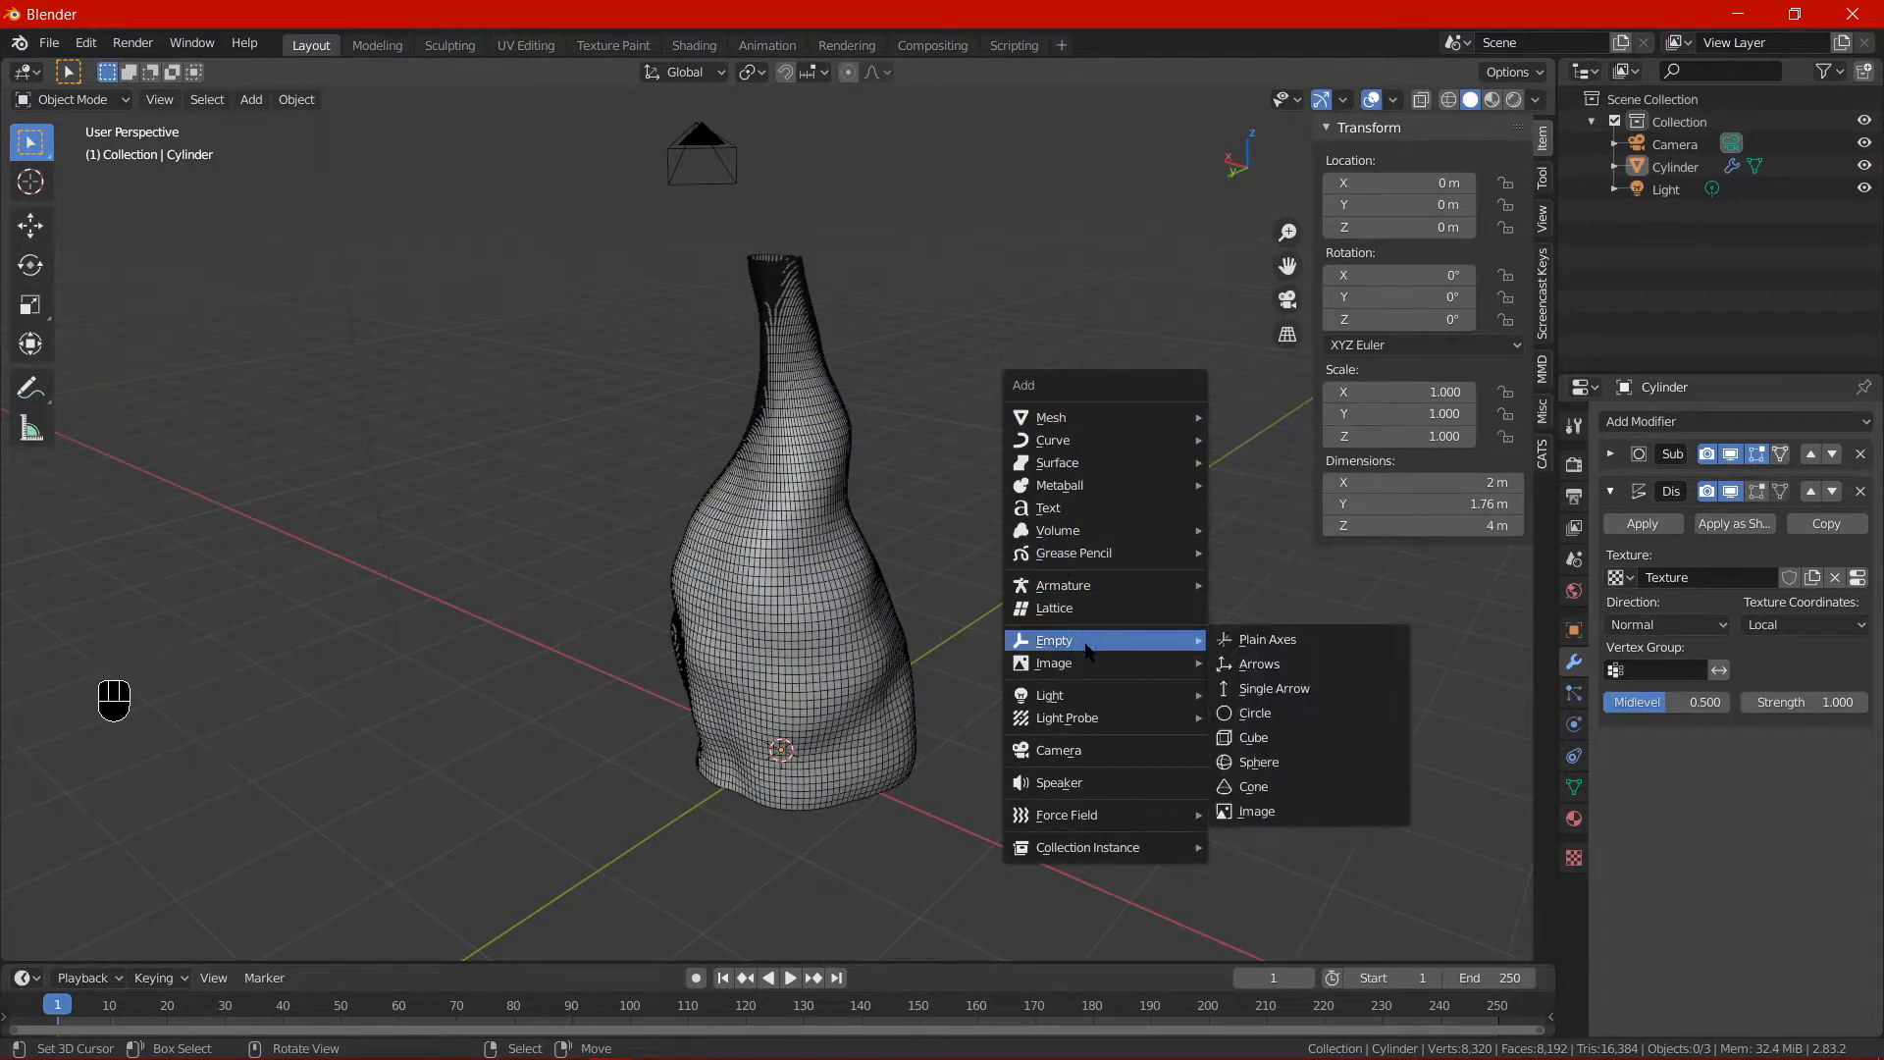
pyautogui.click(1272, 687)
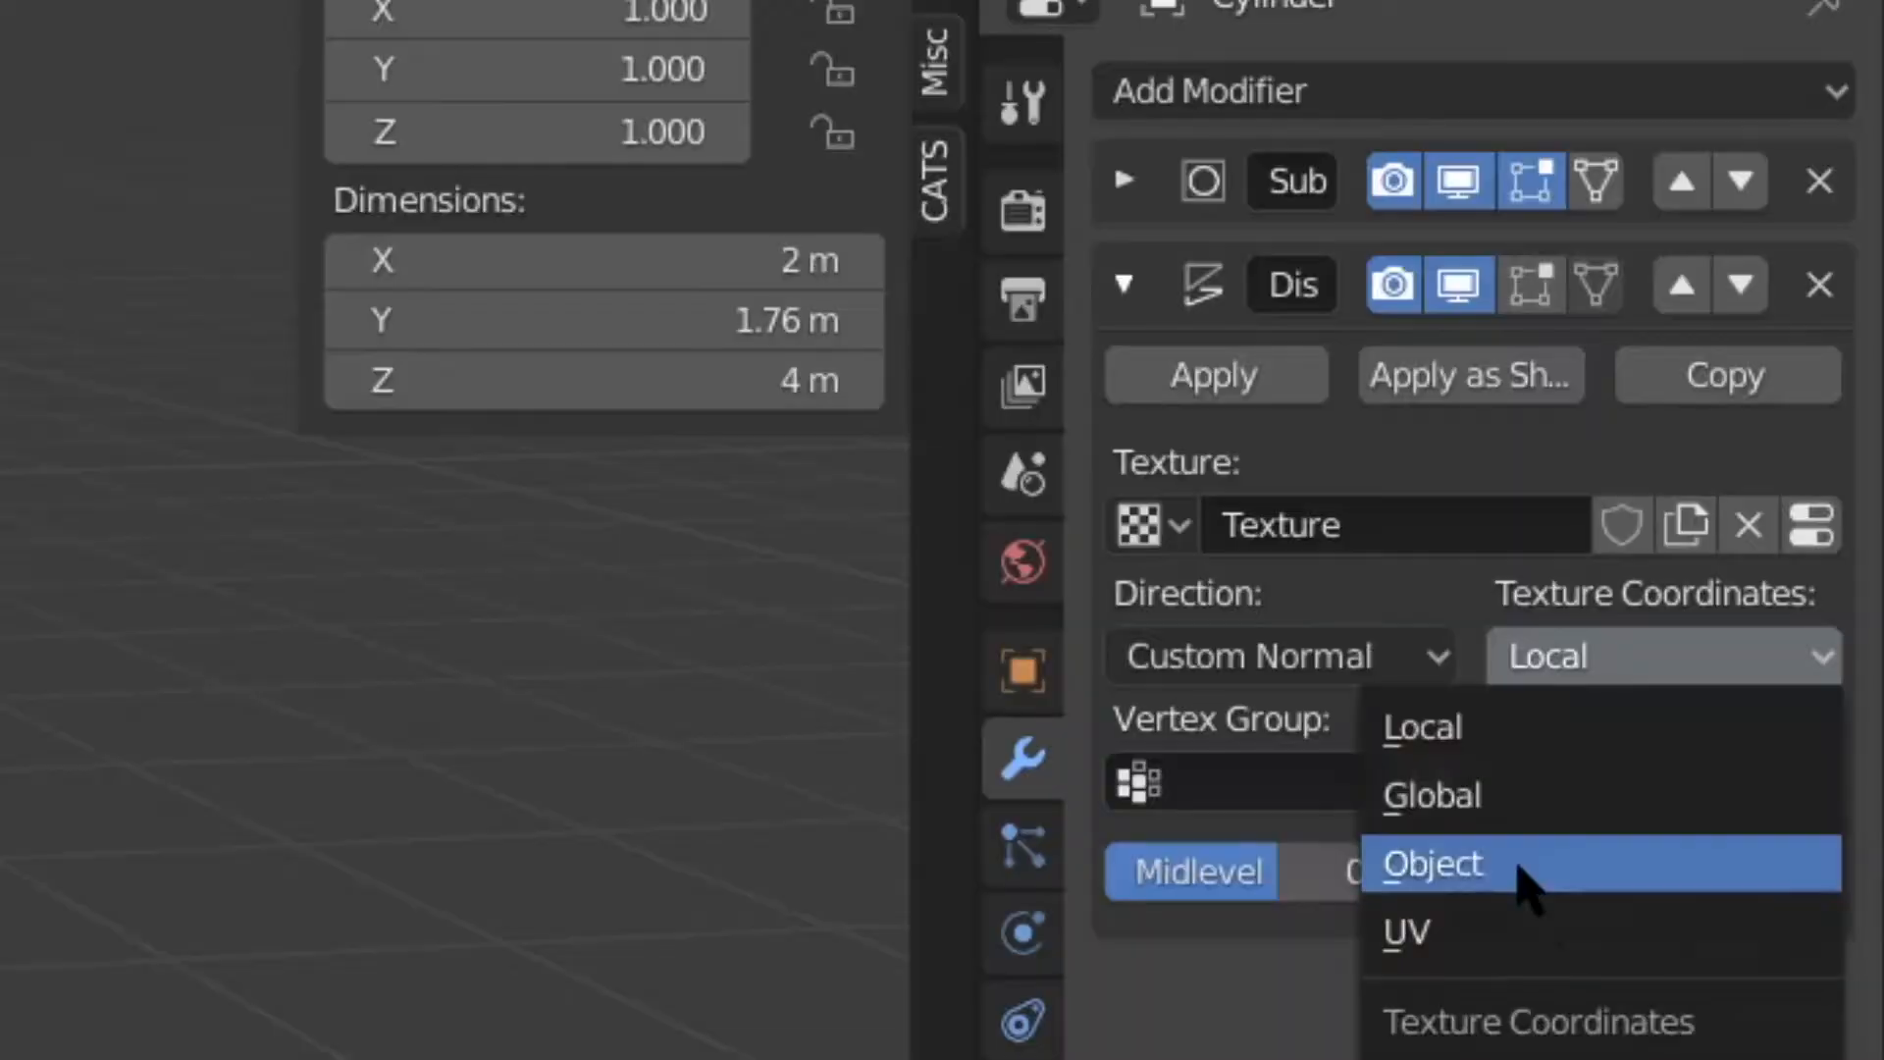
pyautogui.click(1431, 862)
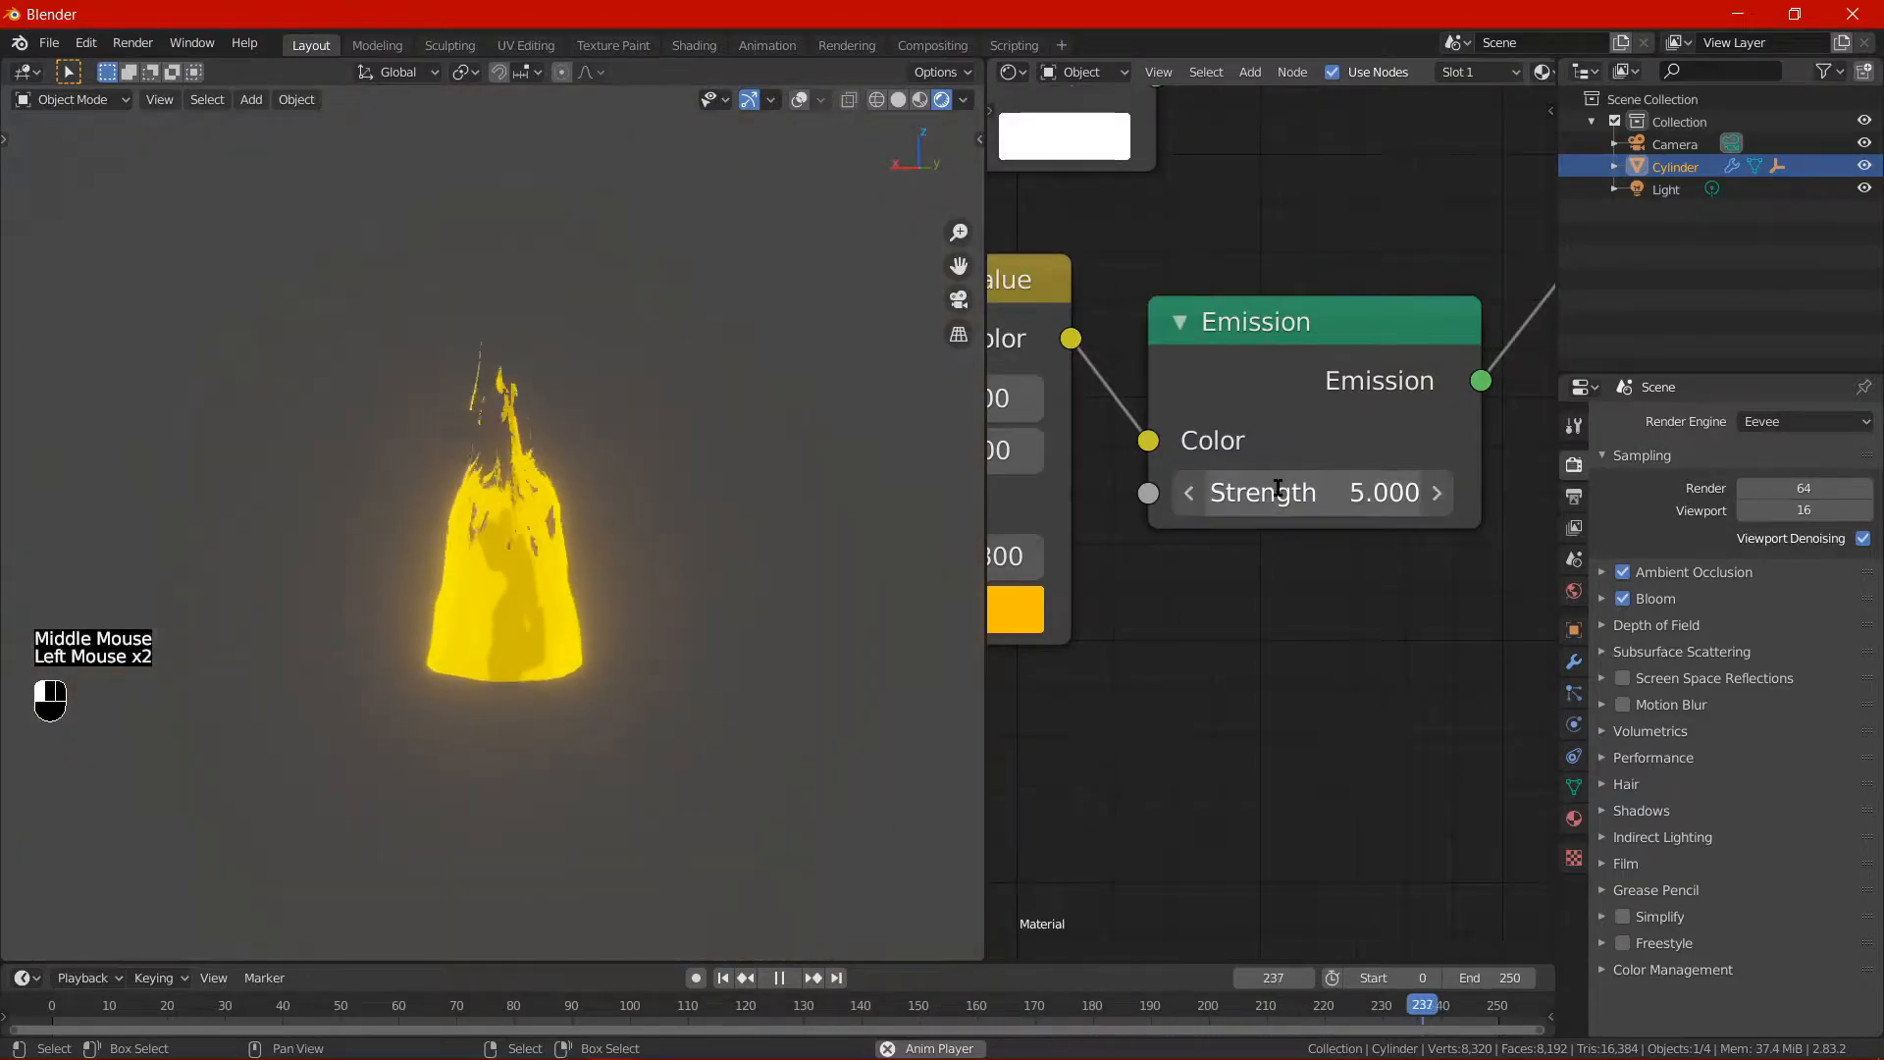
pyautogui.doubleClick(1312, 490)
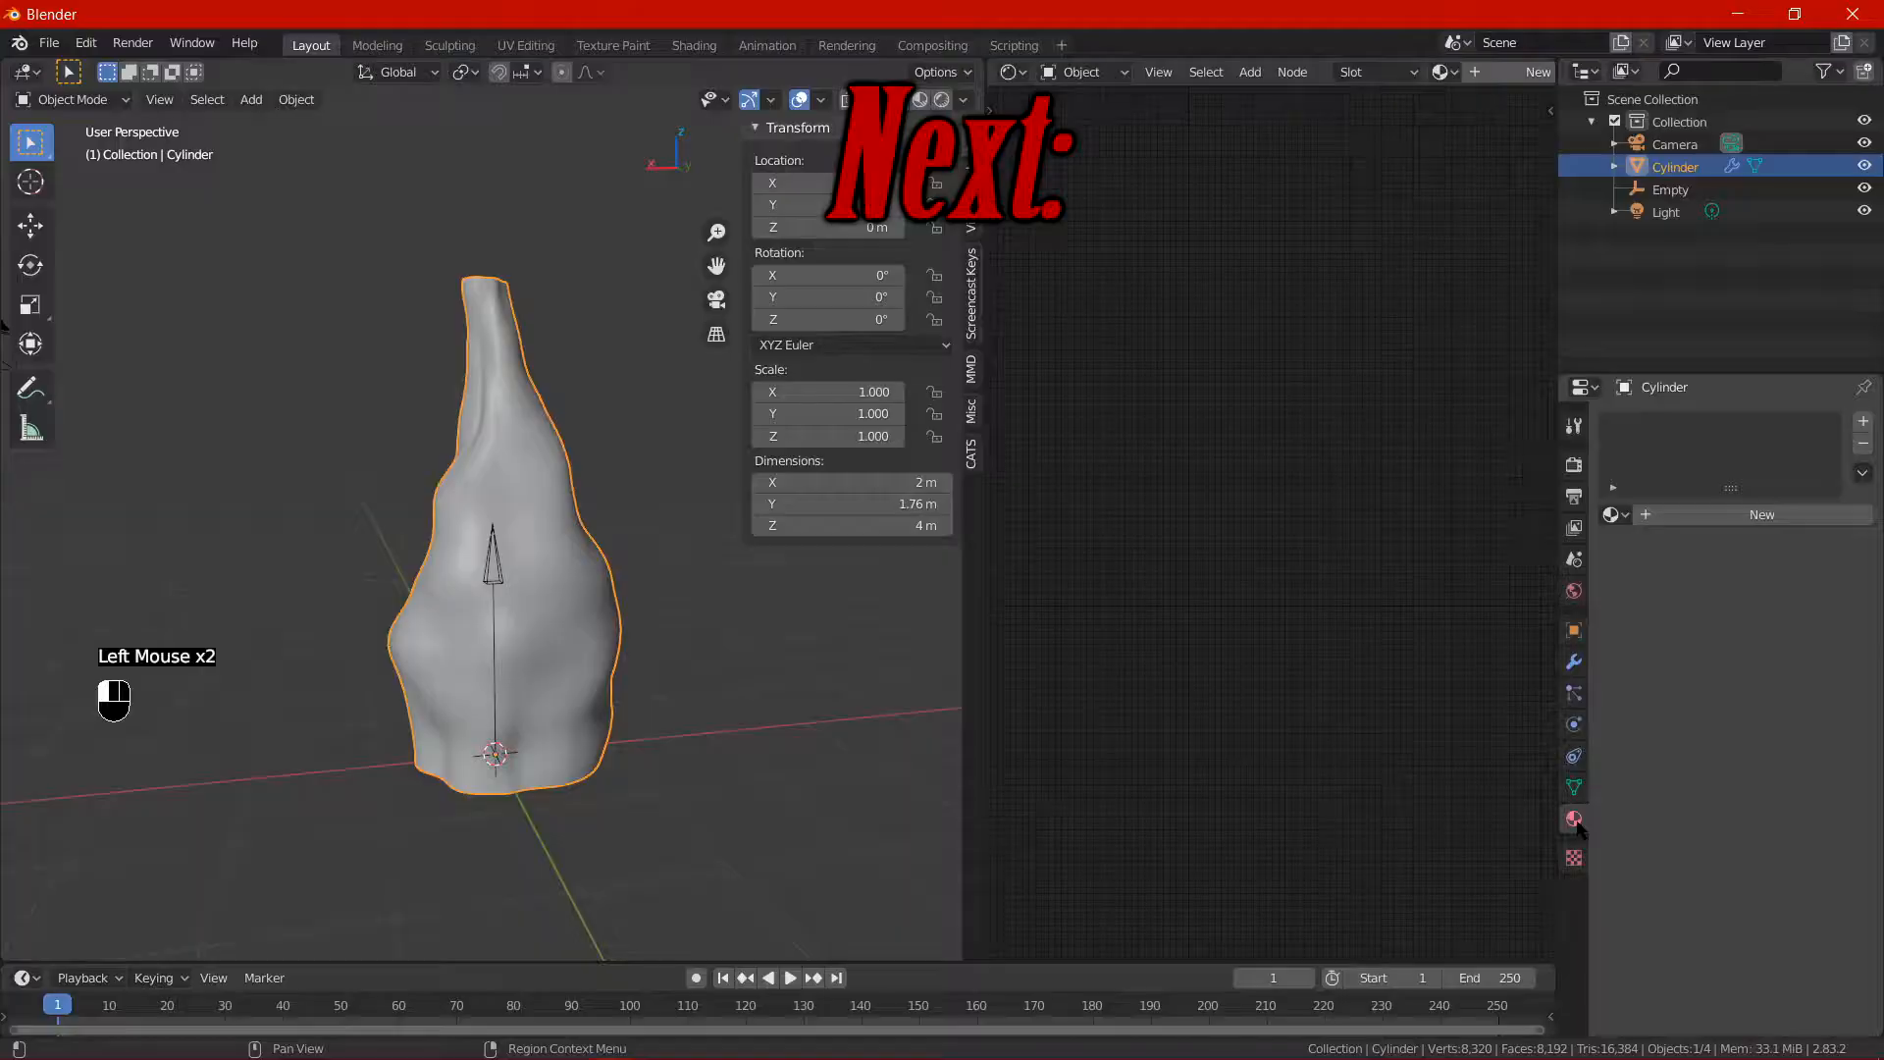
# Create a new material, remove the Principled BSDF and add a Layer Weight node.
pyautogui.click(1613, 514)
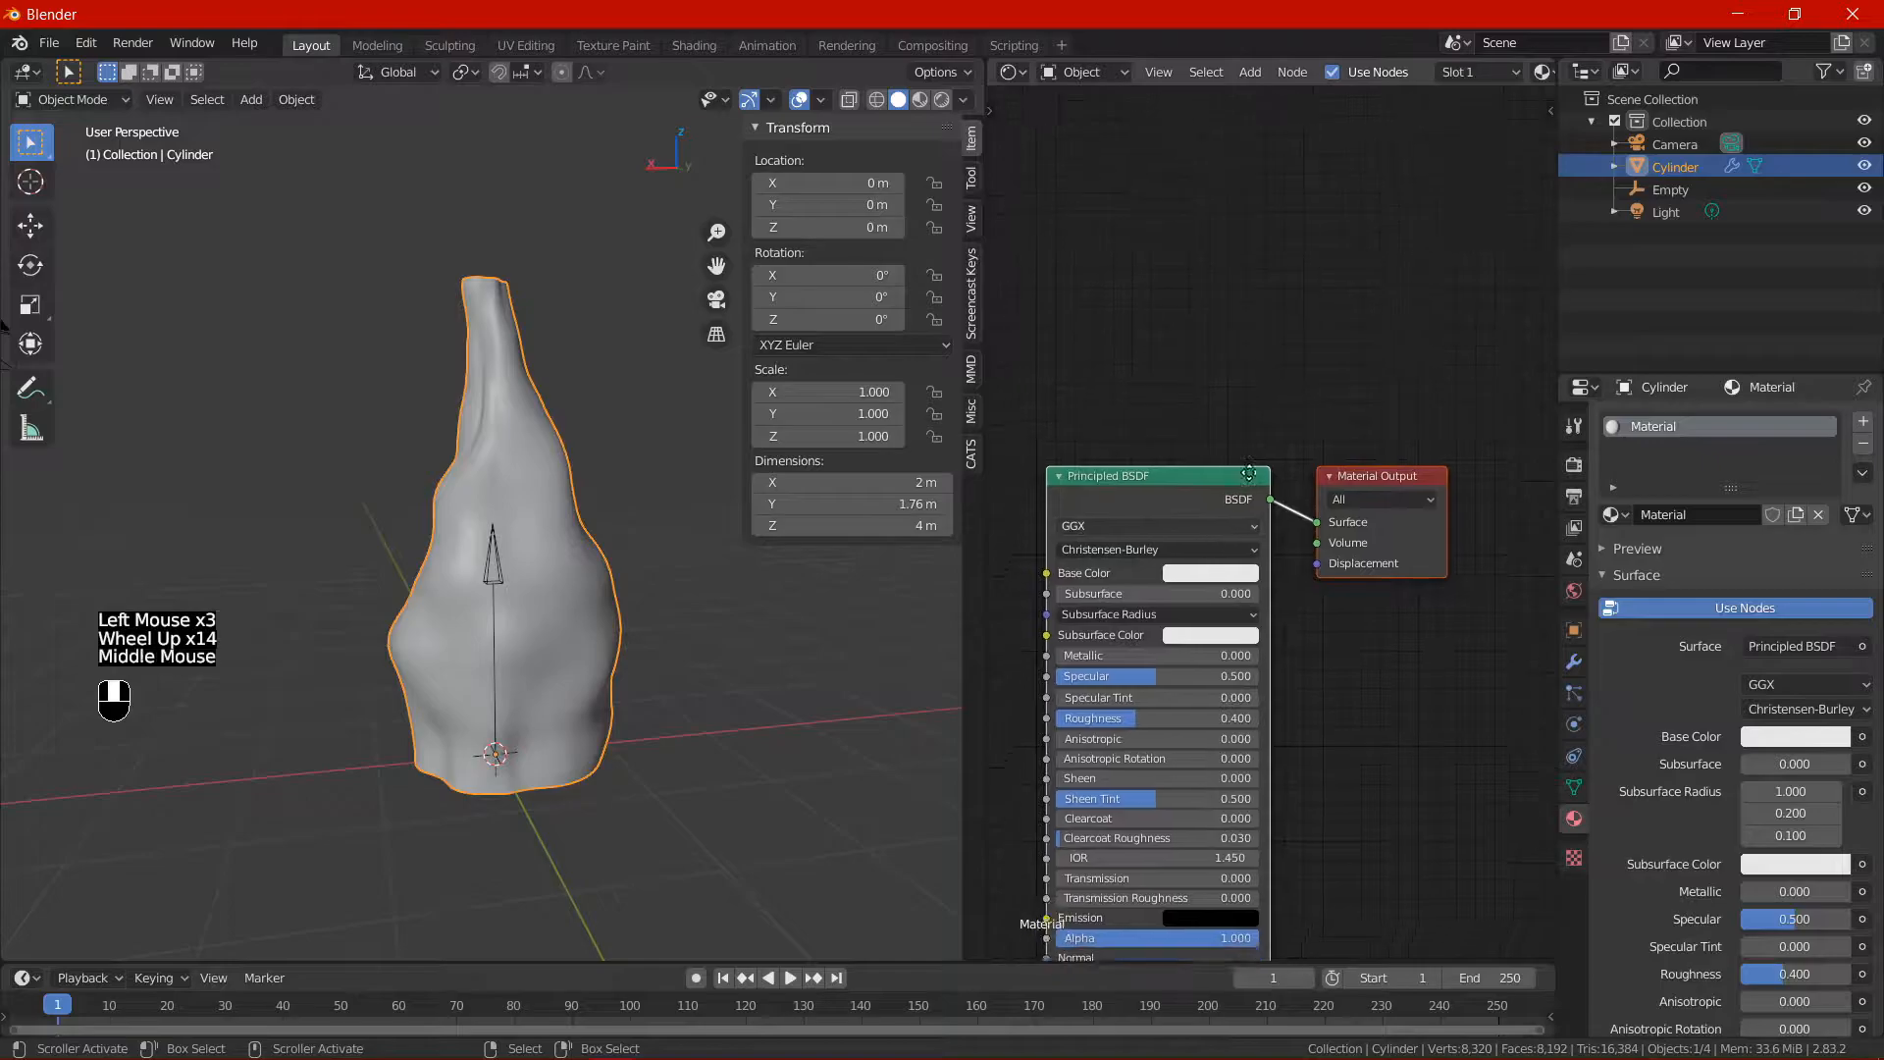
pyautogui.press('shift+a')
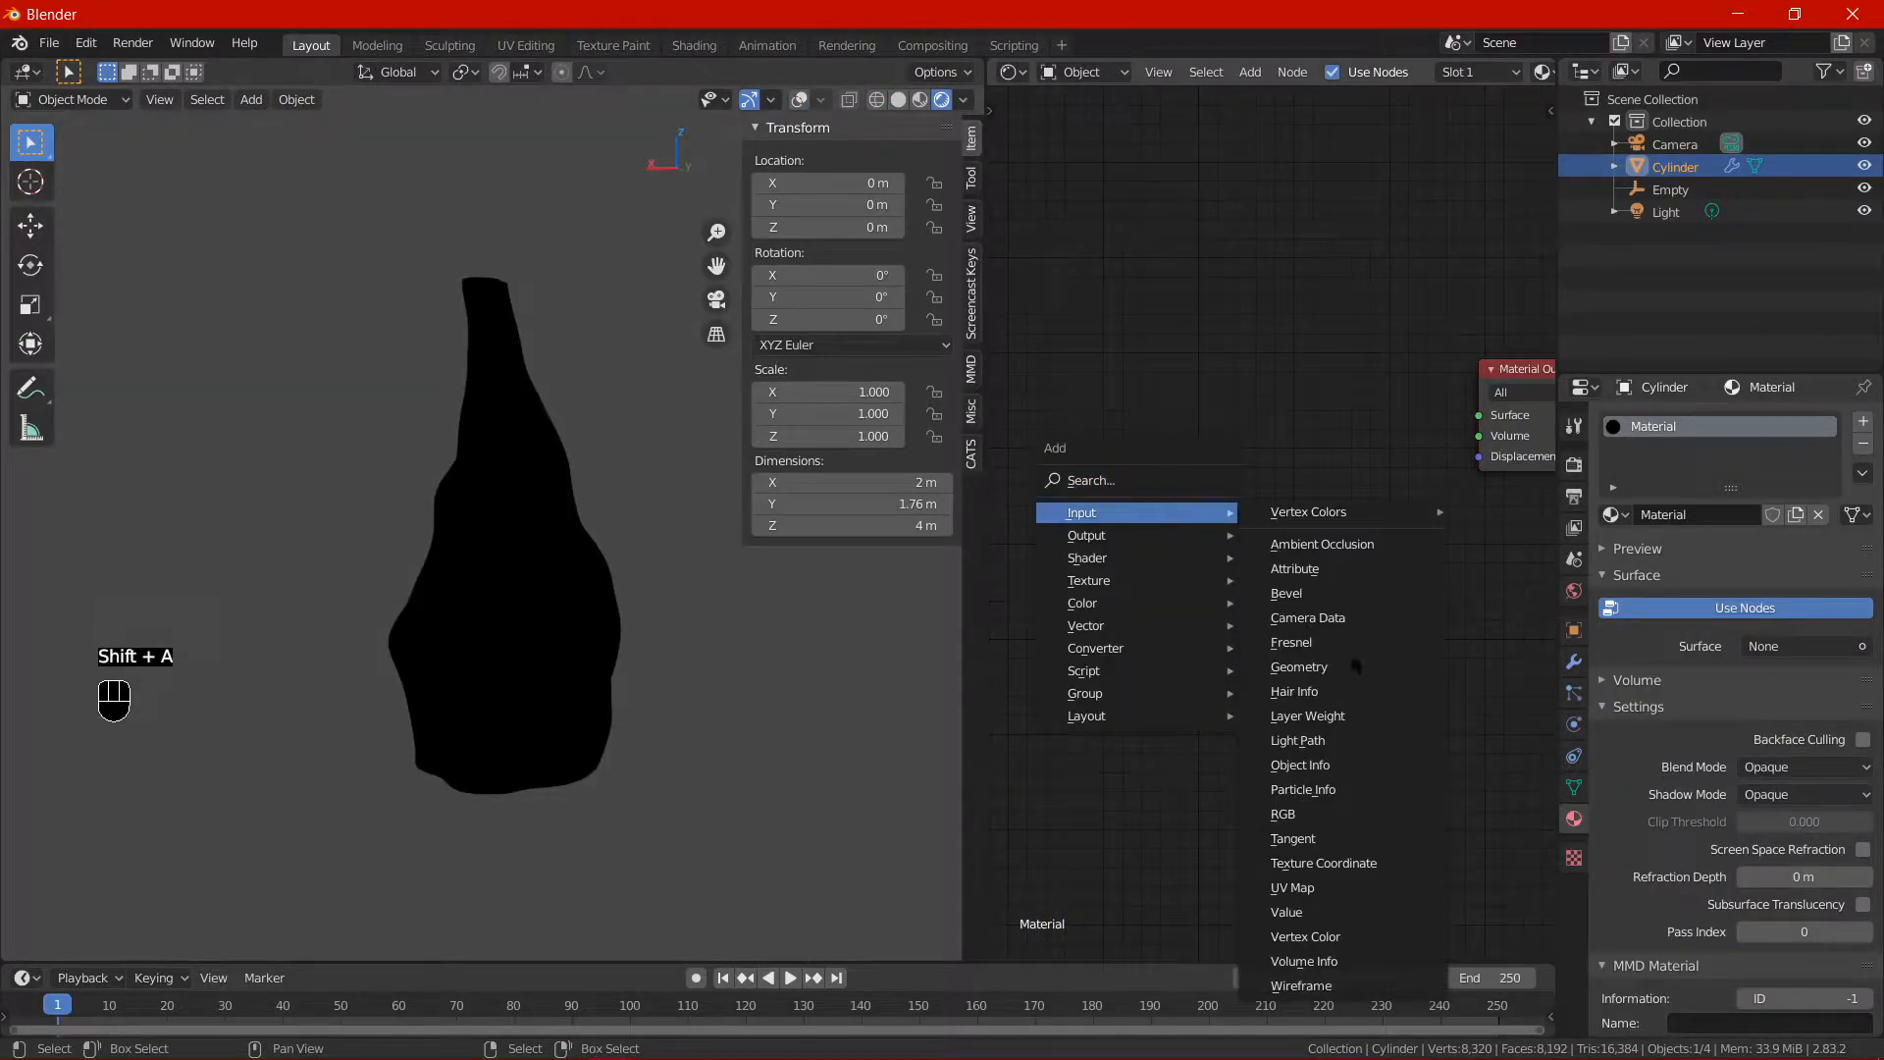
pyautogui.click(1308, 714)
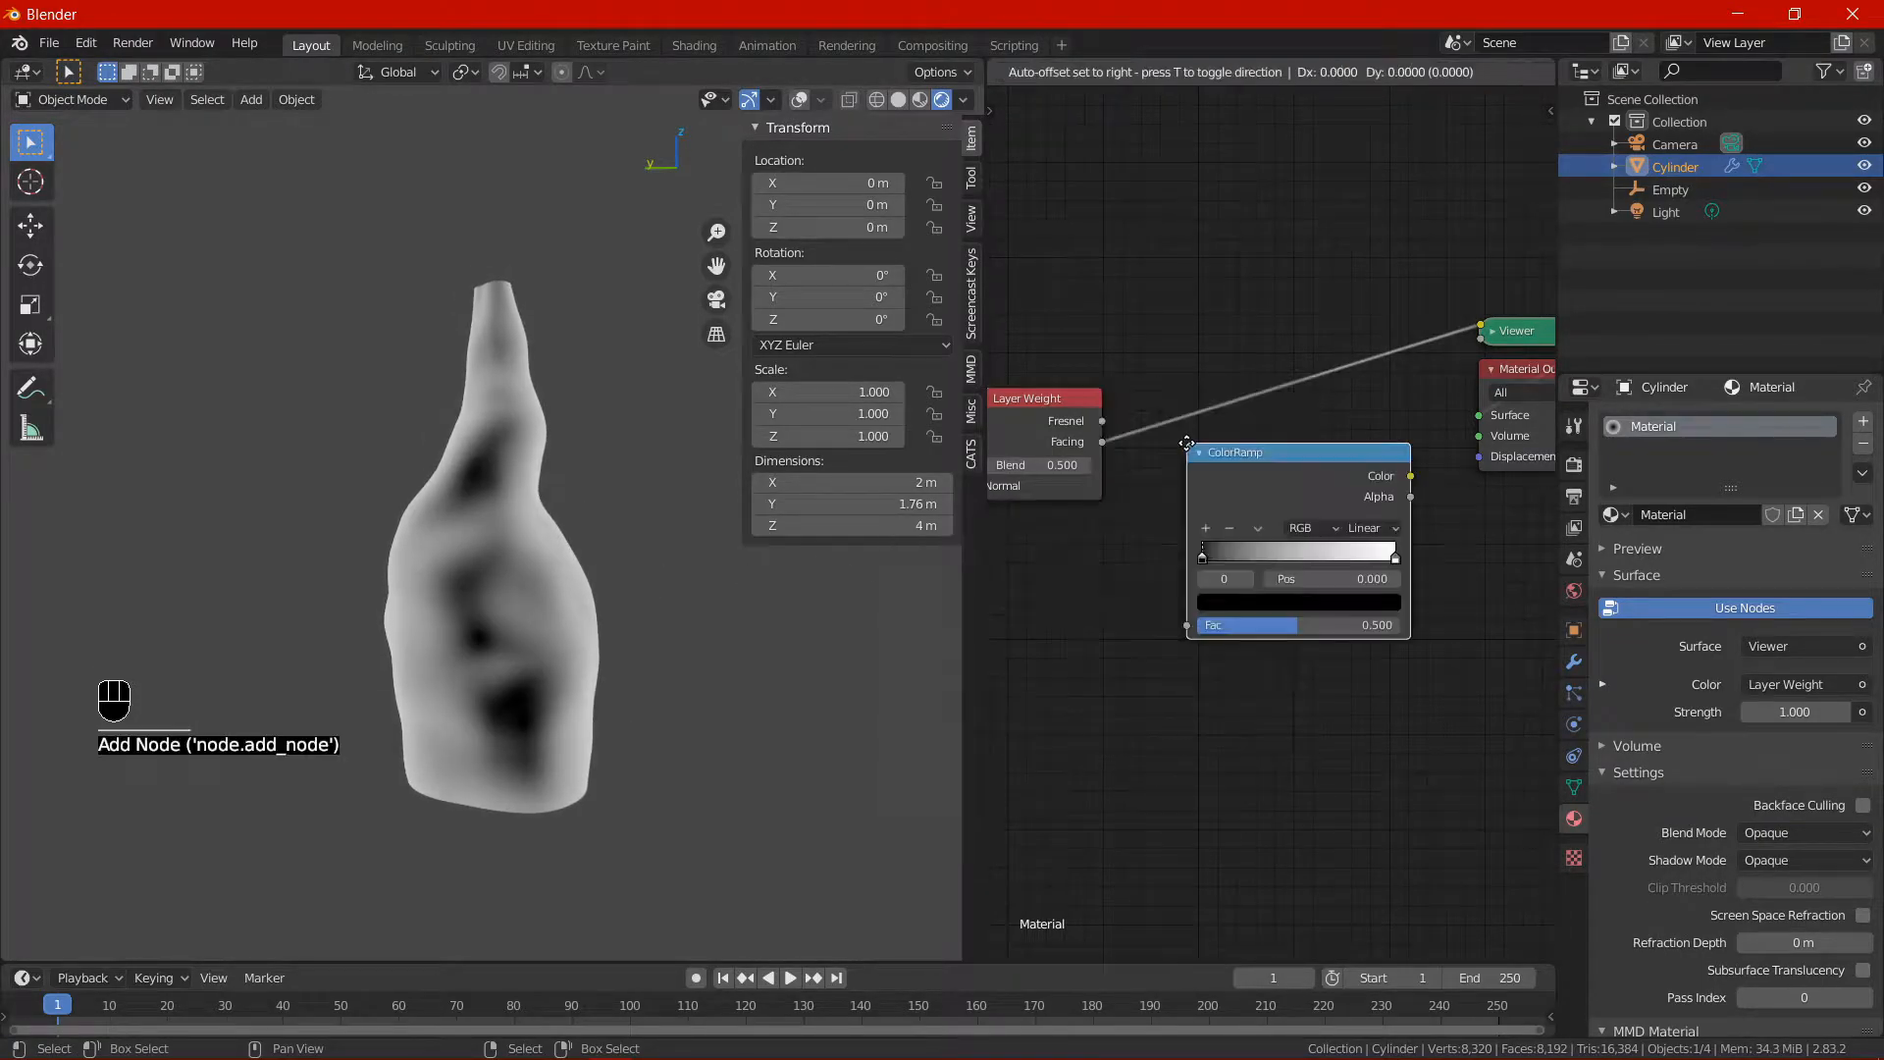
# Chain a Constant ColorRamp into a Hue Saturation Value node tinted yellow.
pyautogui.scroll(-3)
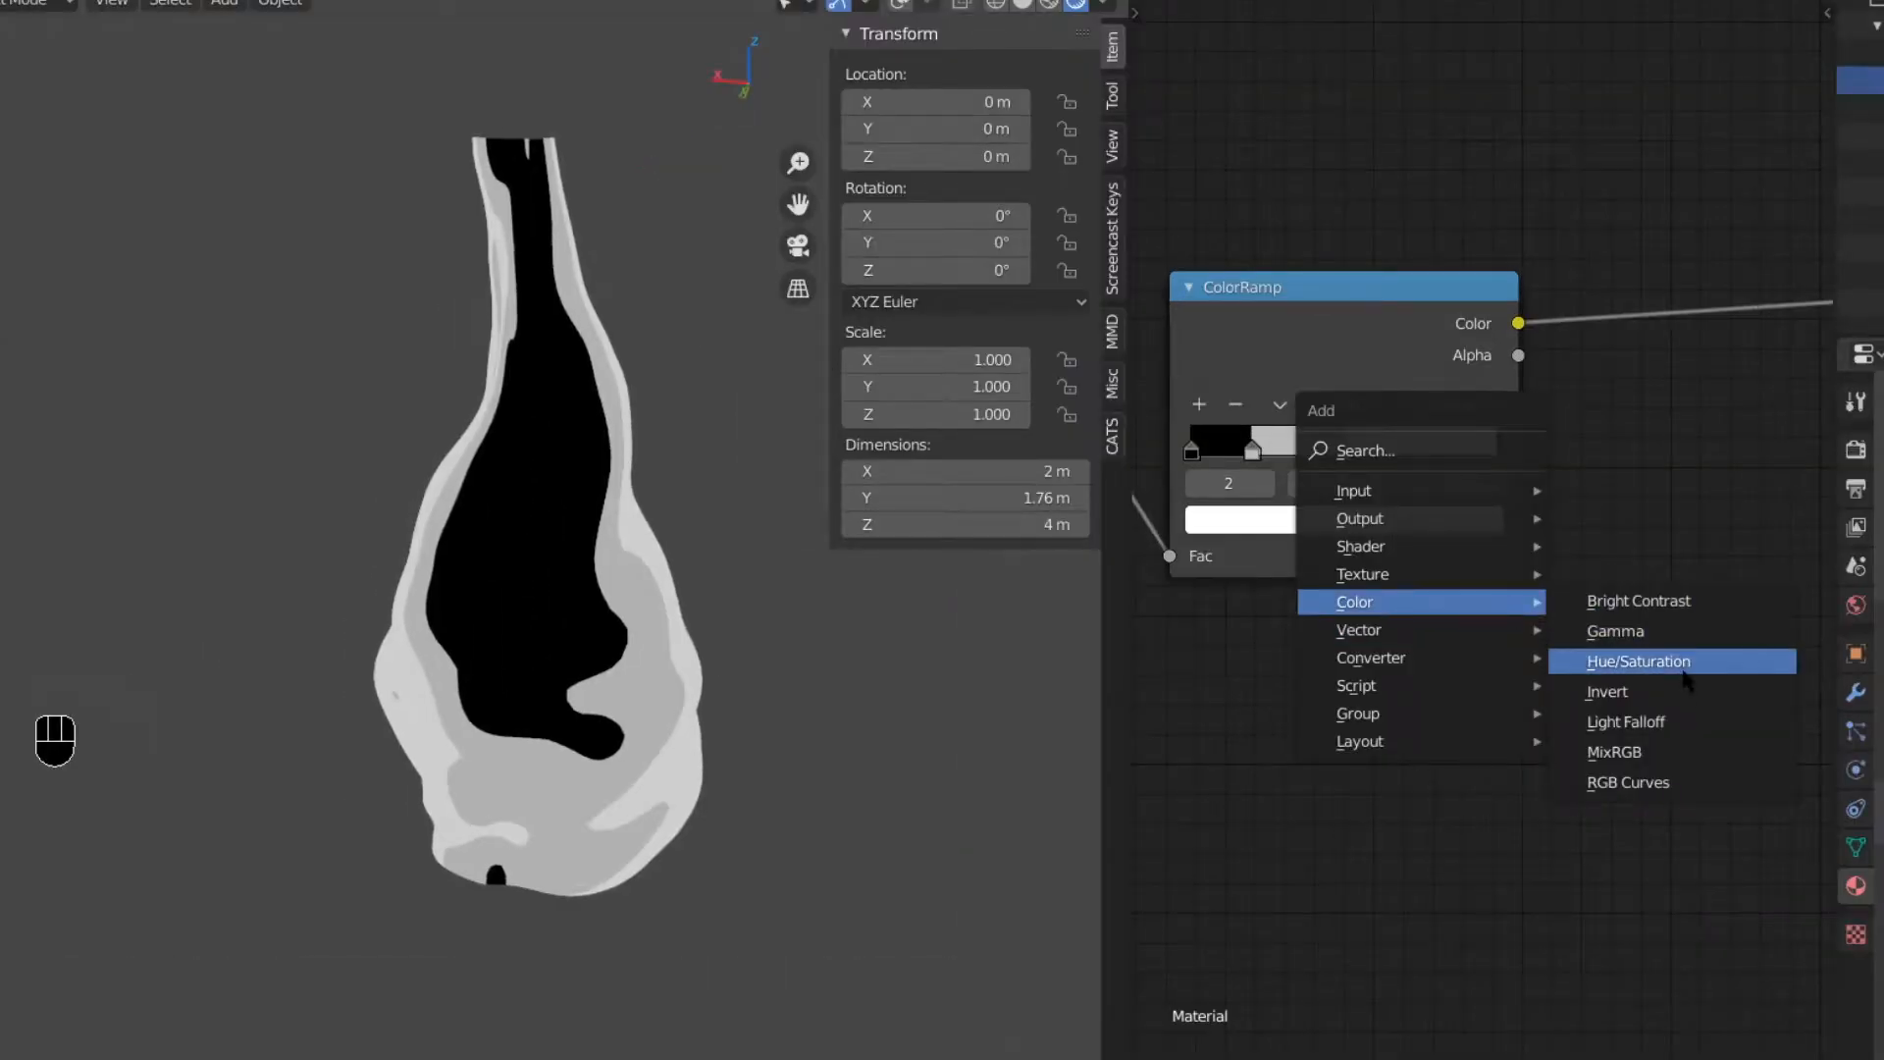
pyautogui.click(1637, 661)
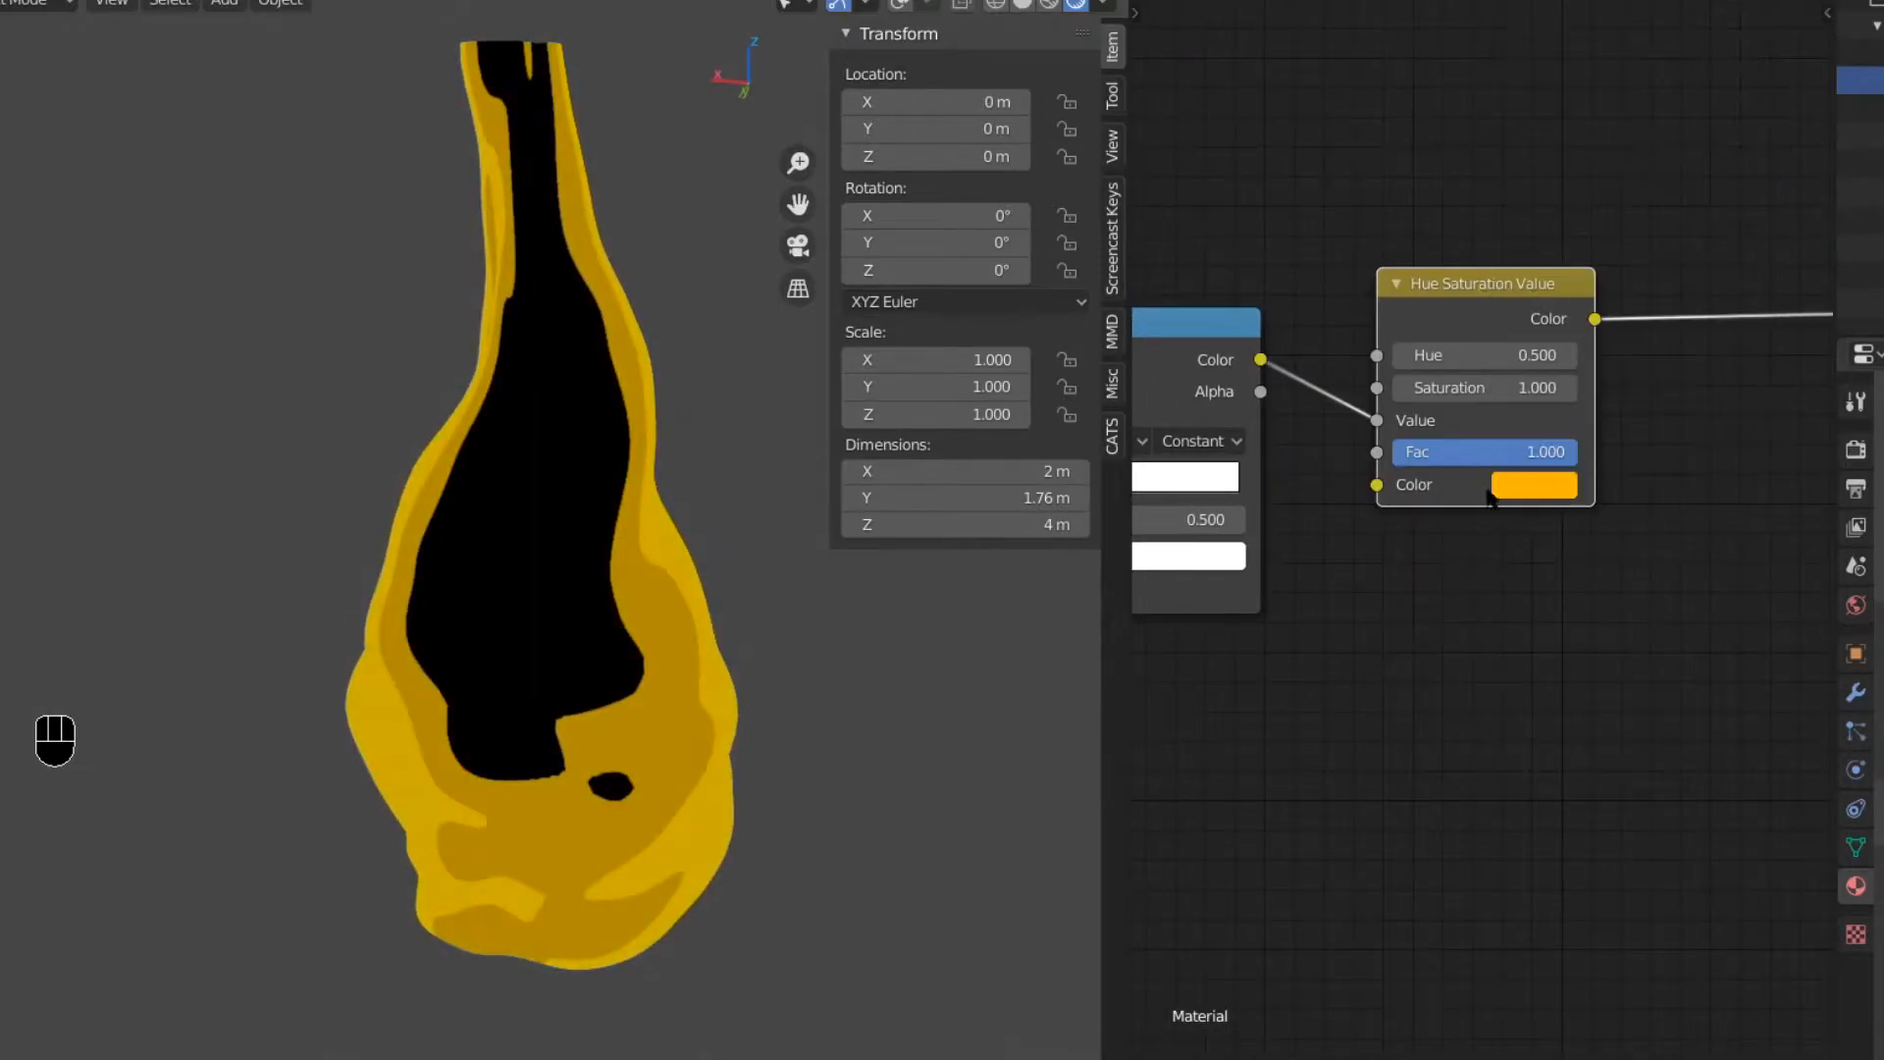
pyautogui.doubleClick(1533, 485)
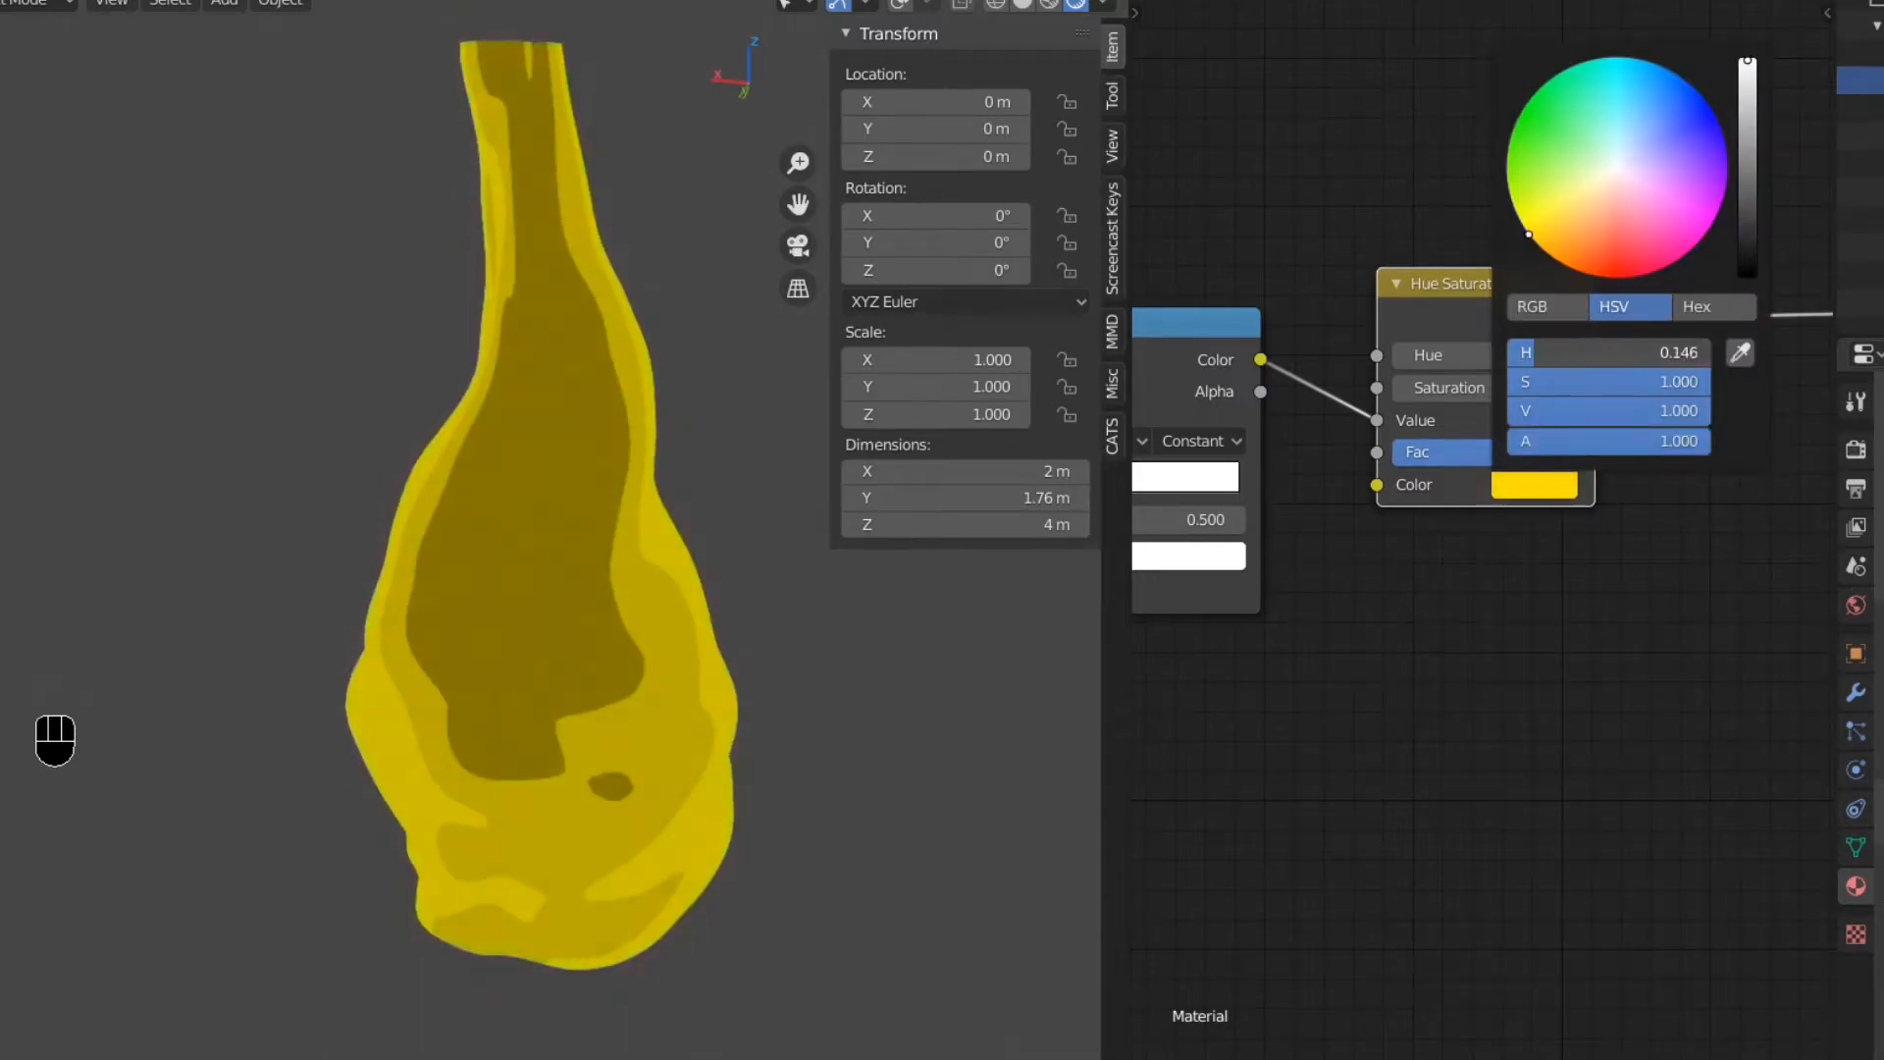
# Mix Transparent and strength-5 Emission shaders through a Less Than noise threshold with alpha blend mode.
pyautogui.press('x')
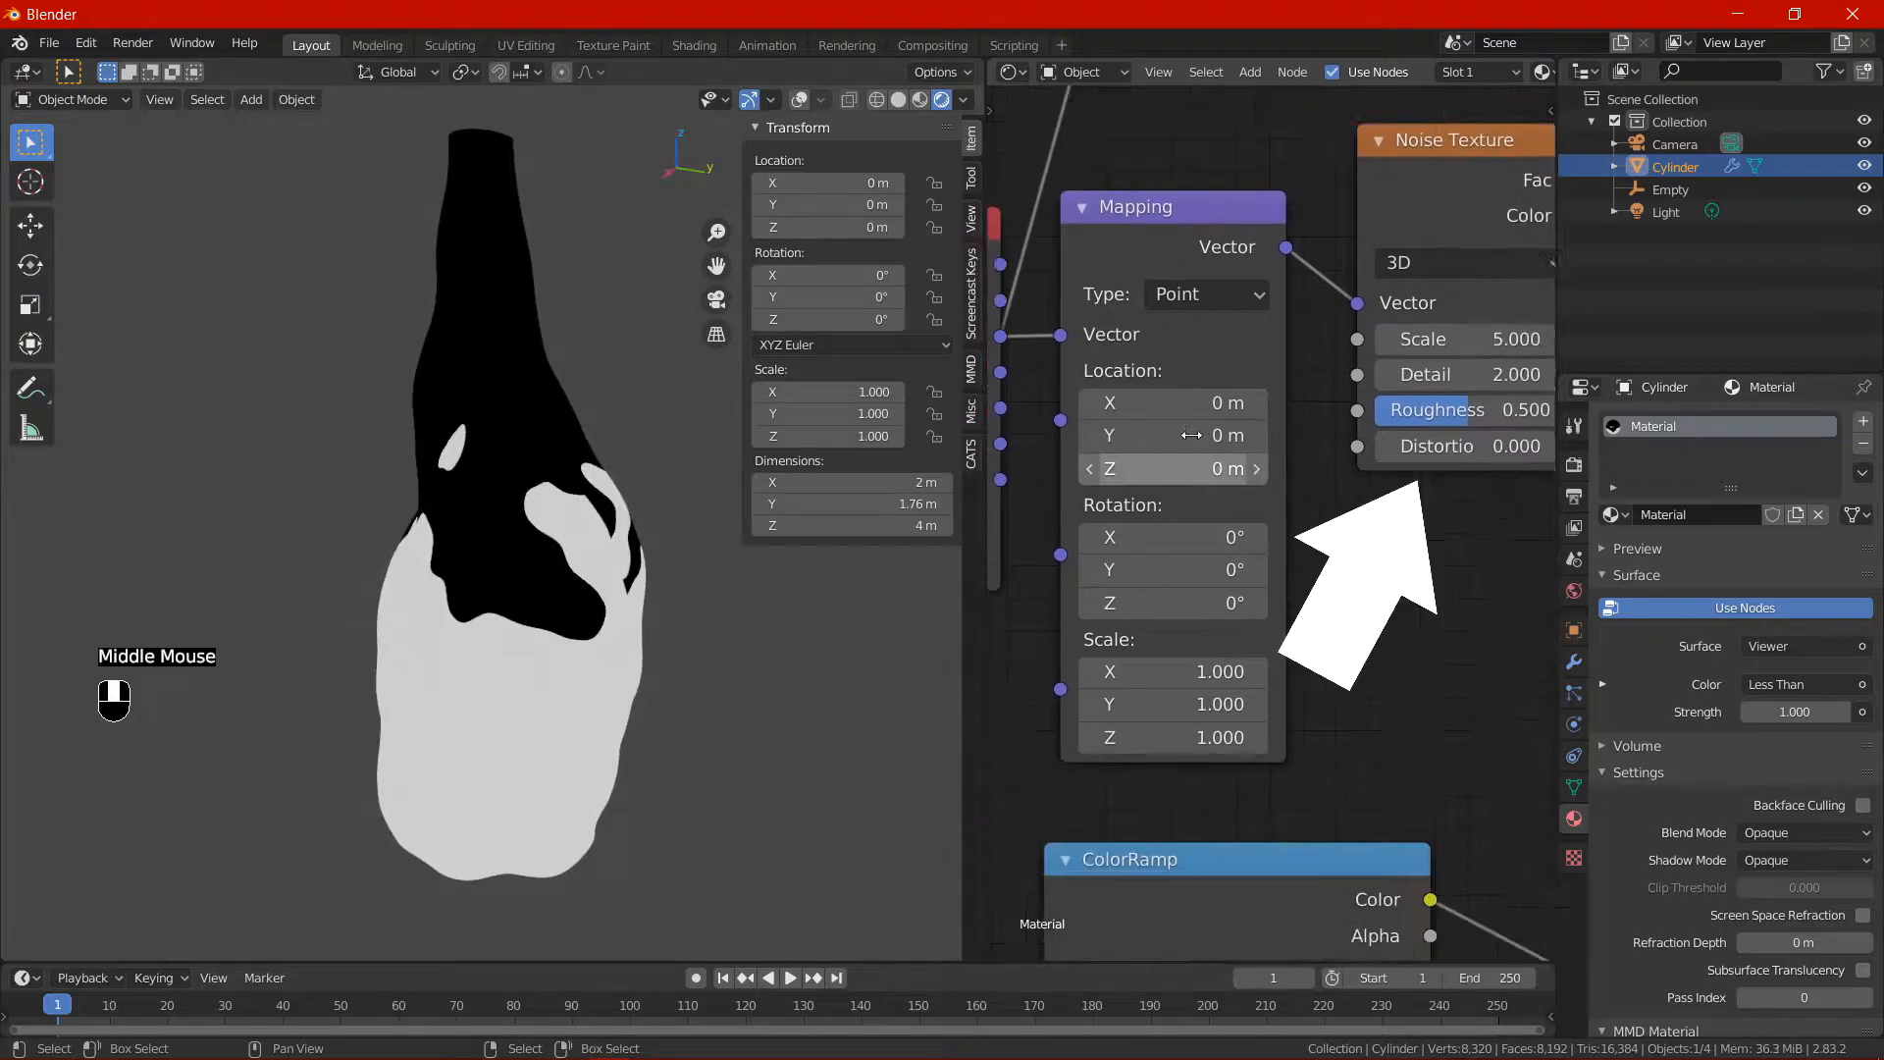
pyautogui.click(1455, 261)
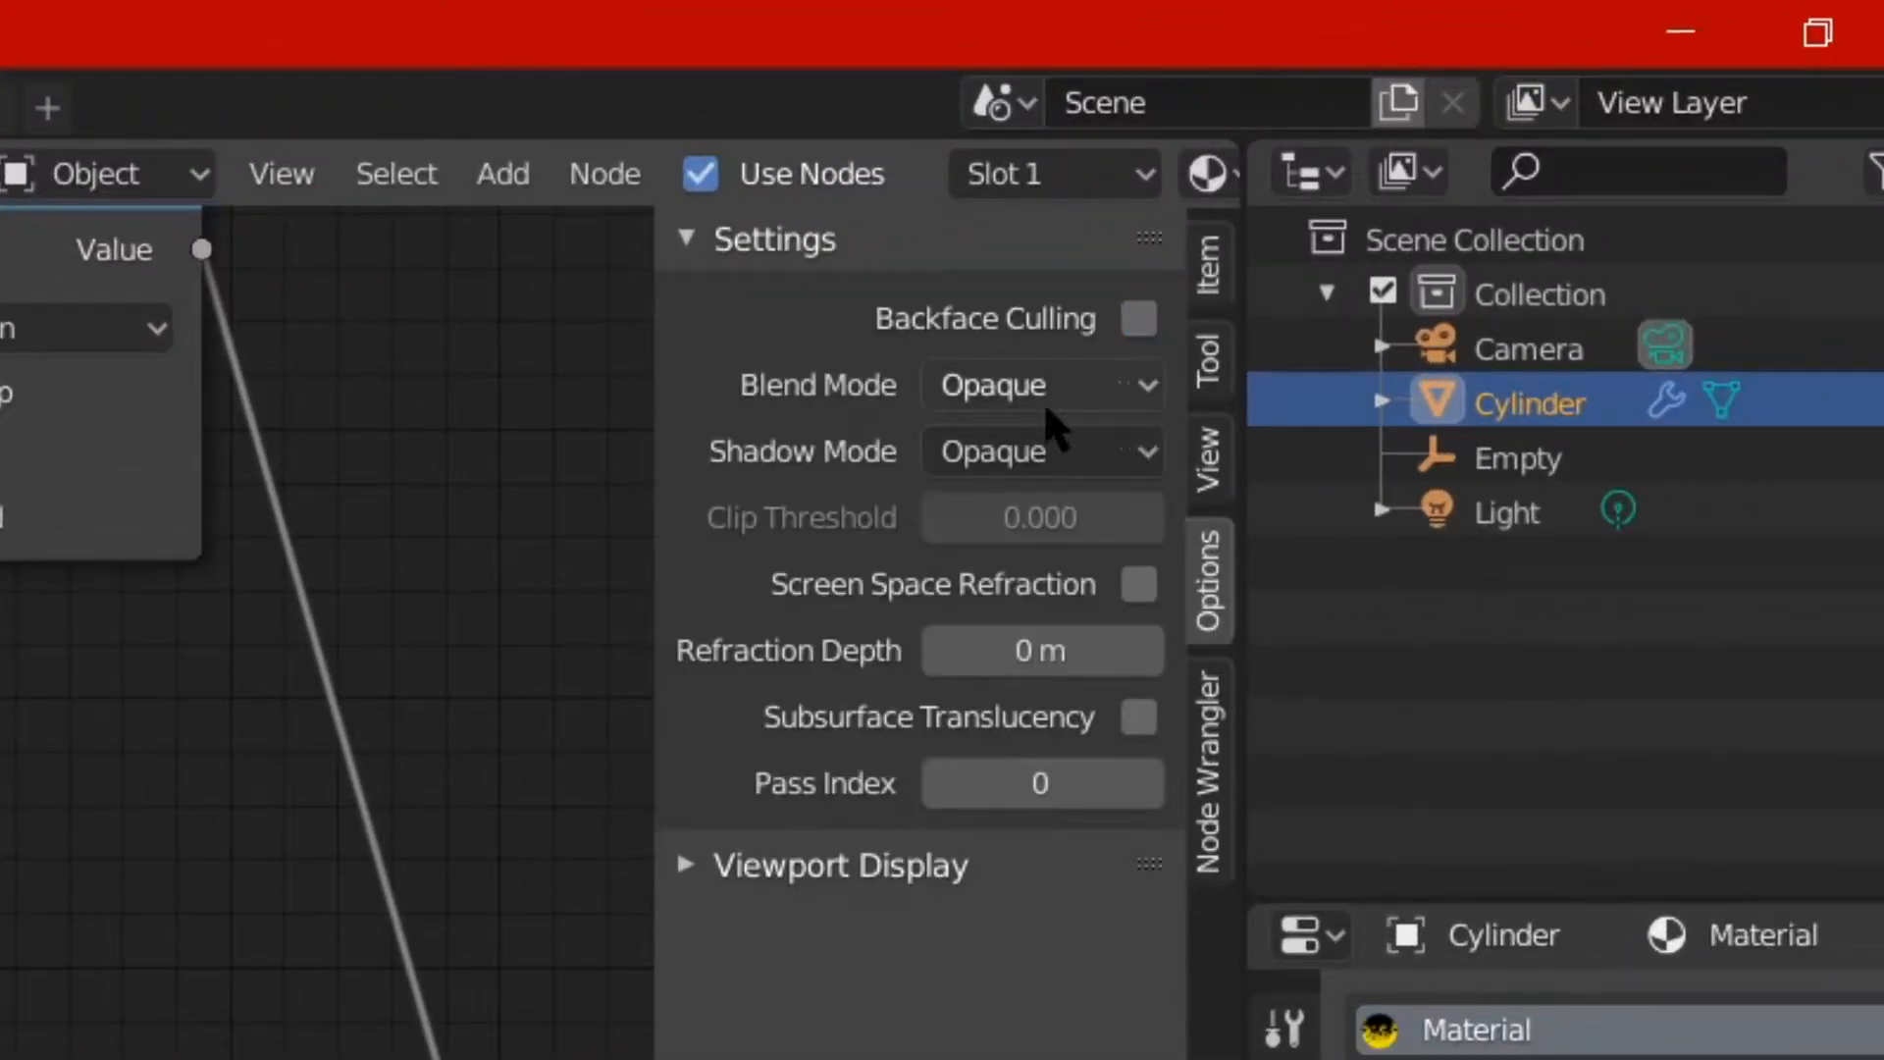
pyautogui.click(1036, 452)
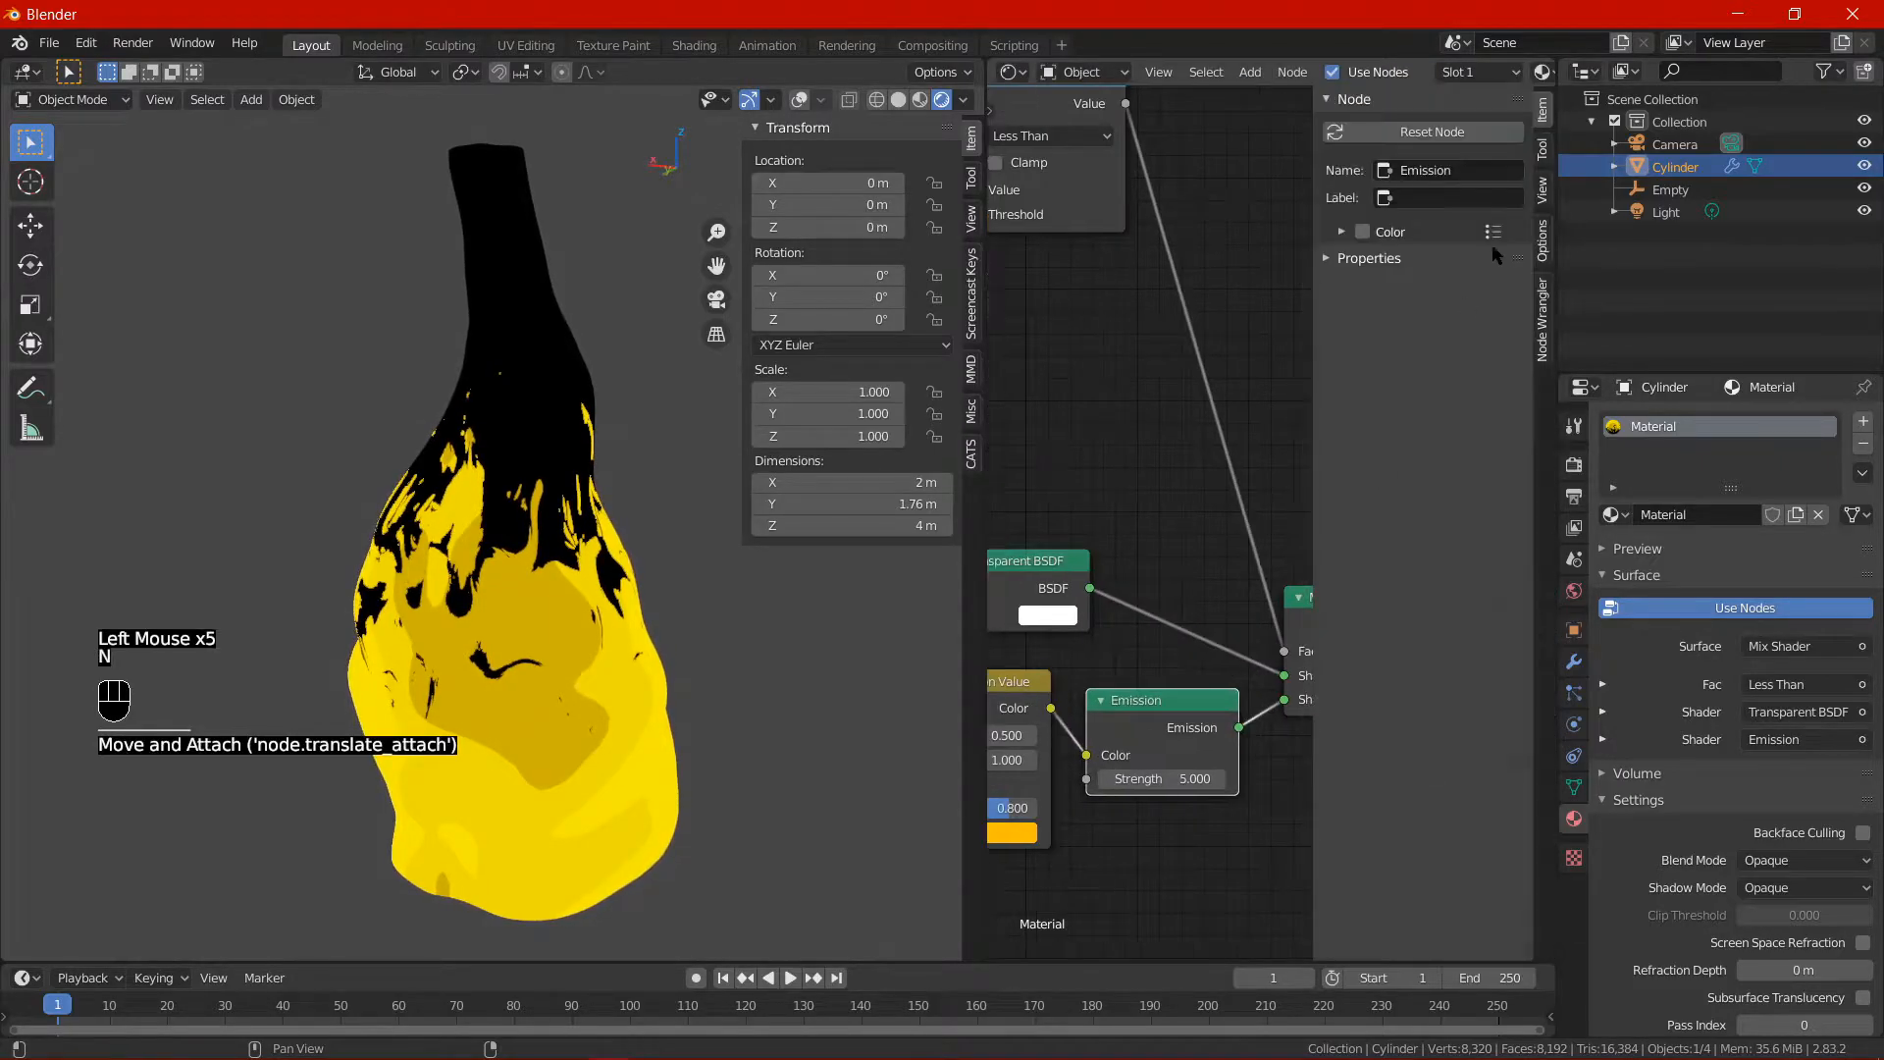
pyautogui.press('Left')
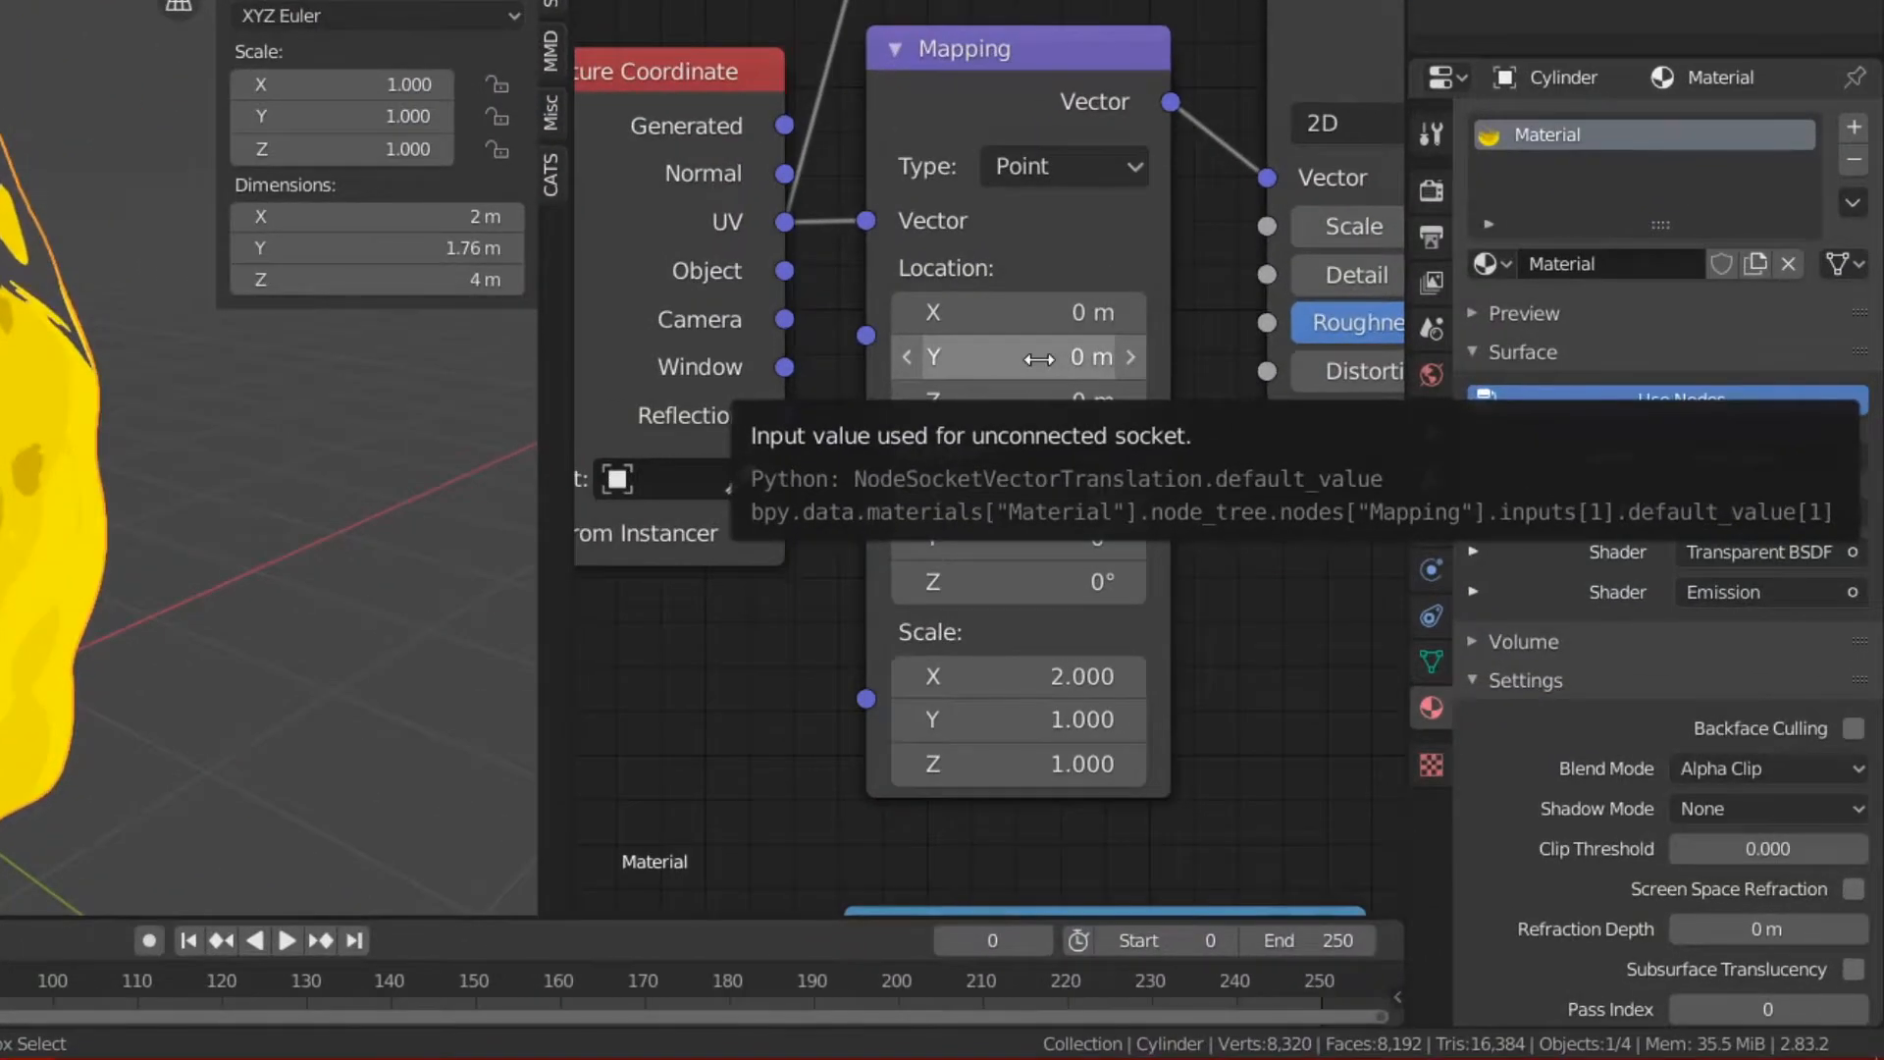
# Add a -var/16 driver on Mapping Location Y reading the Empty's world-space Z location.
pyautogui.rightClick(1014, 357)
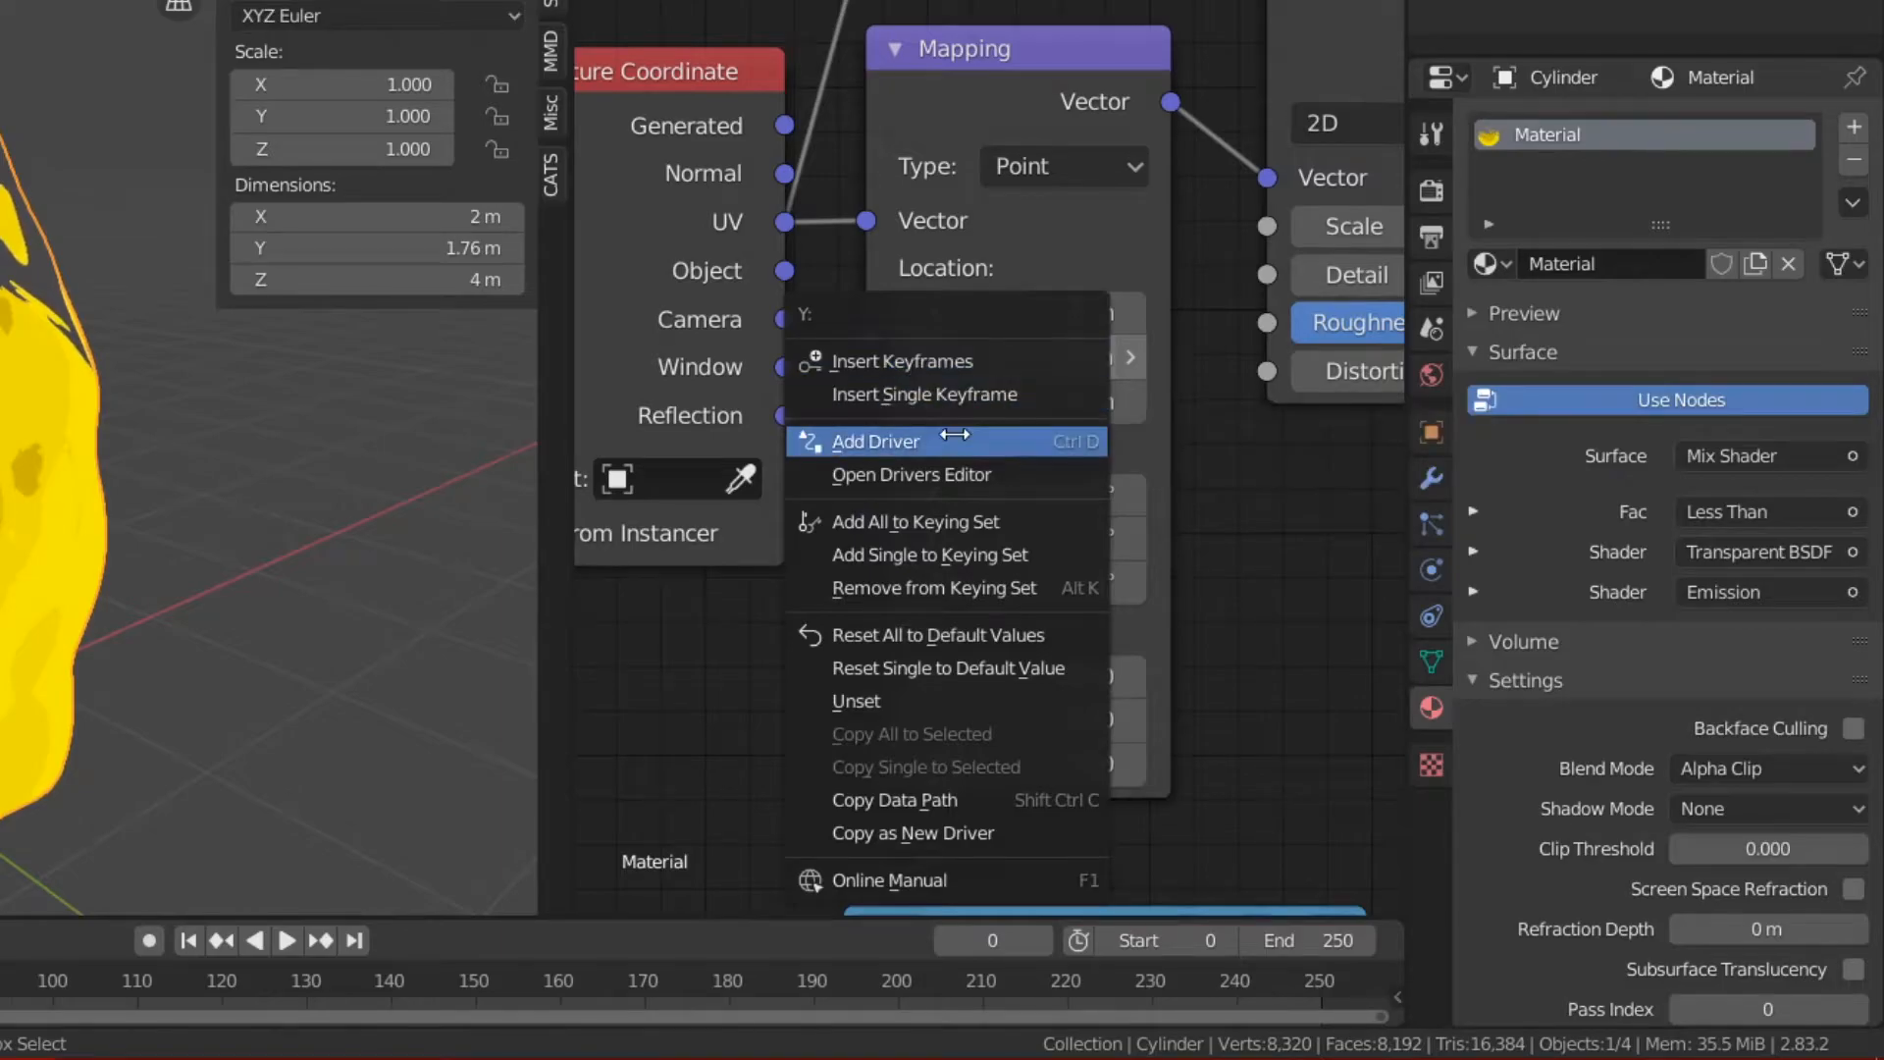
pyautogui.click(877, 442)
pyautogui.write('-var/4')
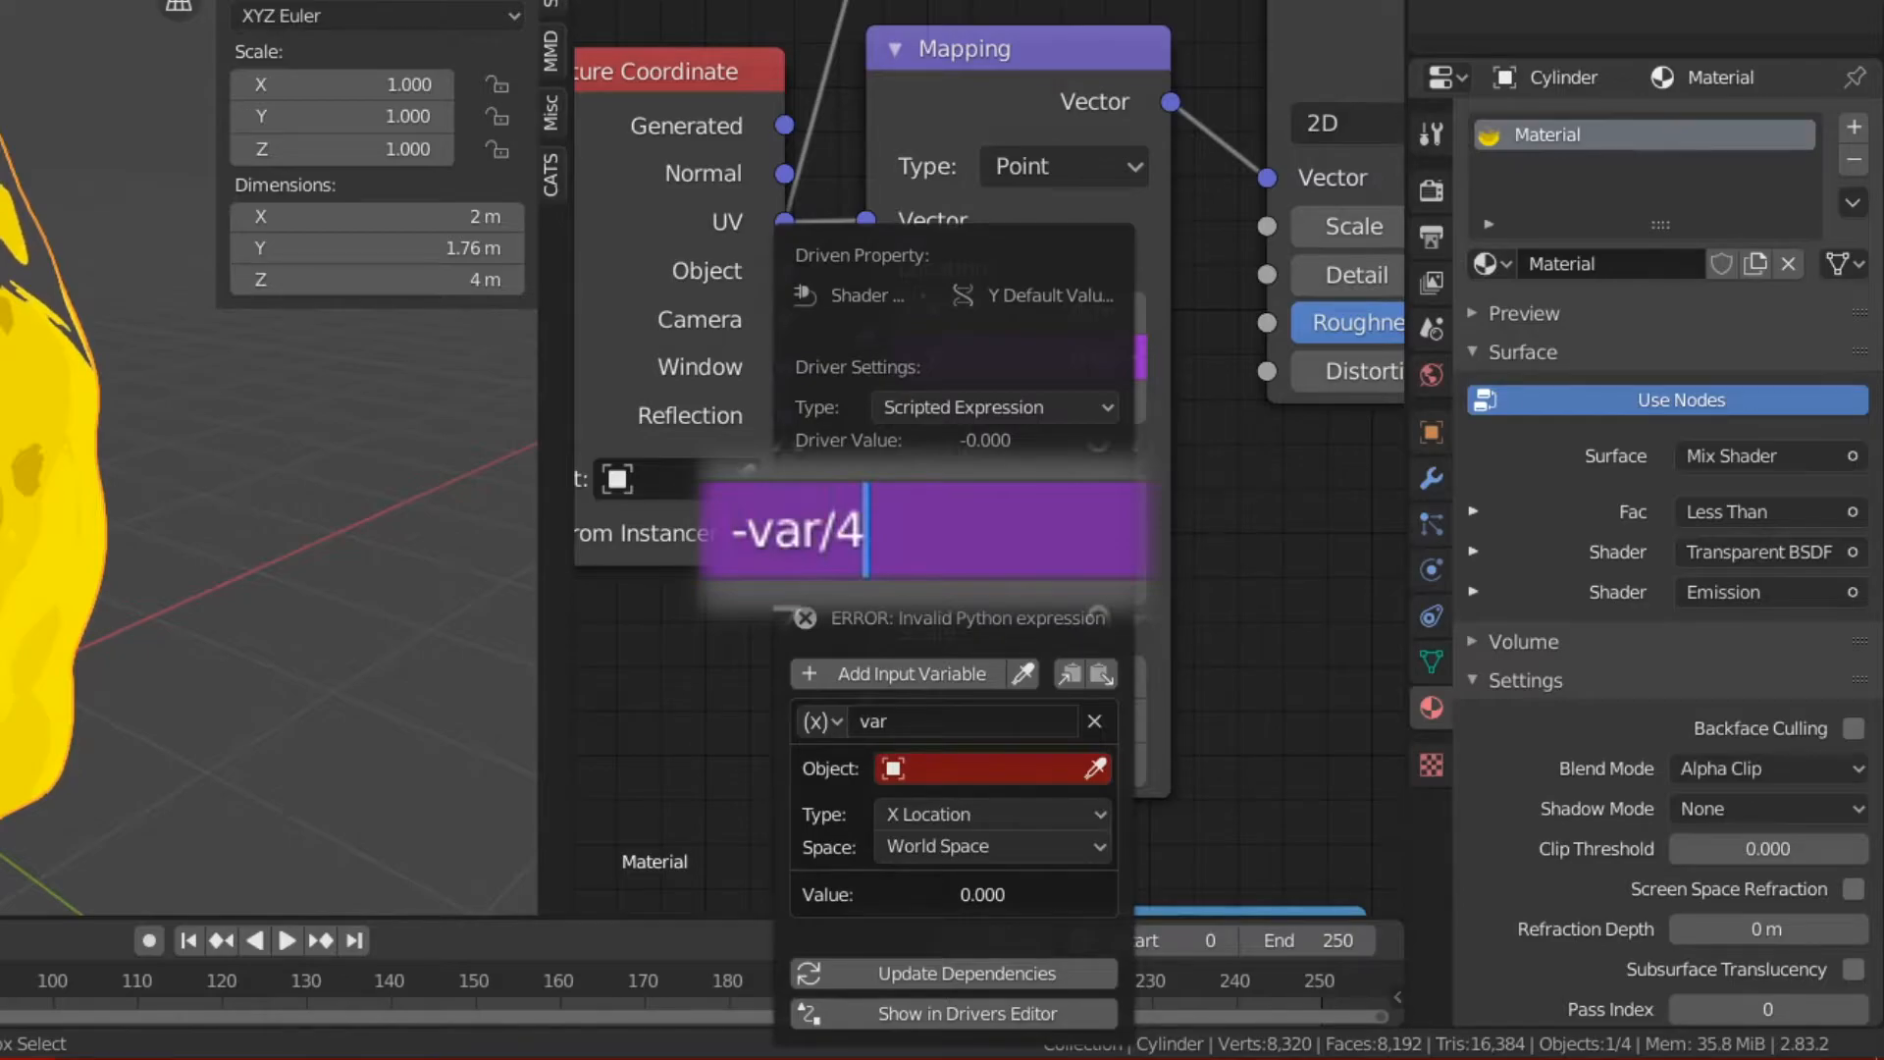
pyautogui.moveTo(938, 781)
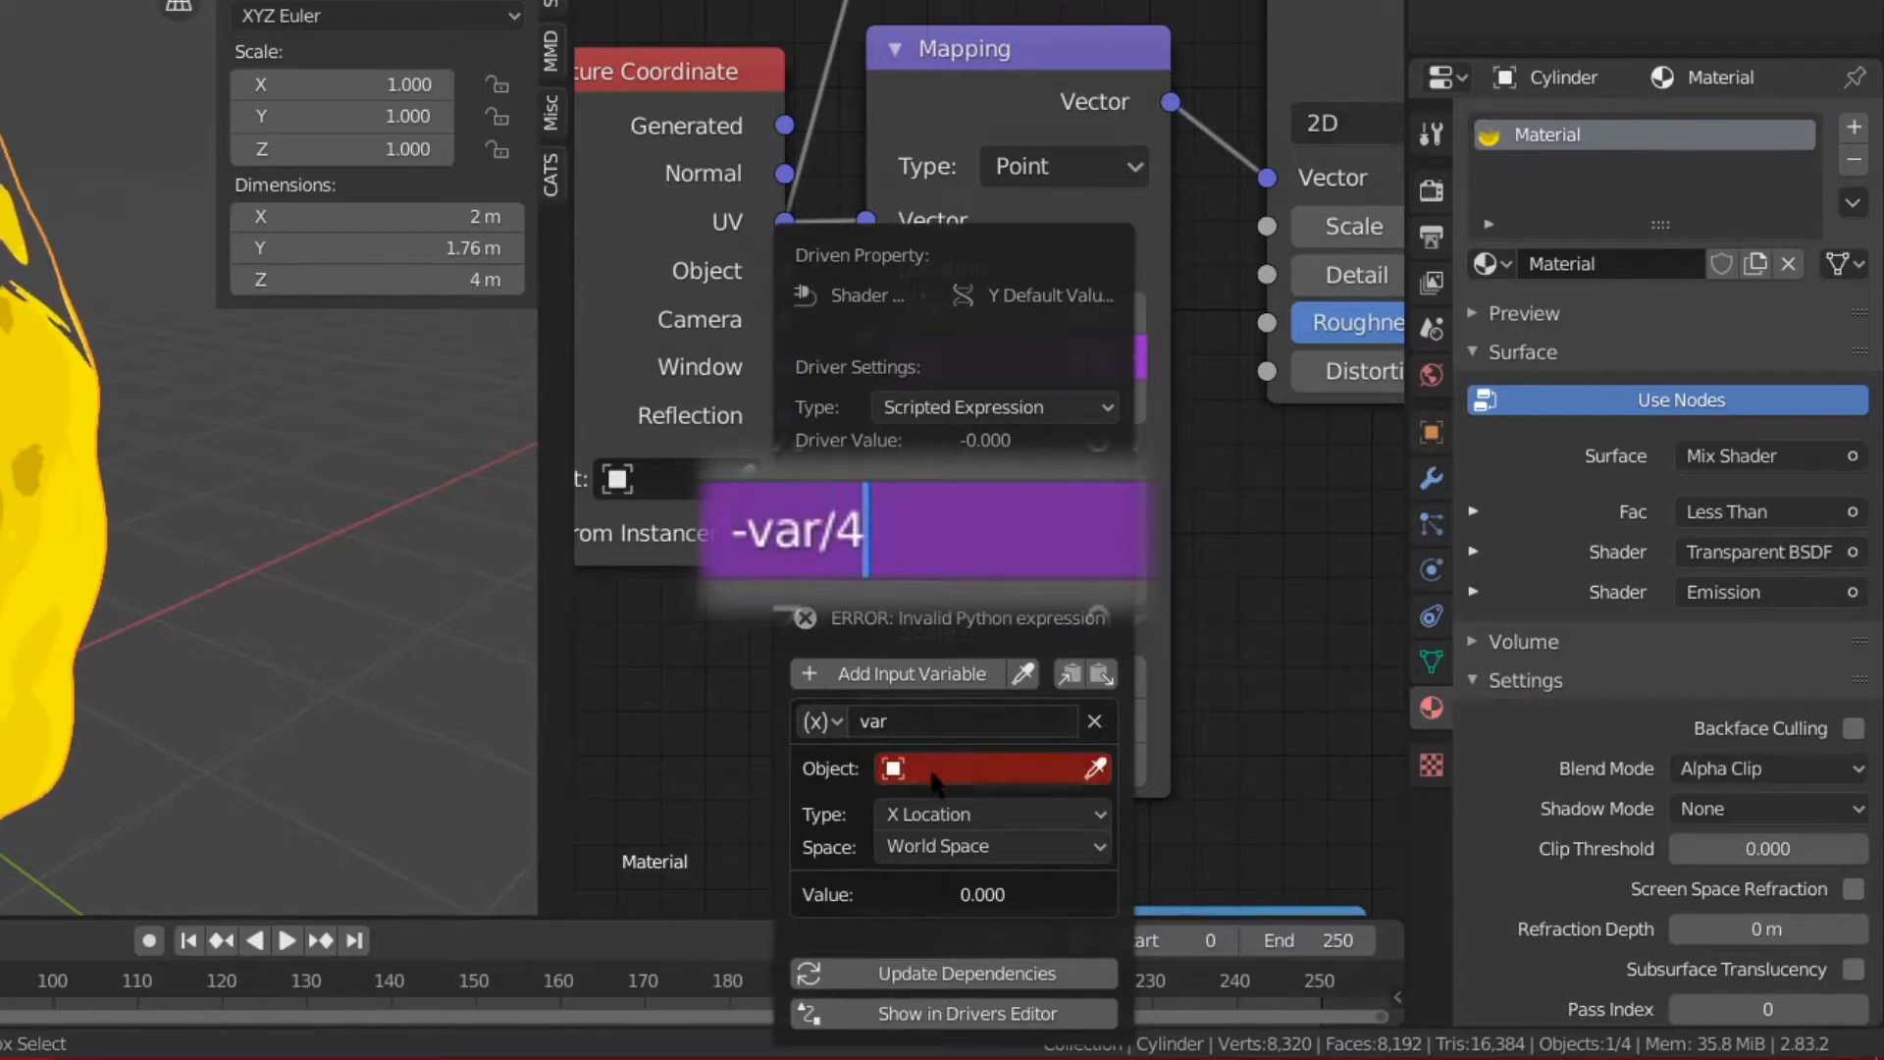
pyautogui.click(986, 767)
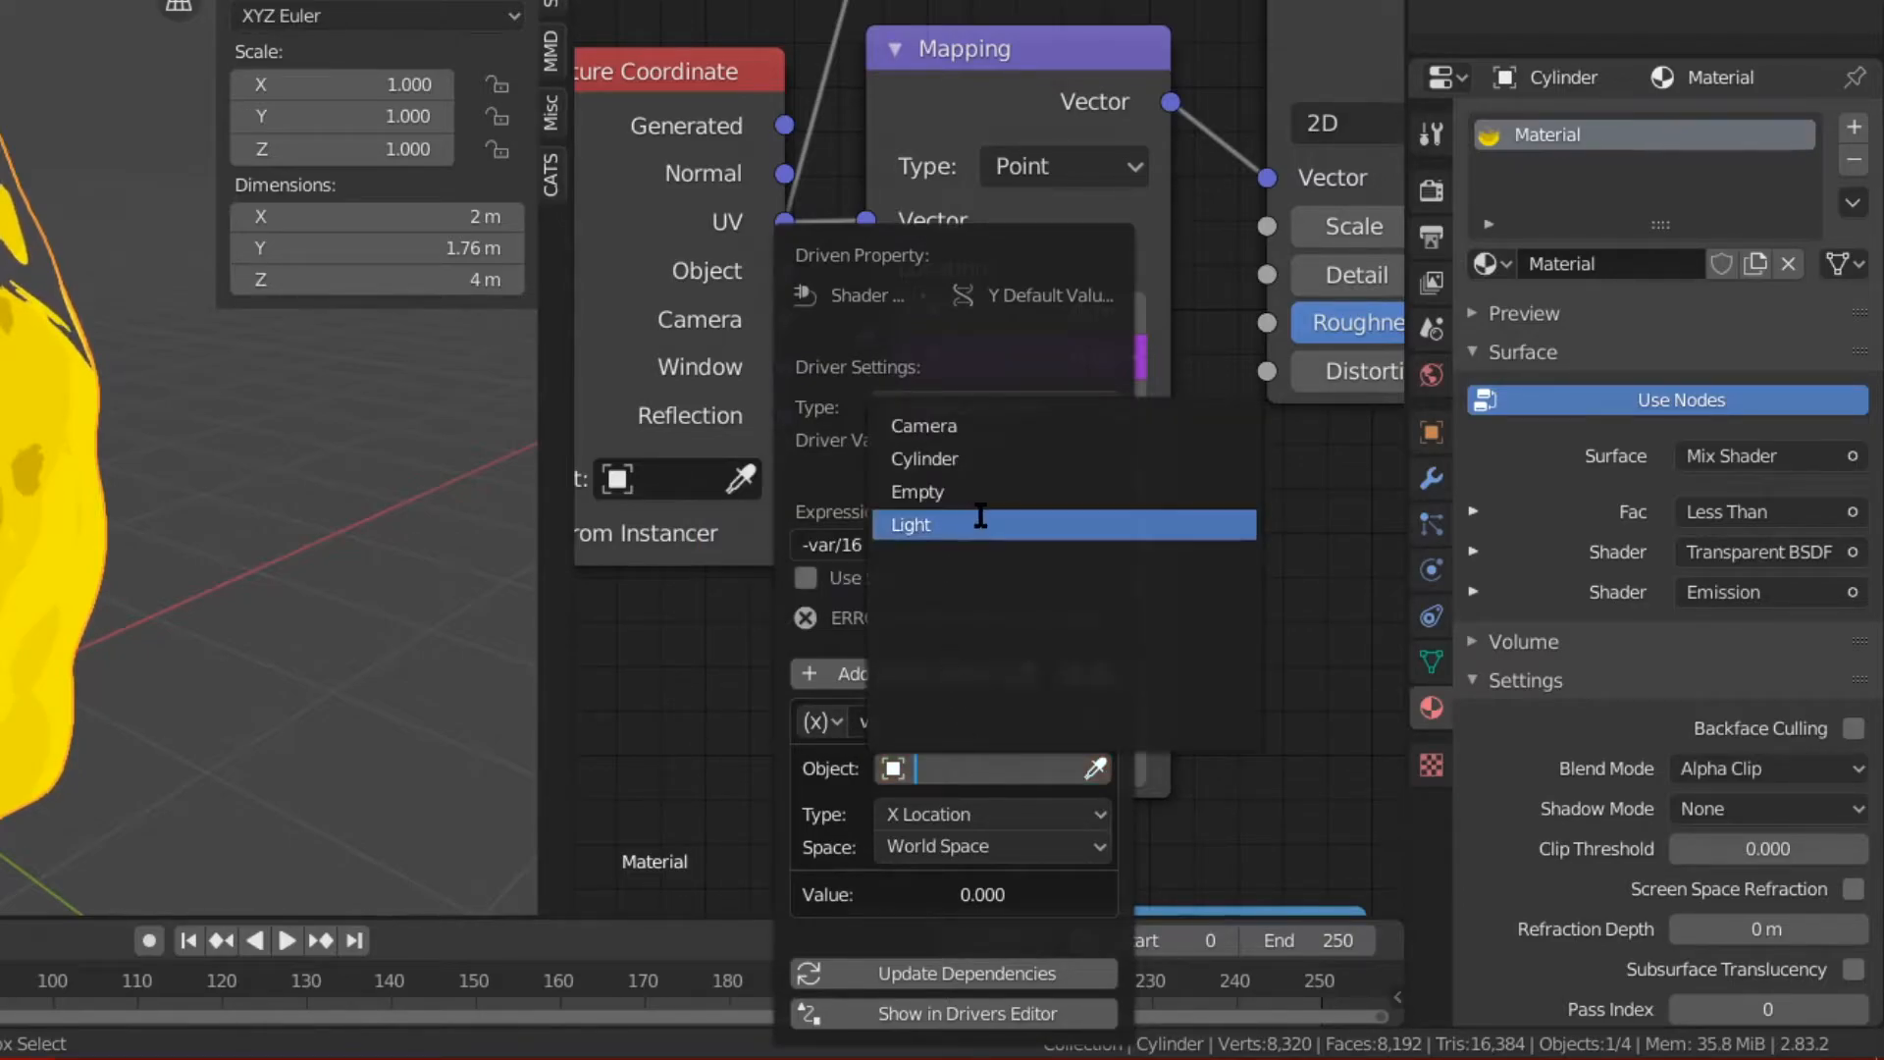
pyautogui.click(988, 780)
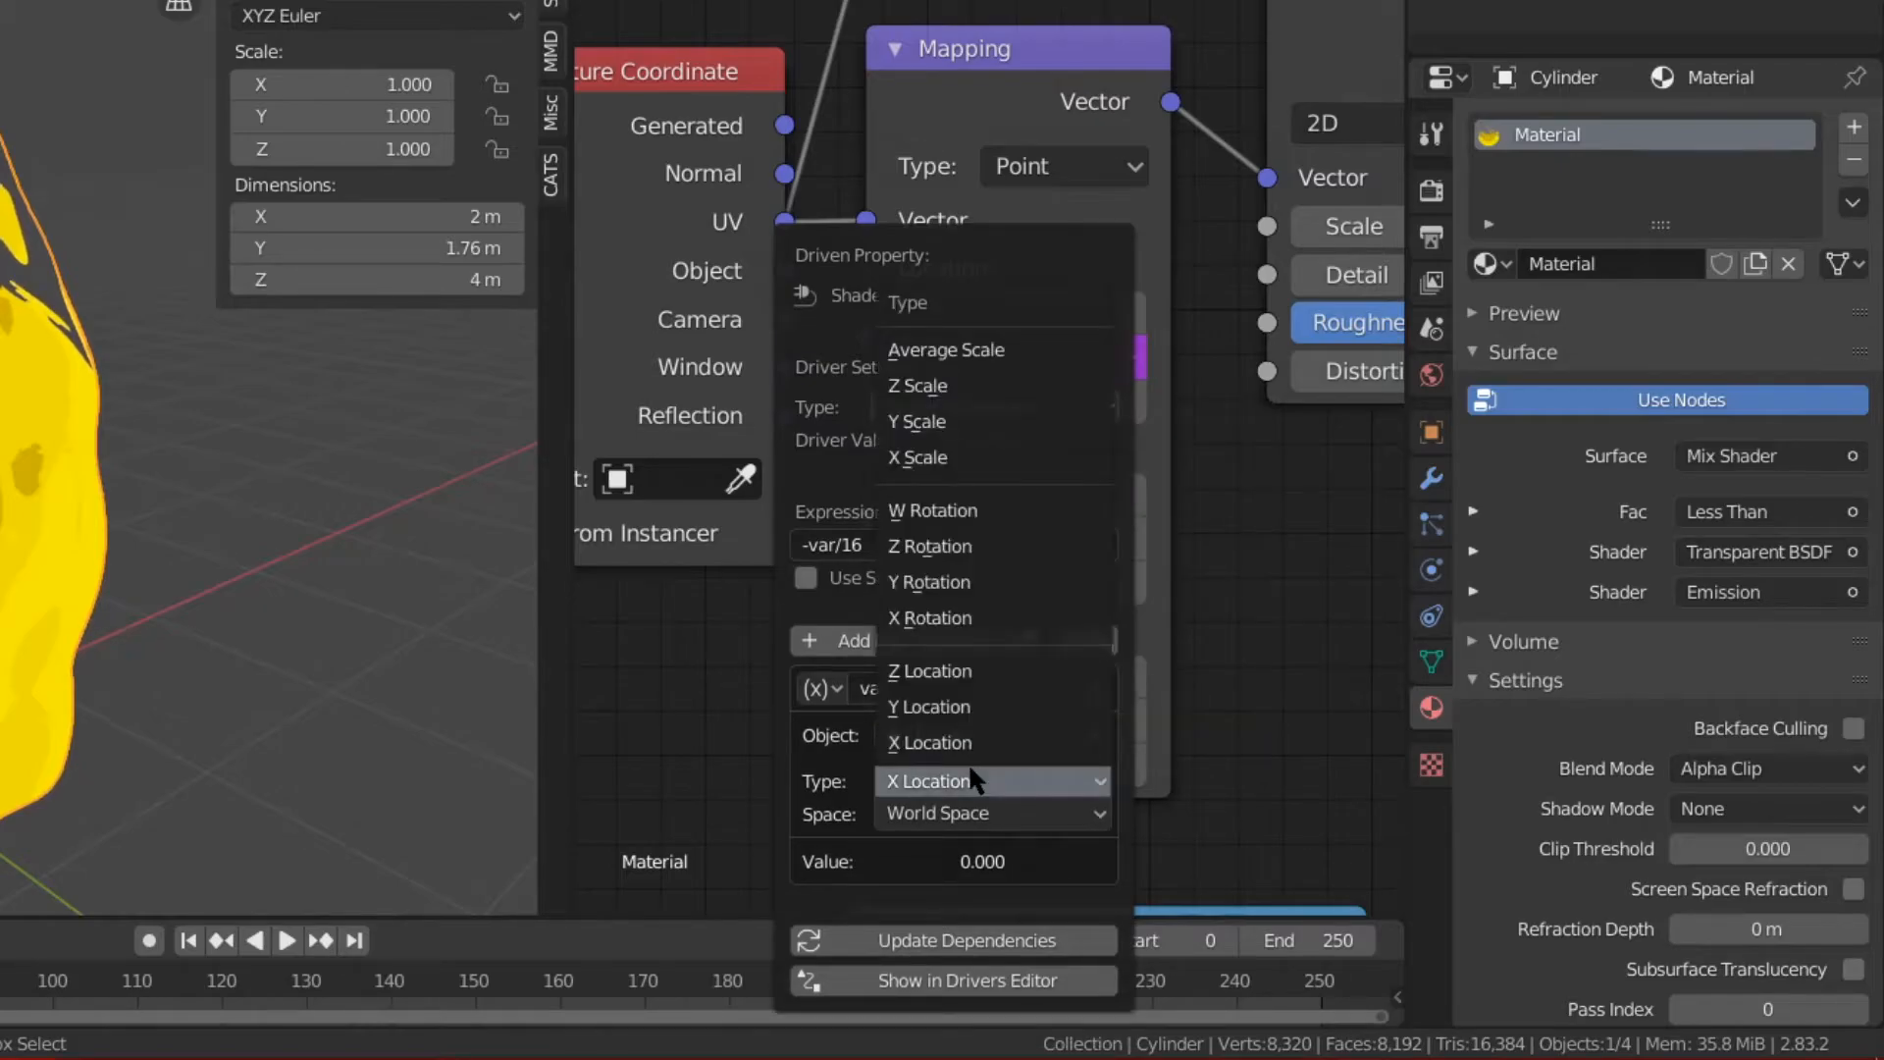
pyautogui.click(928, 671)
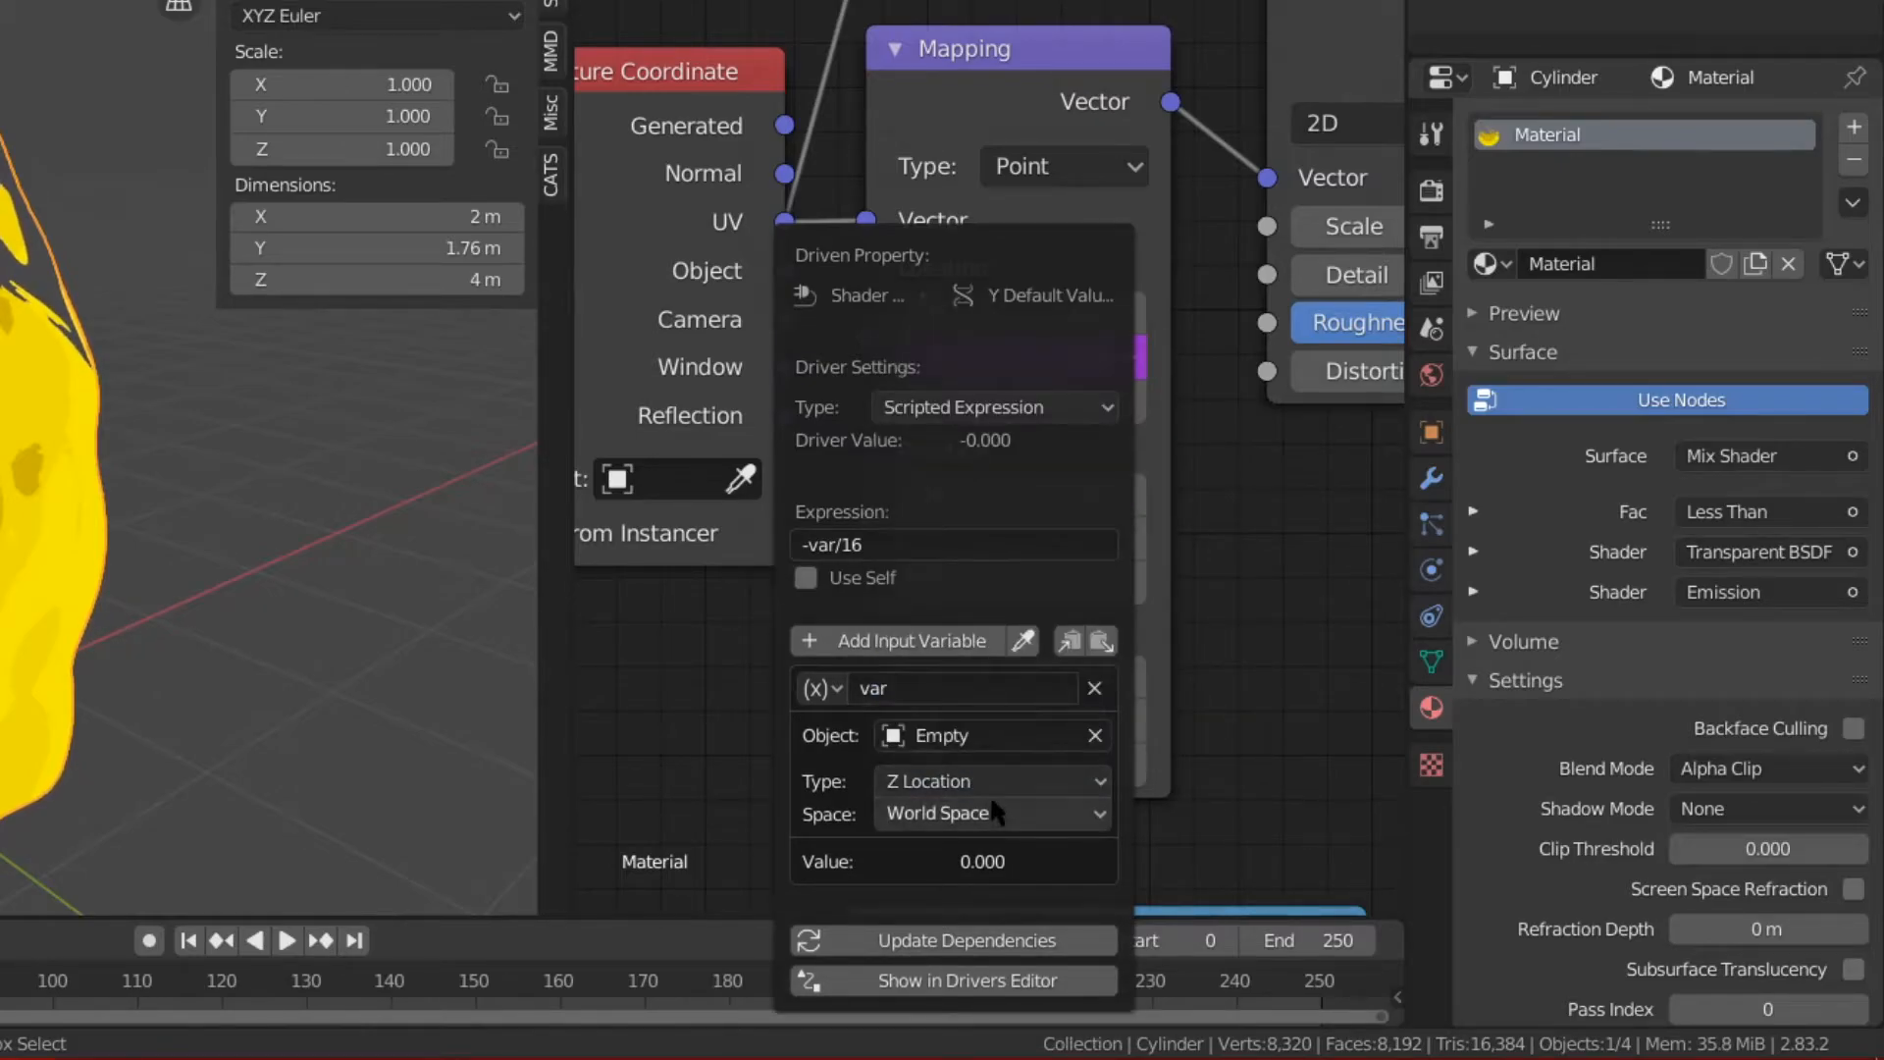
pyautogui.moveTo(1015, 822)
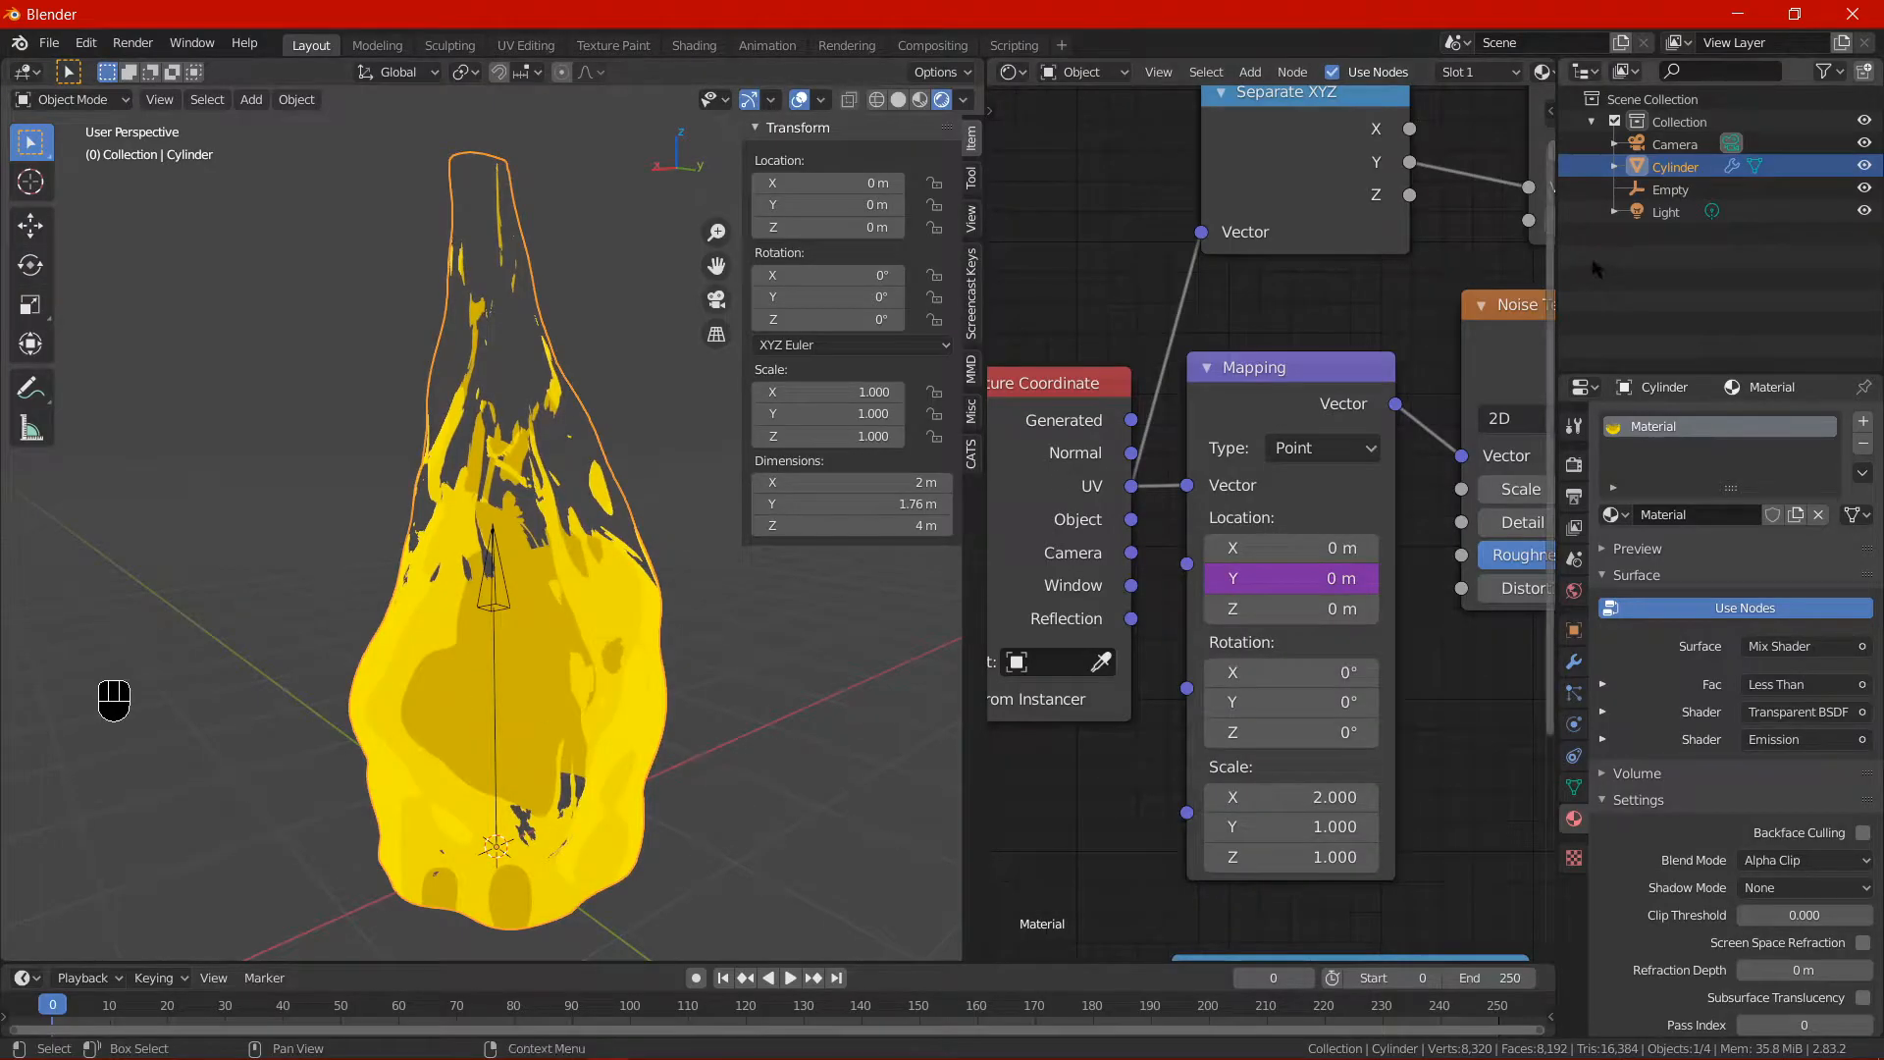
# Switch the lower Timeline area to the Drivers editor and inspect the Y-location F-curve.
pyautogui.click(1668, 189)
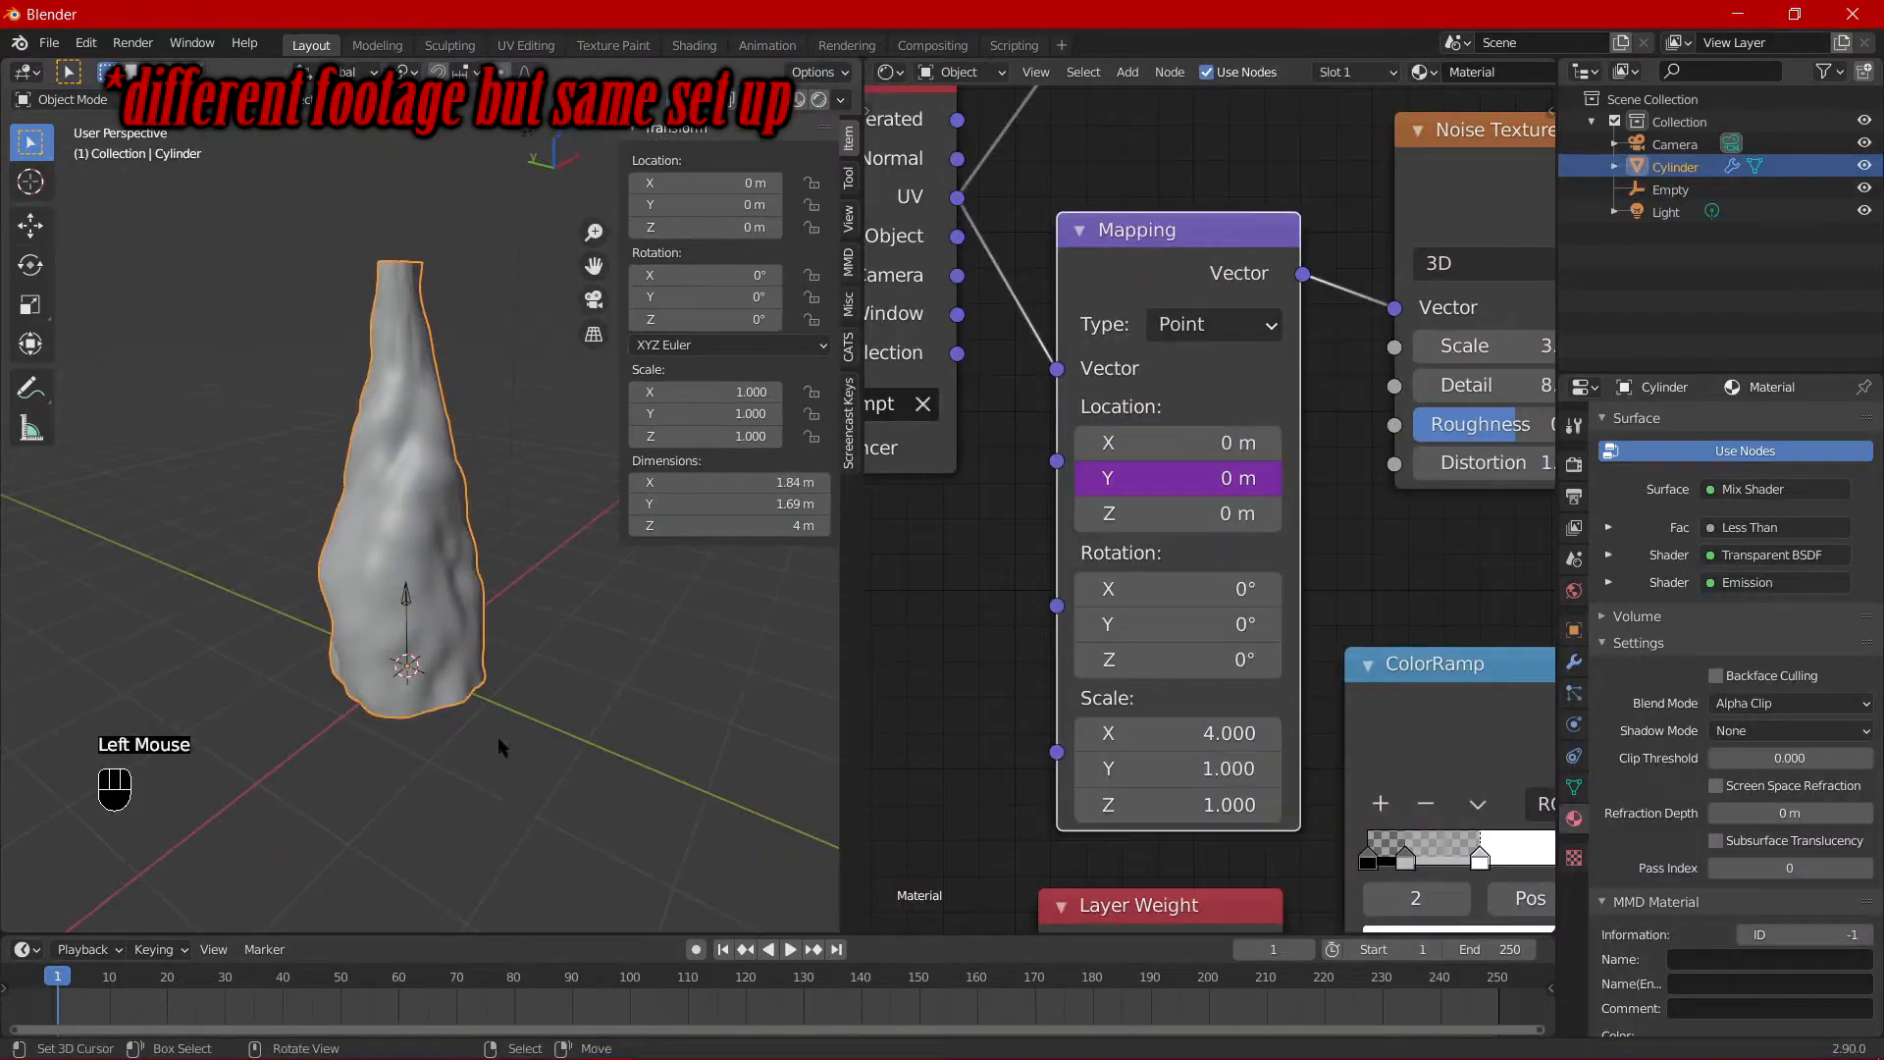
pyautogui.click(21, 783)
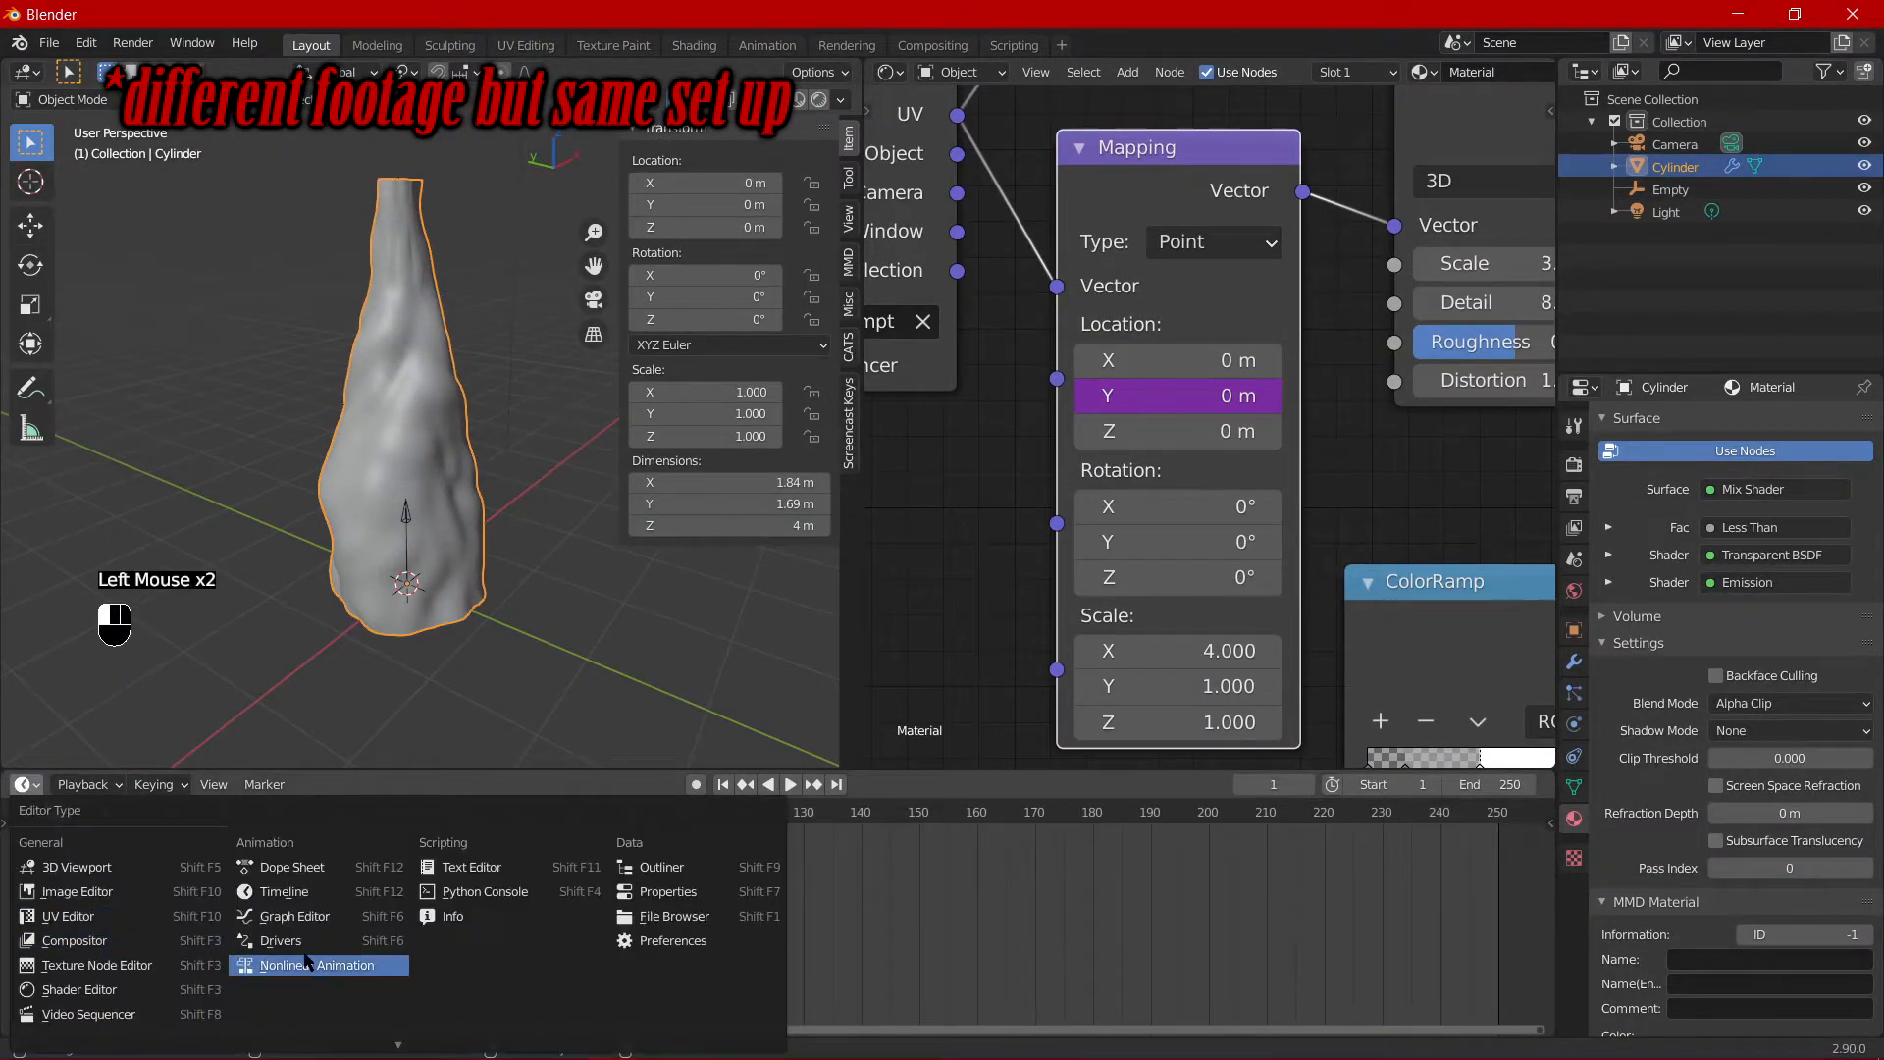
pyautogui.click(314, 965)
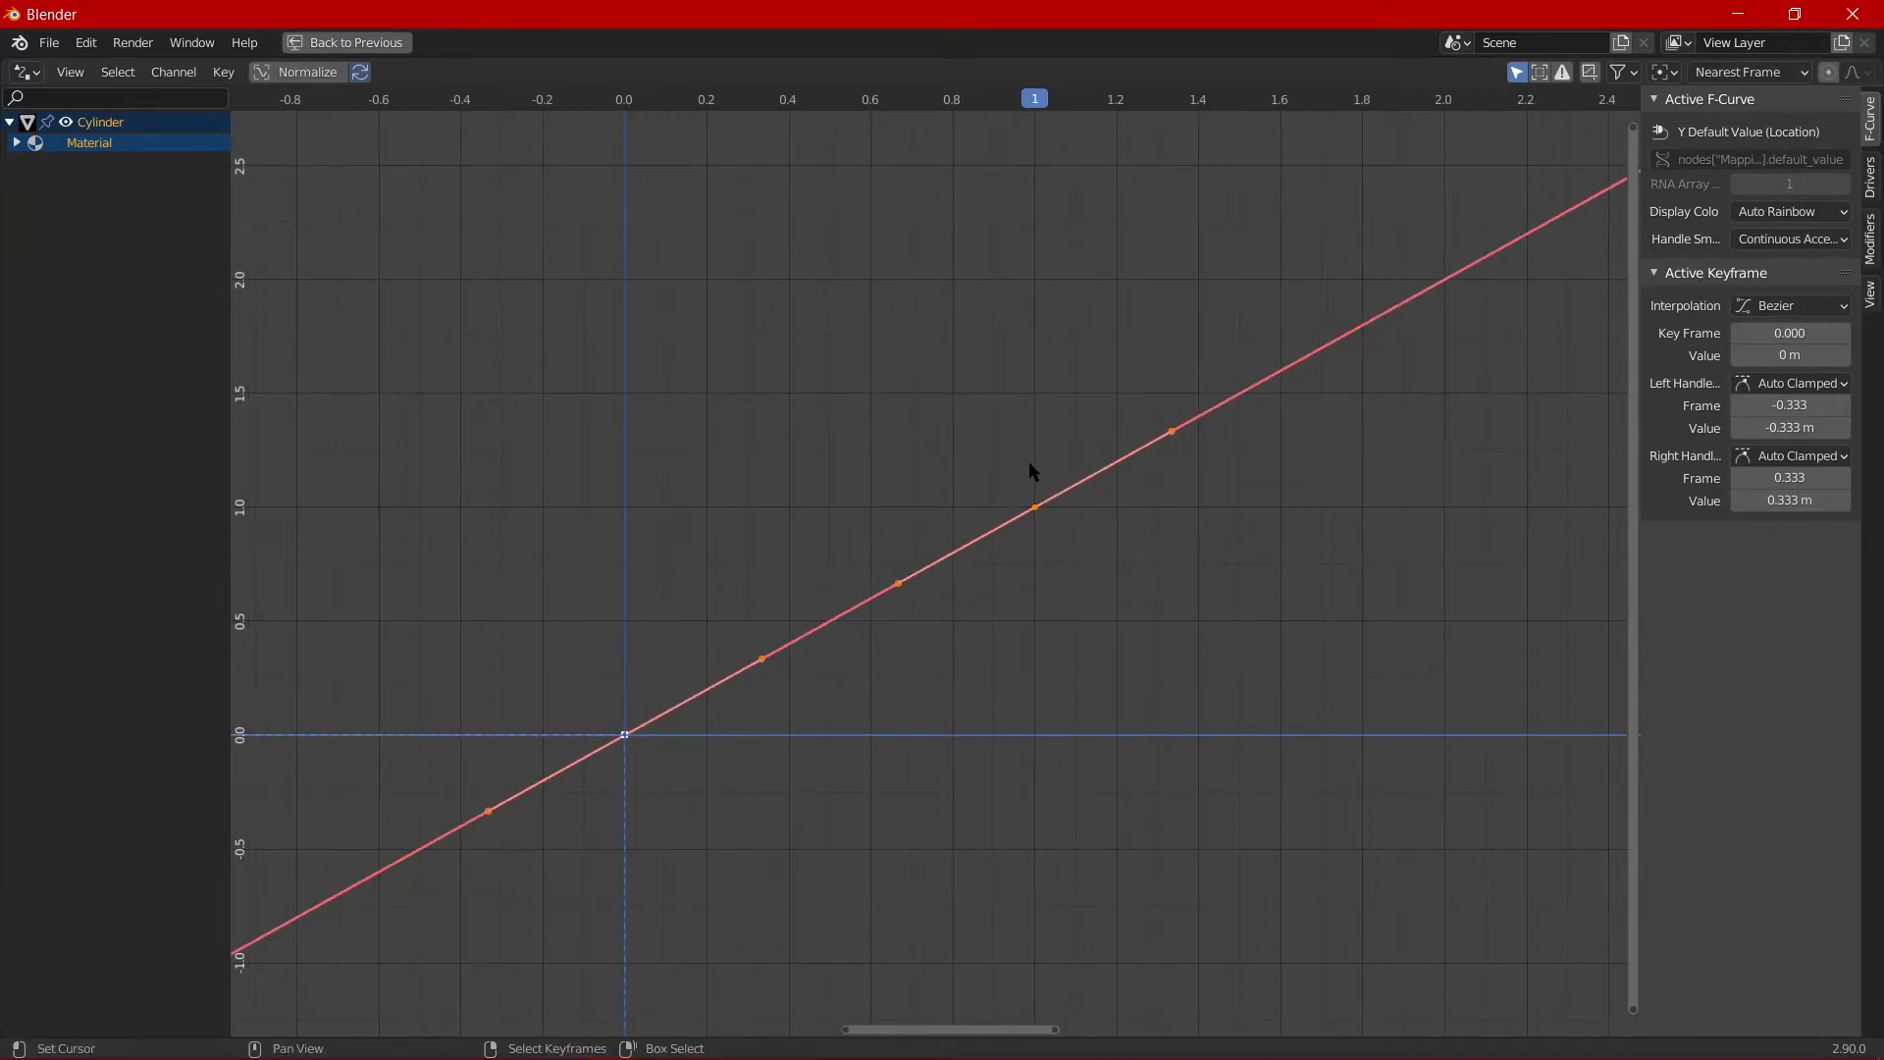
pyautogui.click(1034, 506)
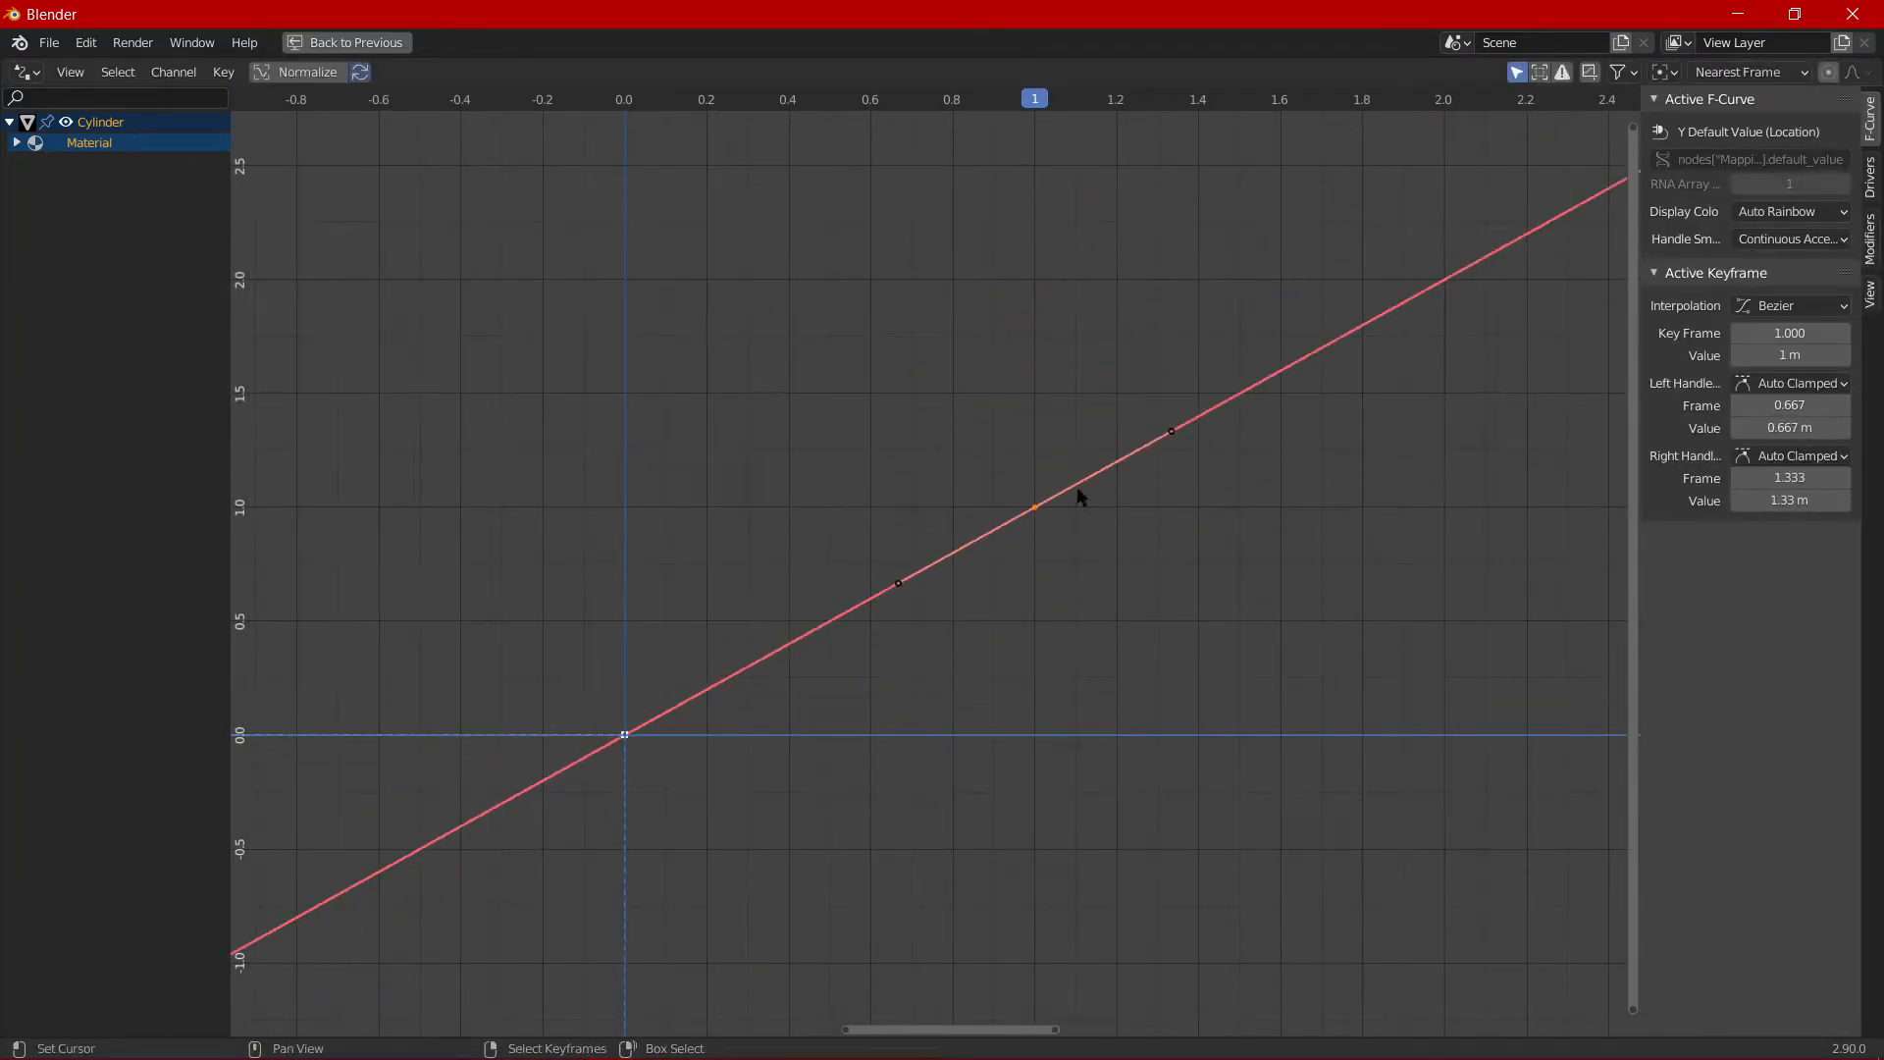
pyautogui.click(346, 41)
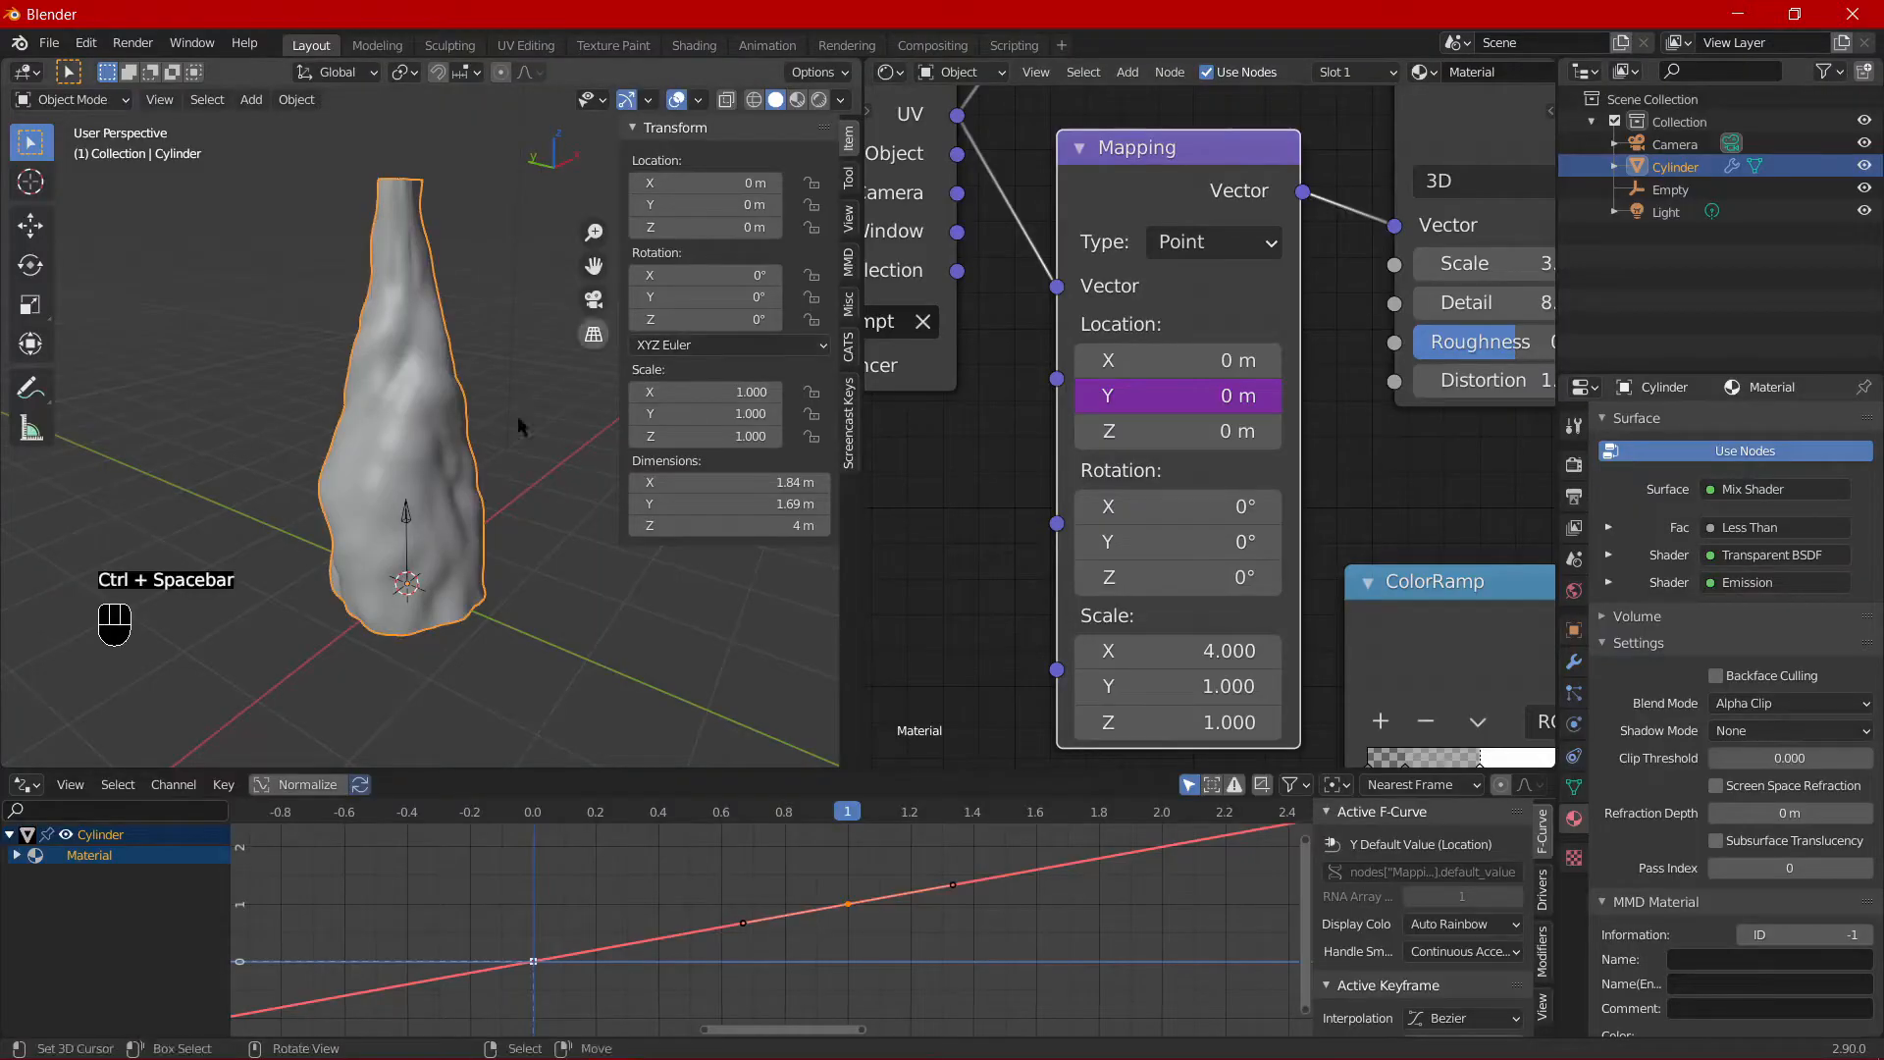
pyautogui.moveTo(400, 526)
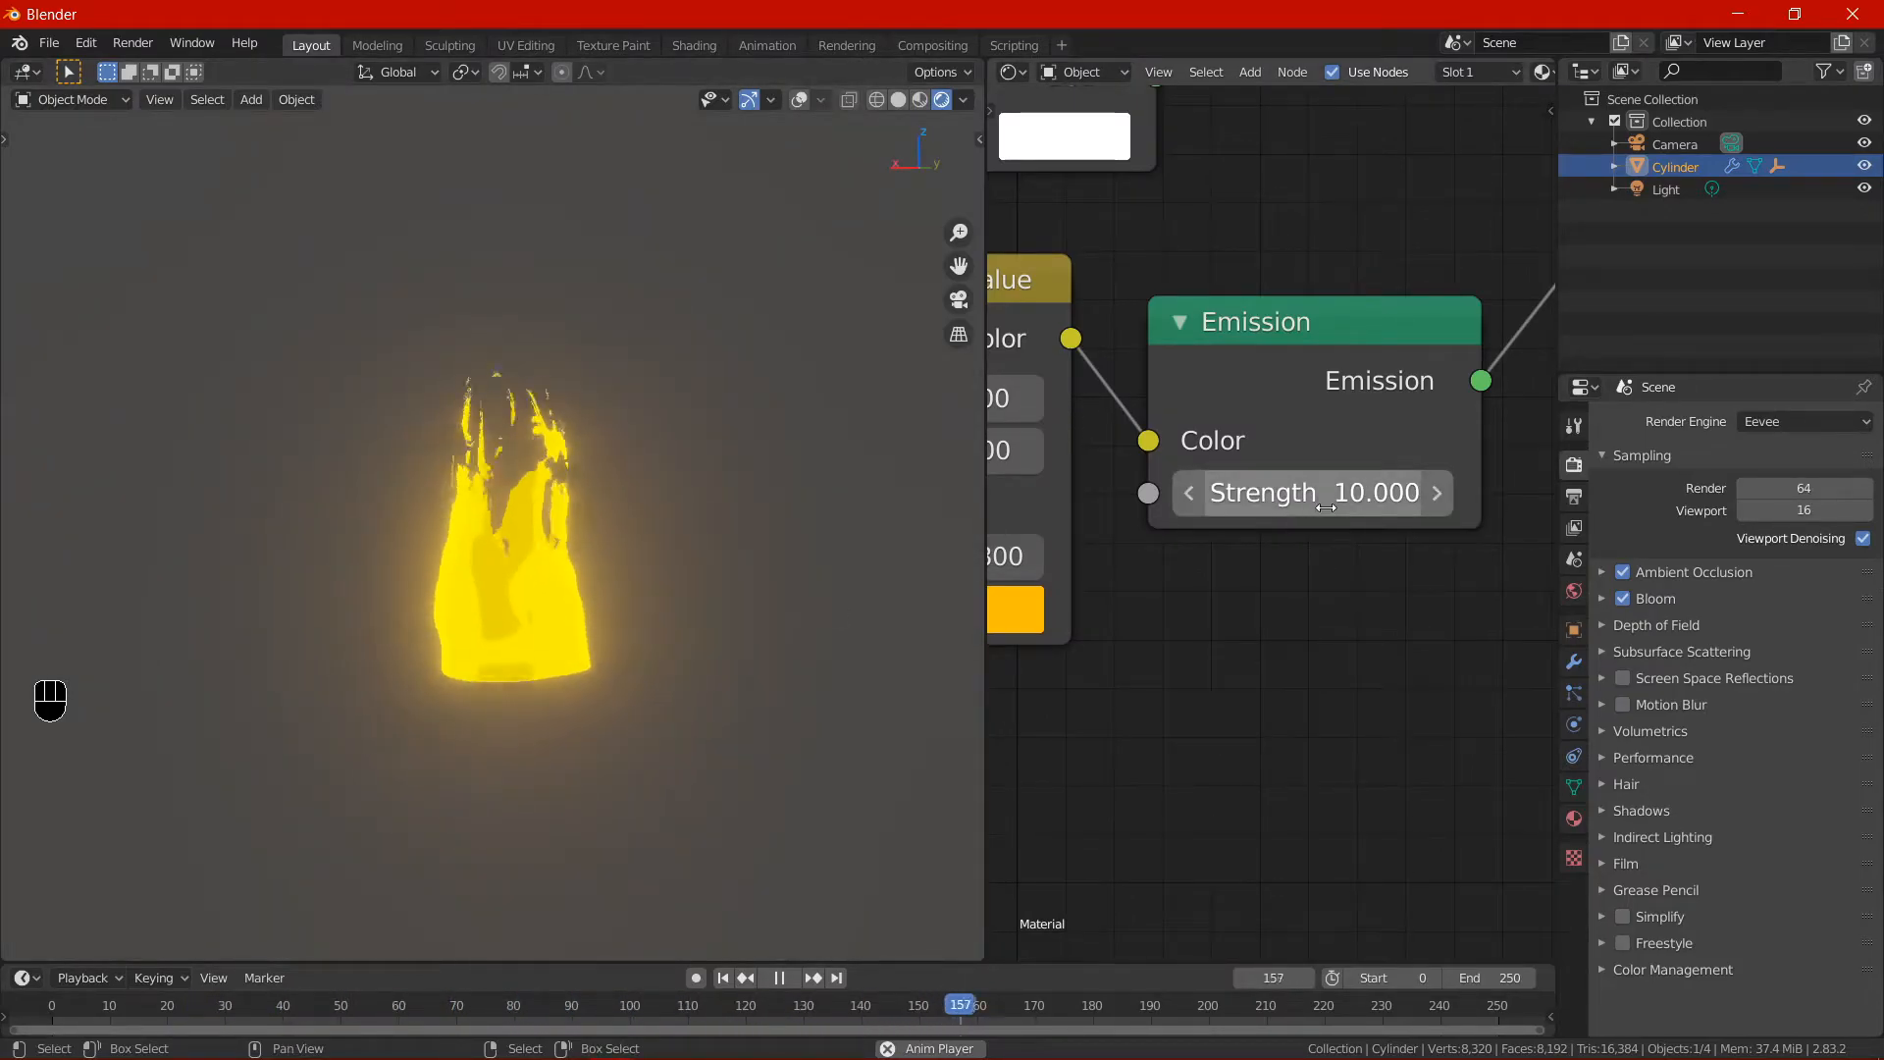
# Set the Emission strength to 40 and preview the Hue Saturation Value output on the mesh.
pyautogui.doubleClick(1313, 493)
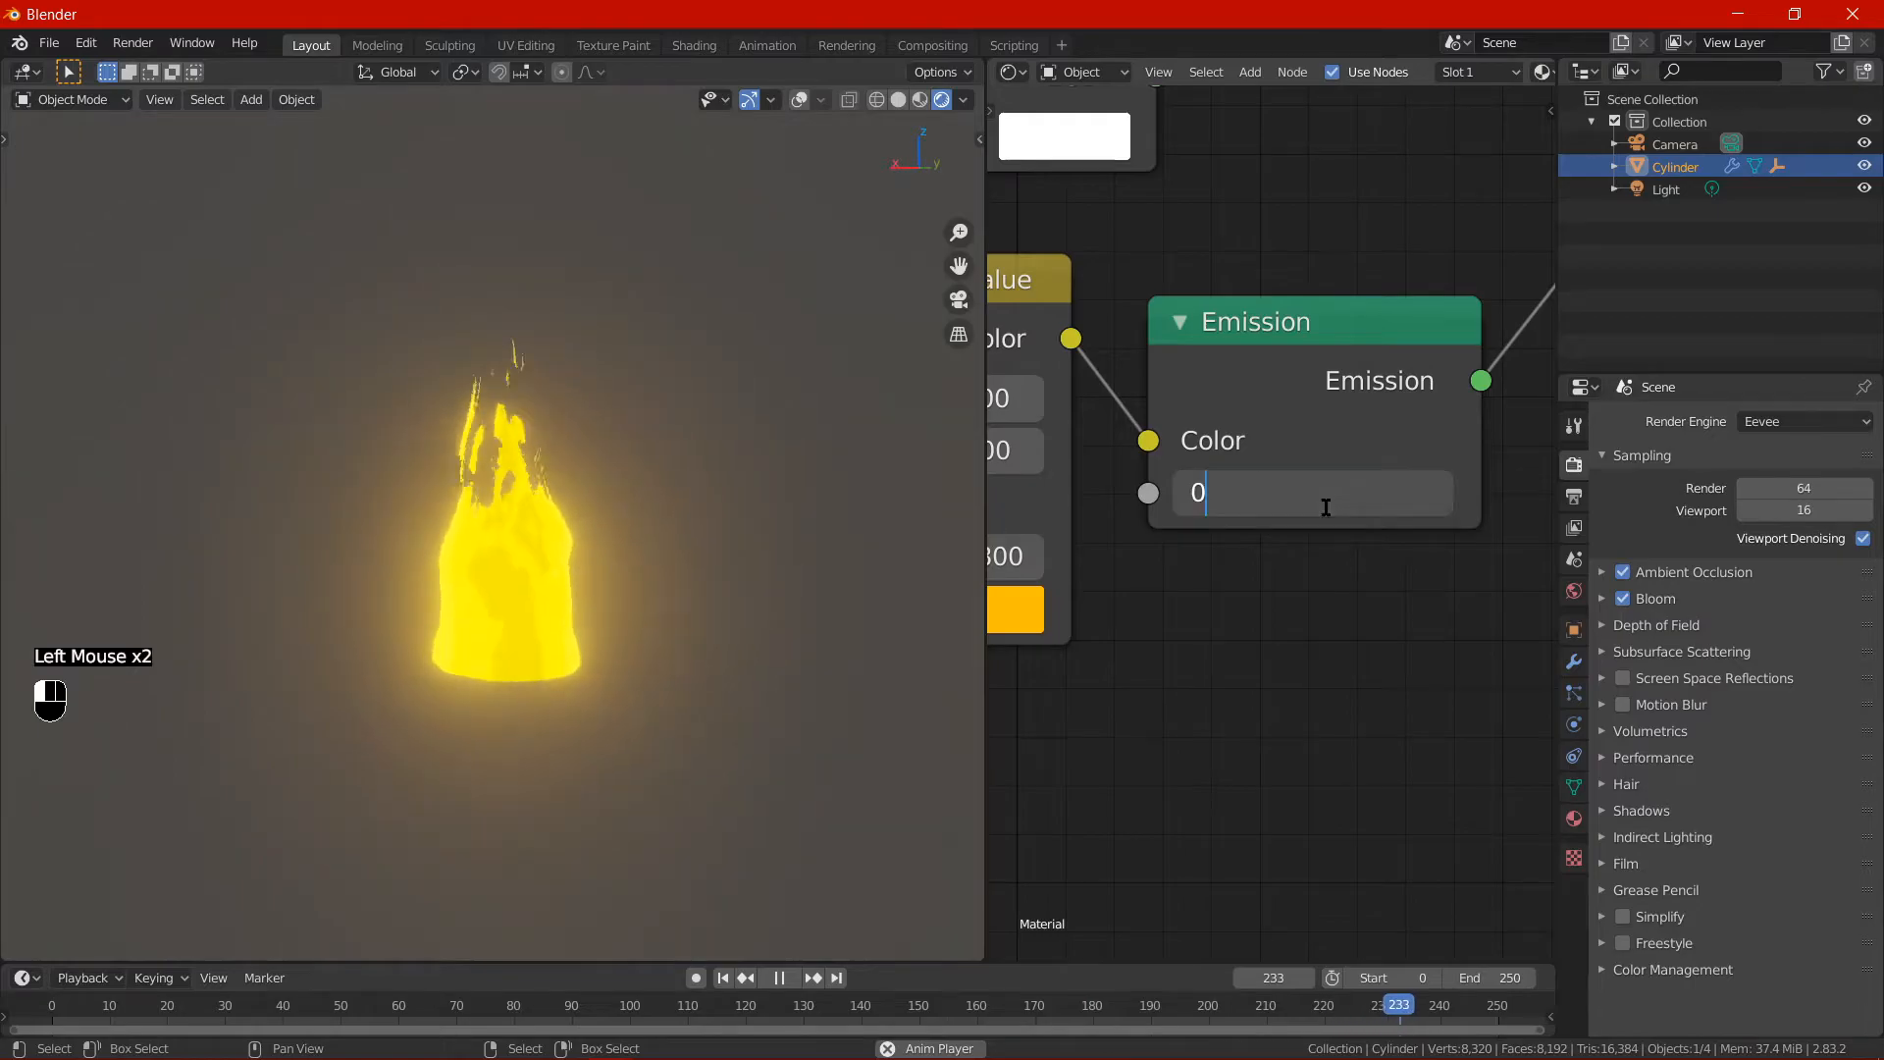
pyautogui.write('40')
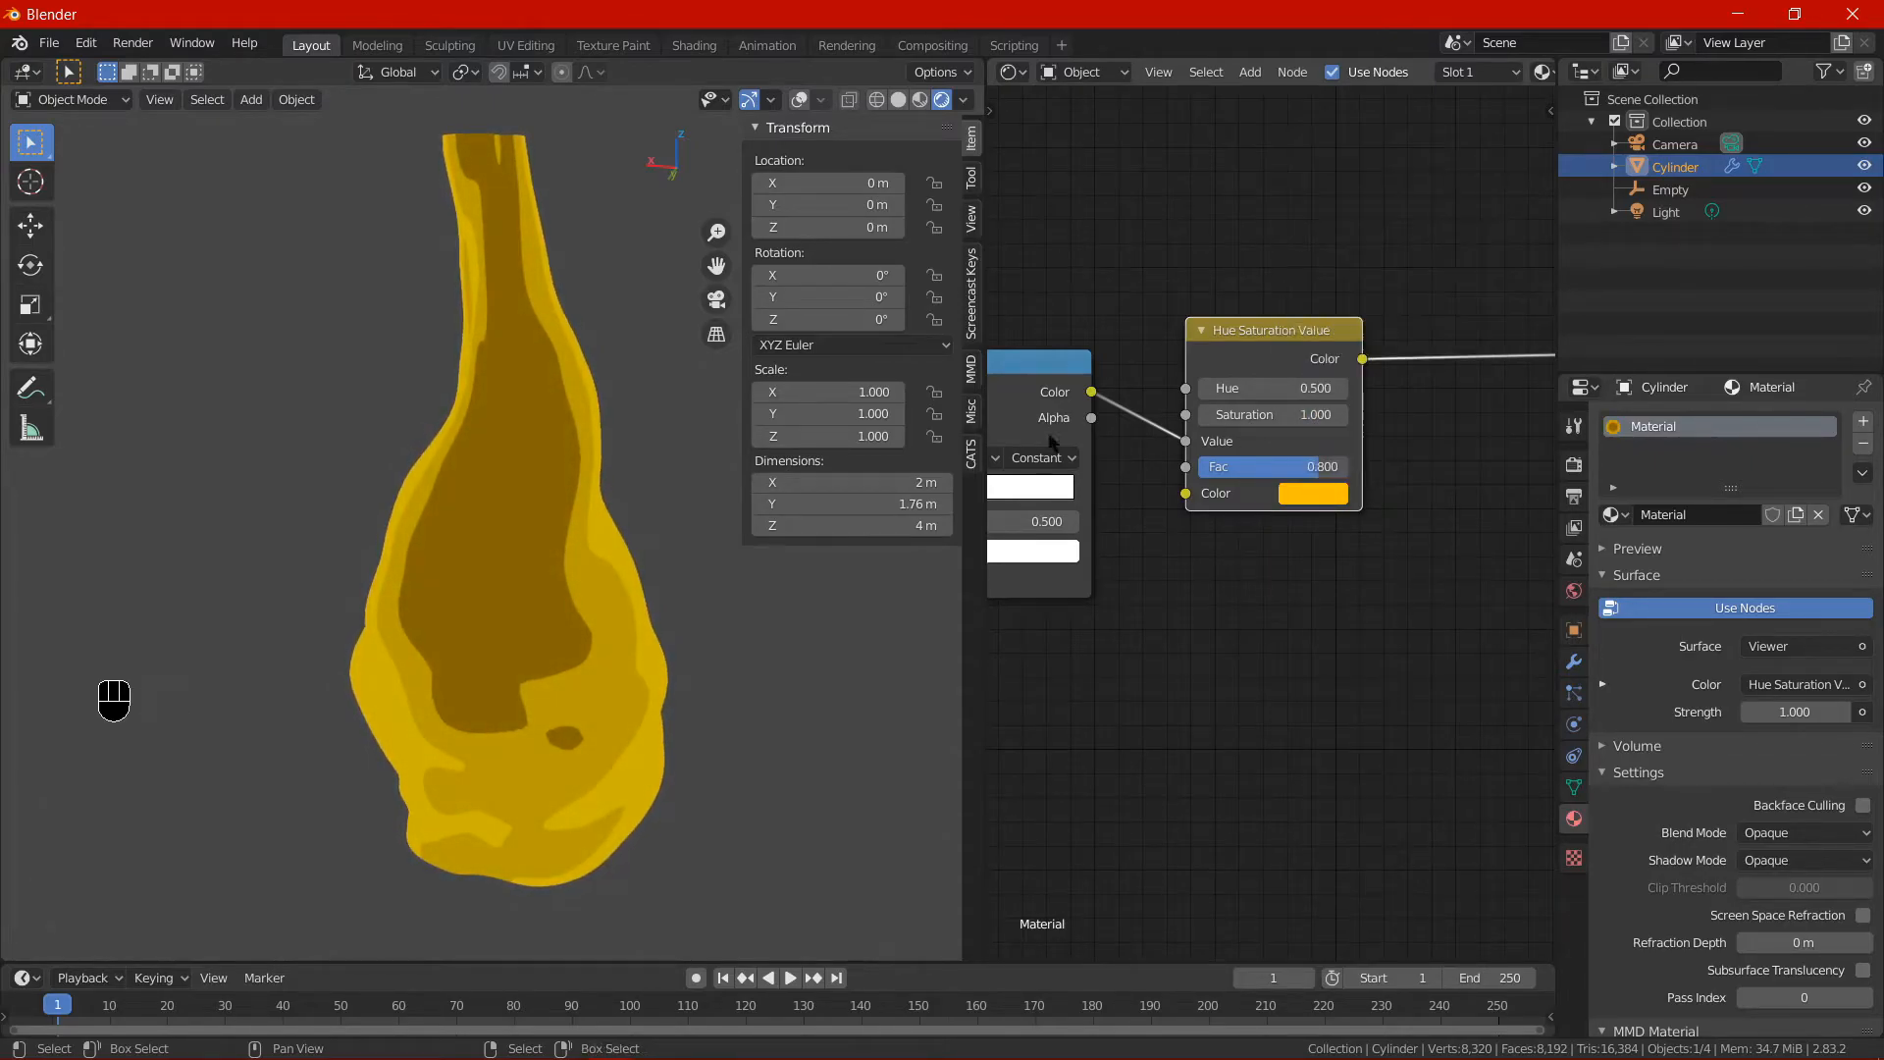
# Duplicate the Less Than node and set the copy's operation to Multiply.
pyautogui.click(1668, 188)
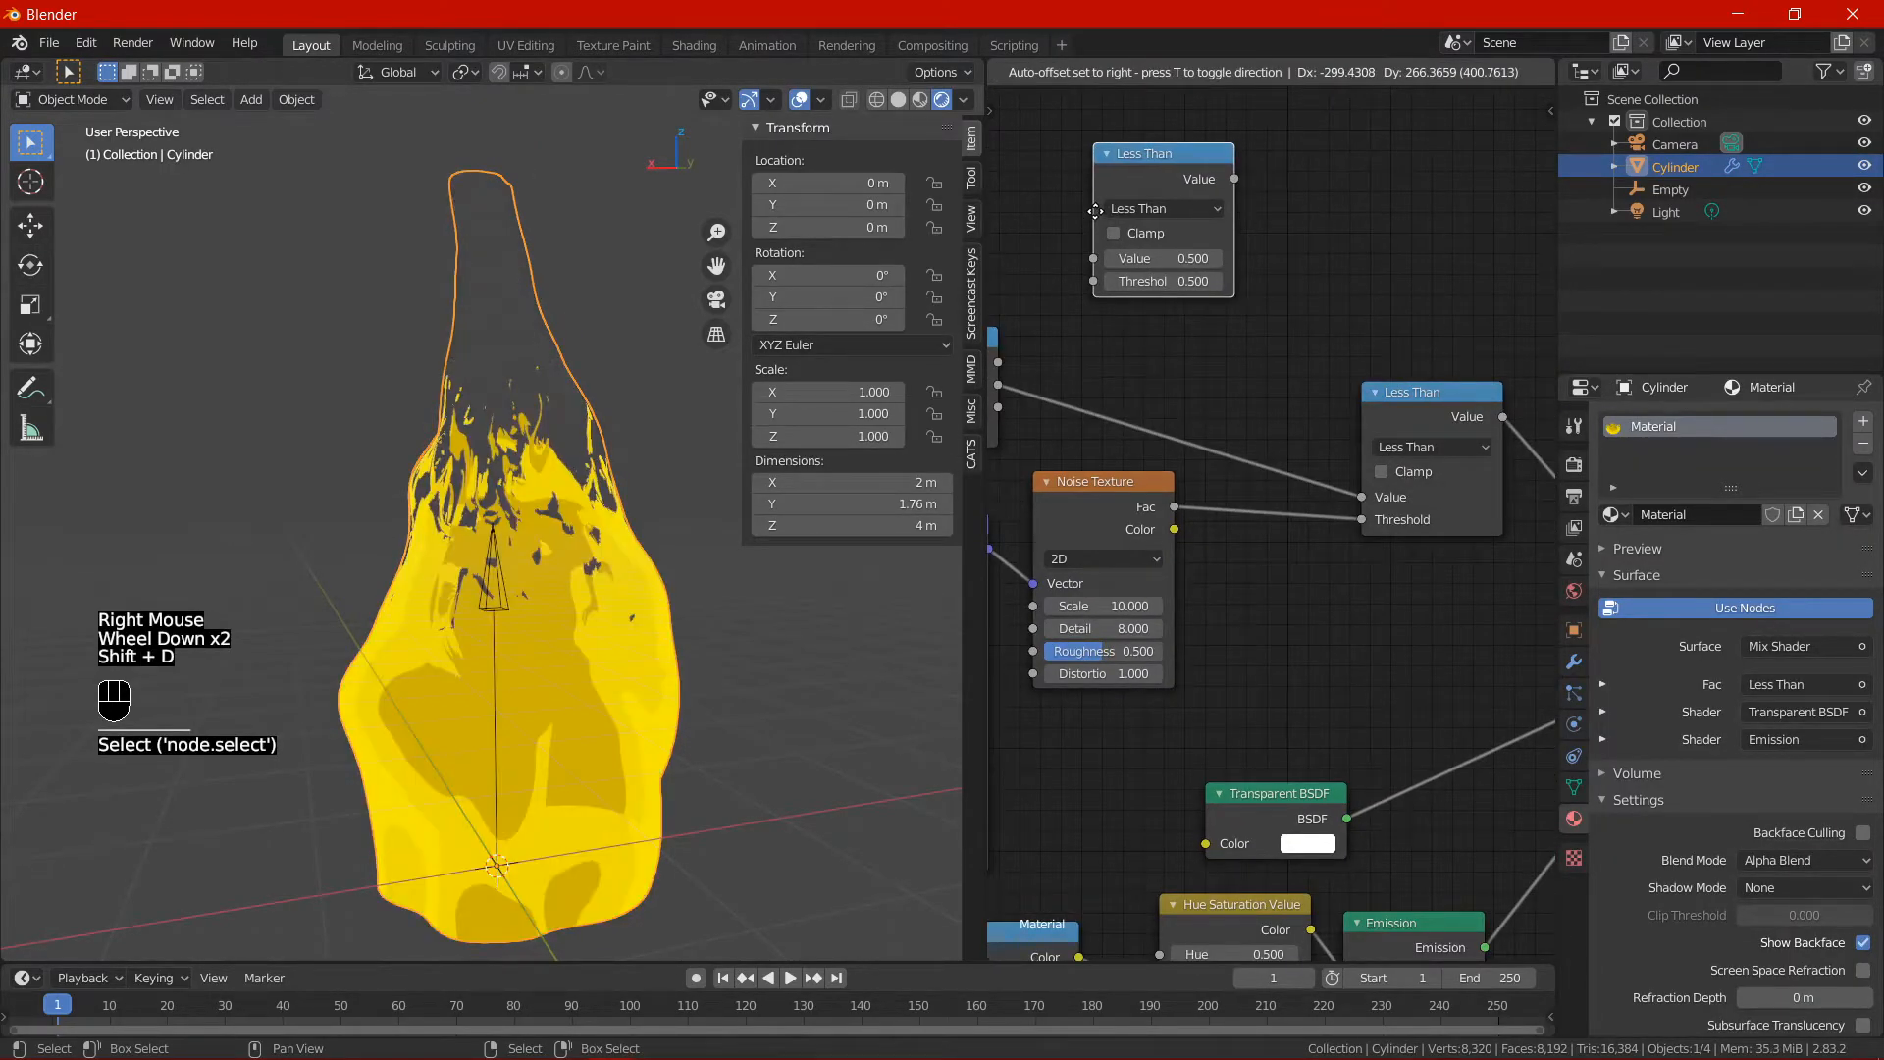
pyautogui.click(1164, 208)
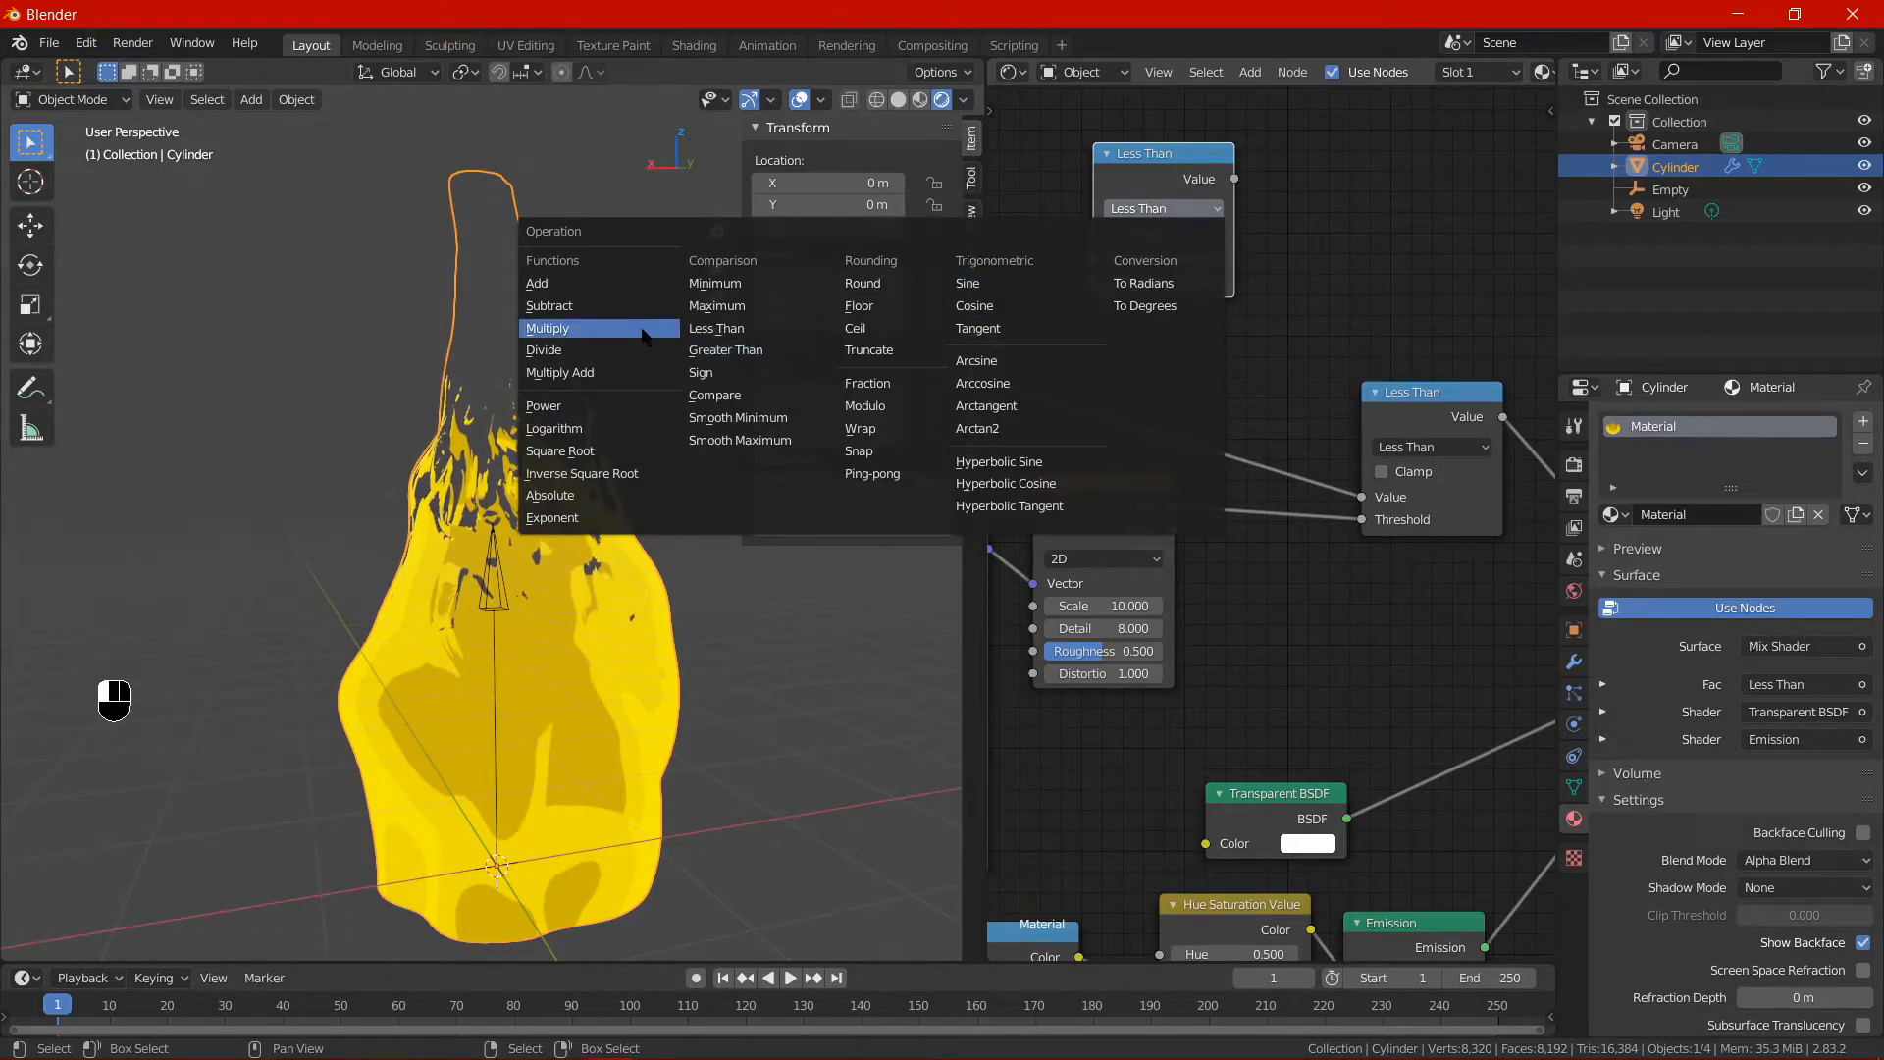
pyautogui.click(543, 350)
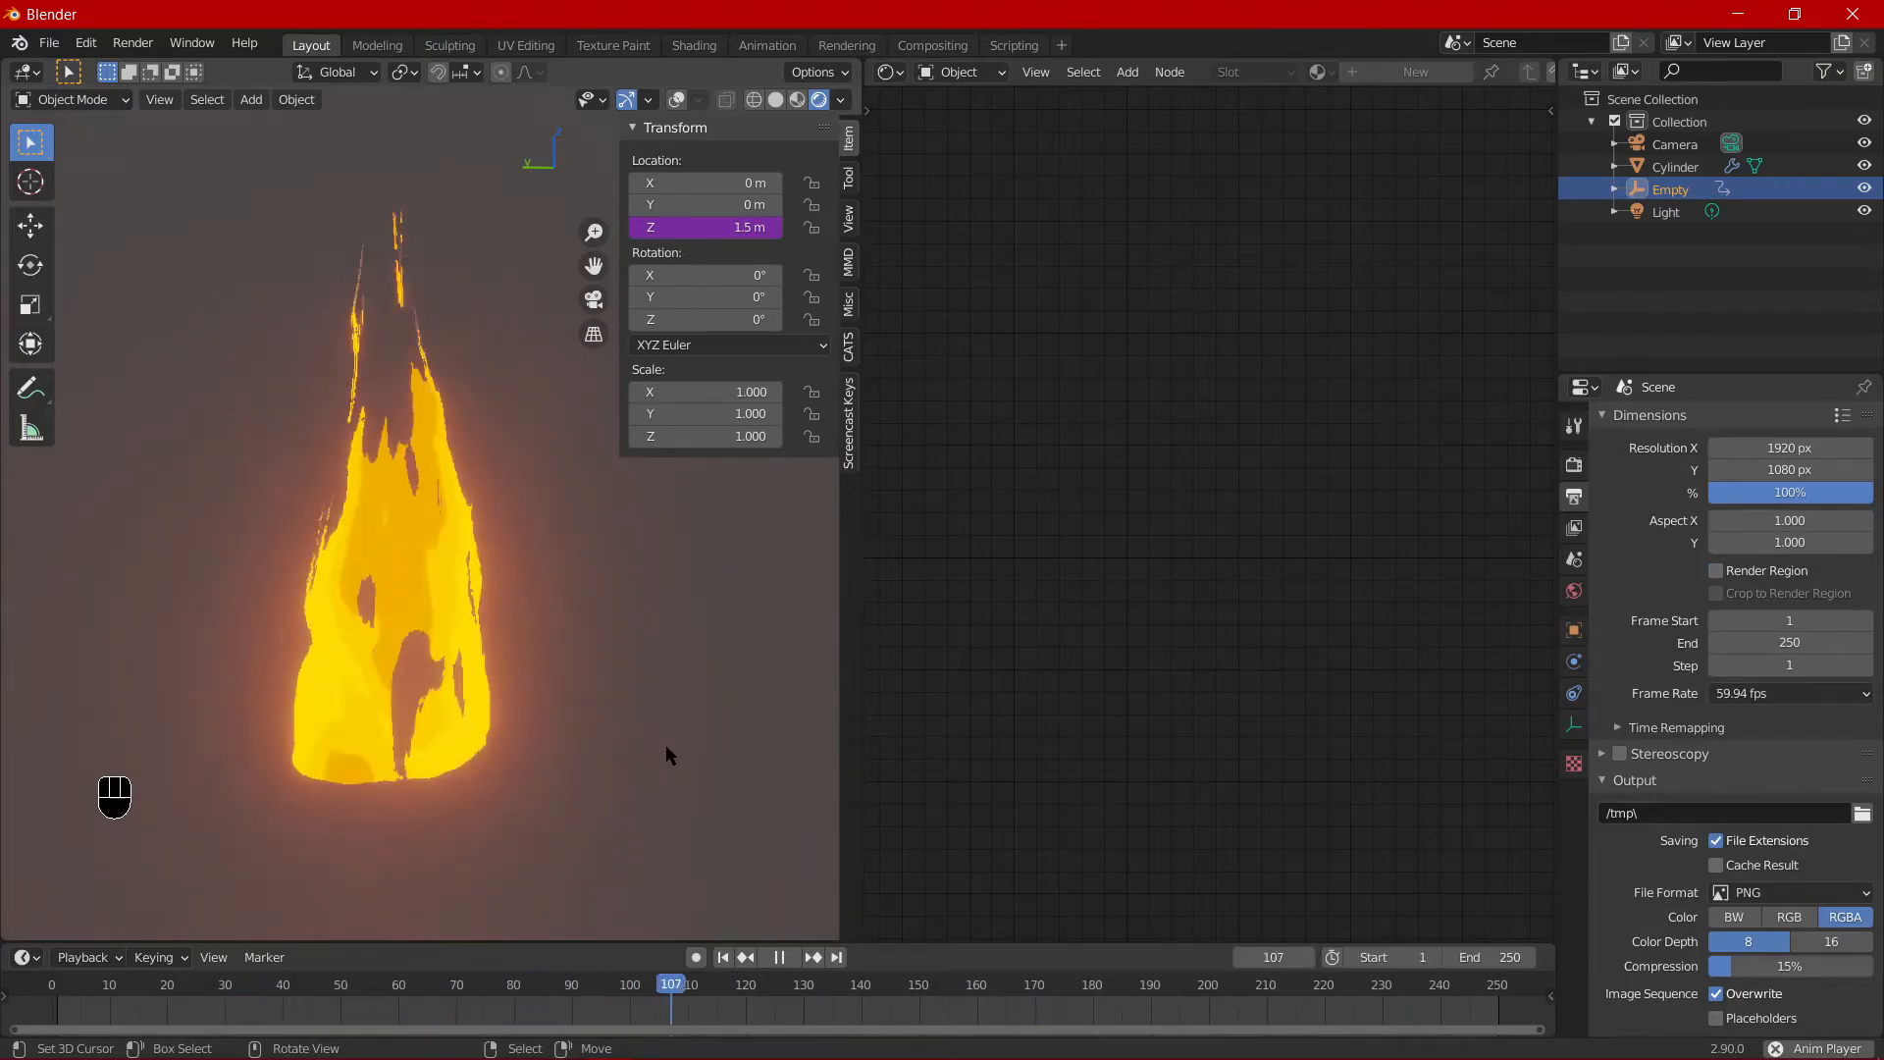
# Drive the Empty's Z location with the expression #frame/4 so it rises as frames advance.
pyautogui.rightClick(375, 746)
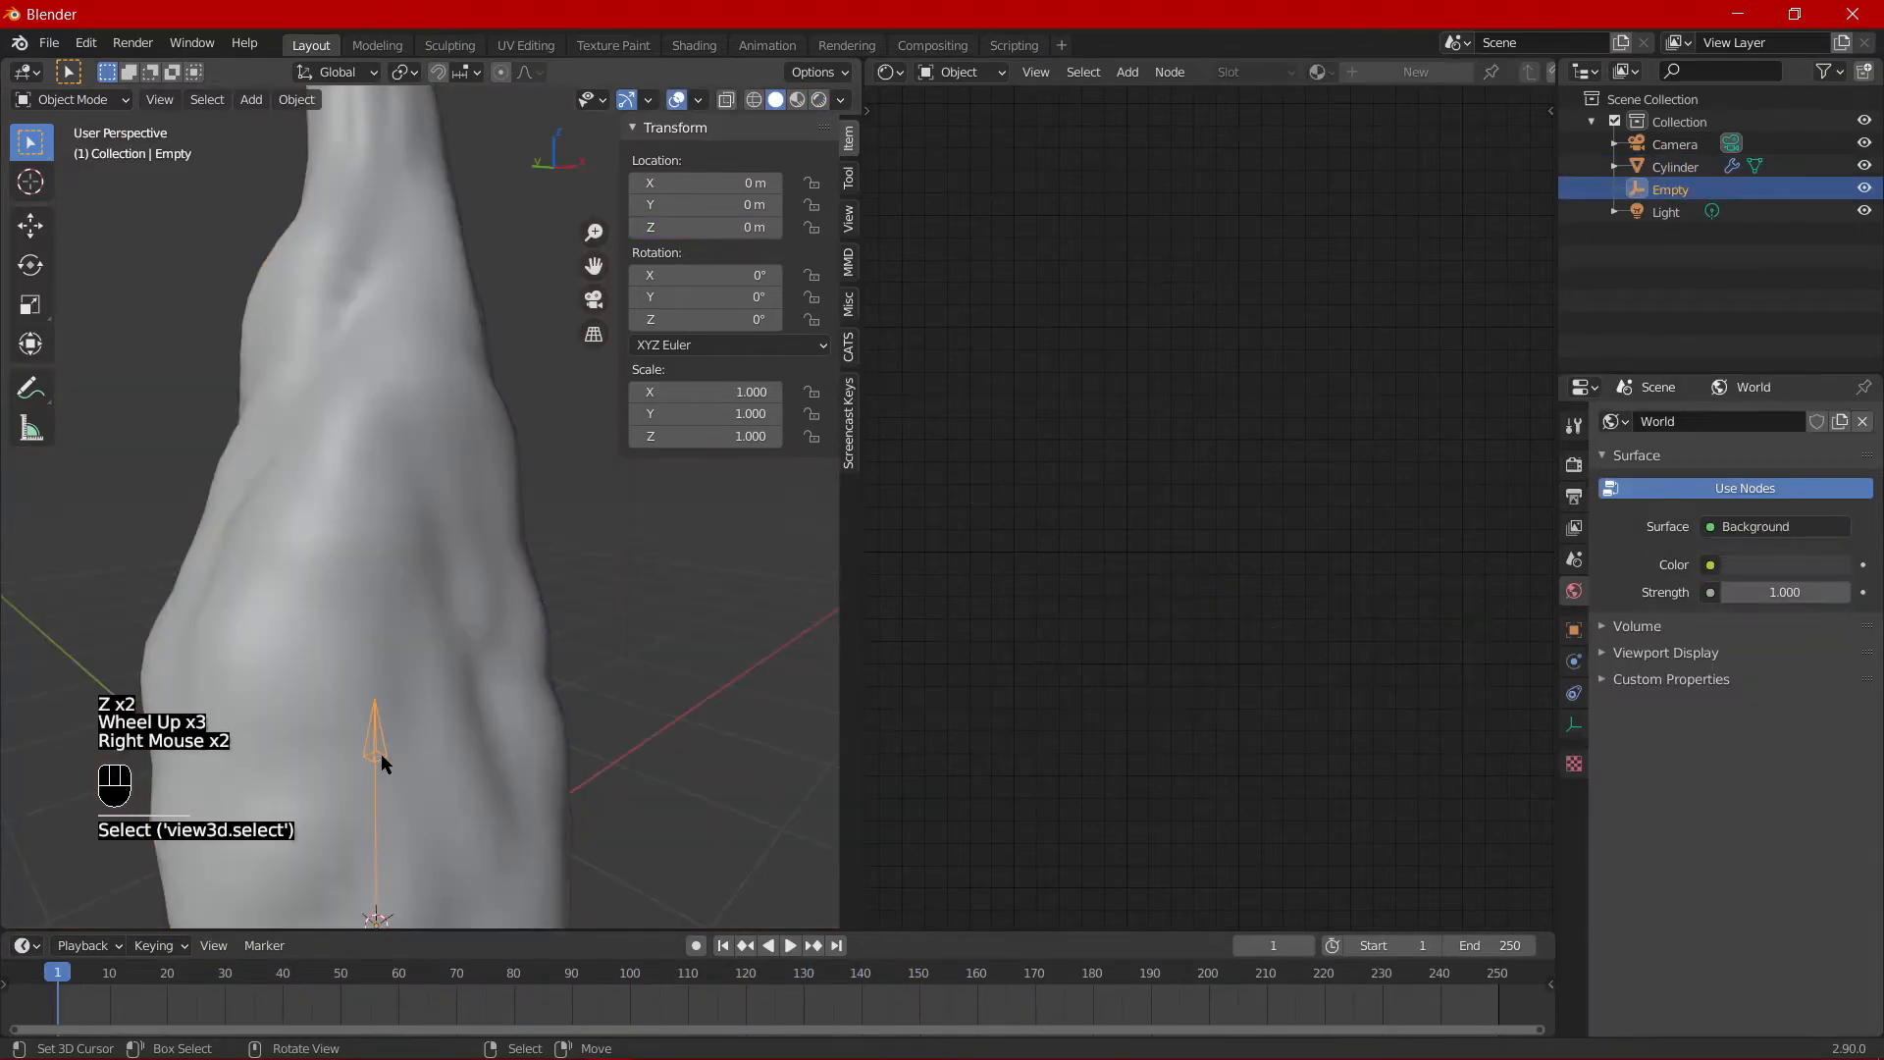
pyautogui.doubleClick(702, 228)
pyautogui.write('#')
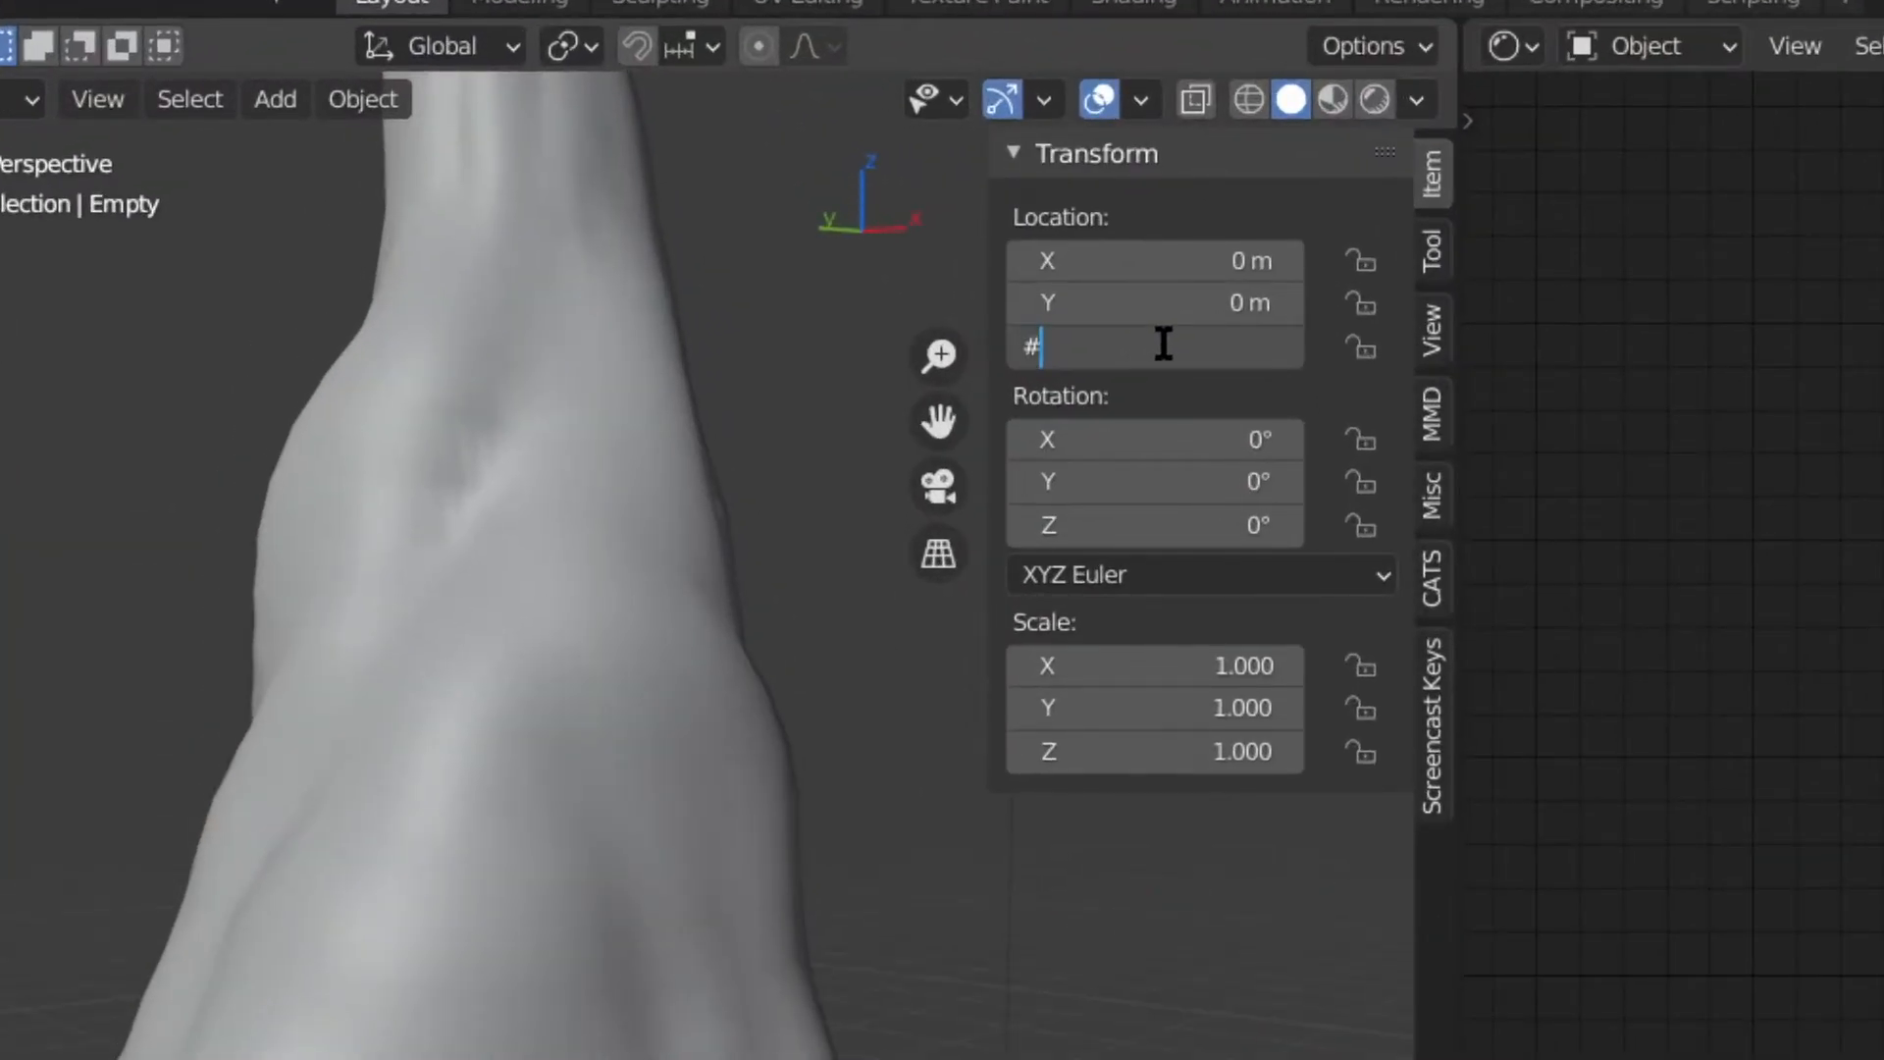
pyautogui.write('fram')
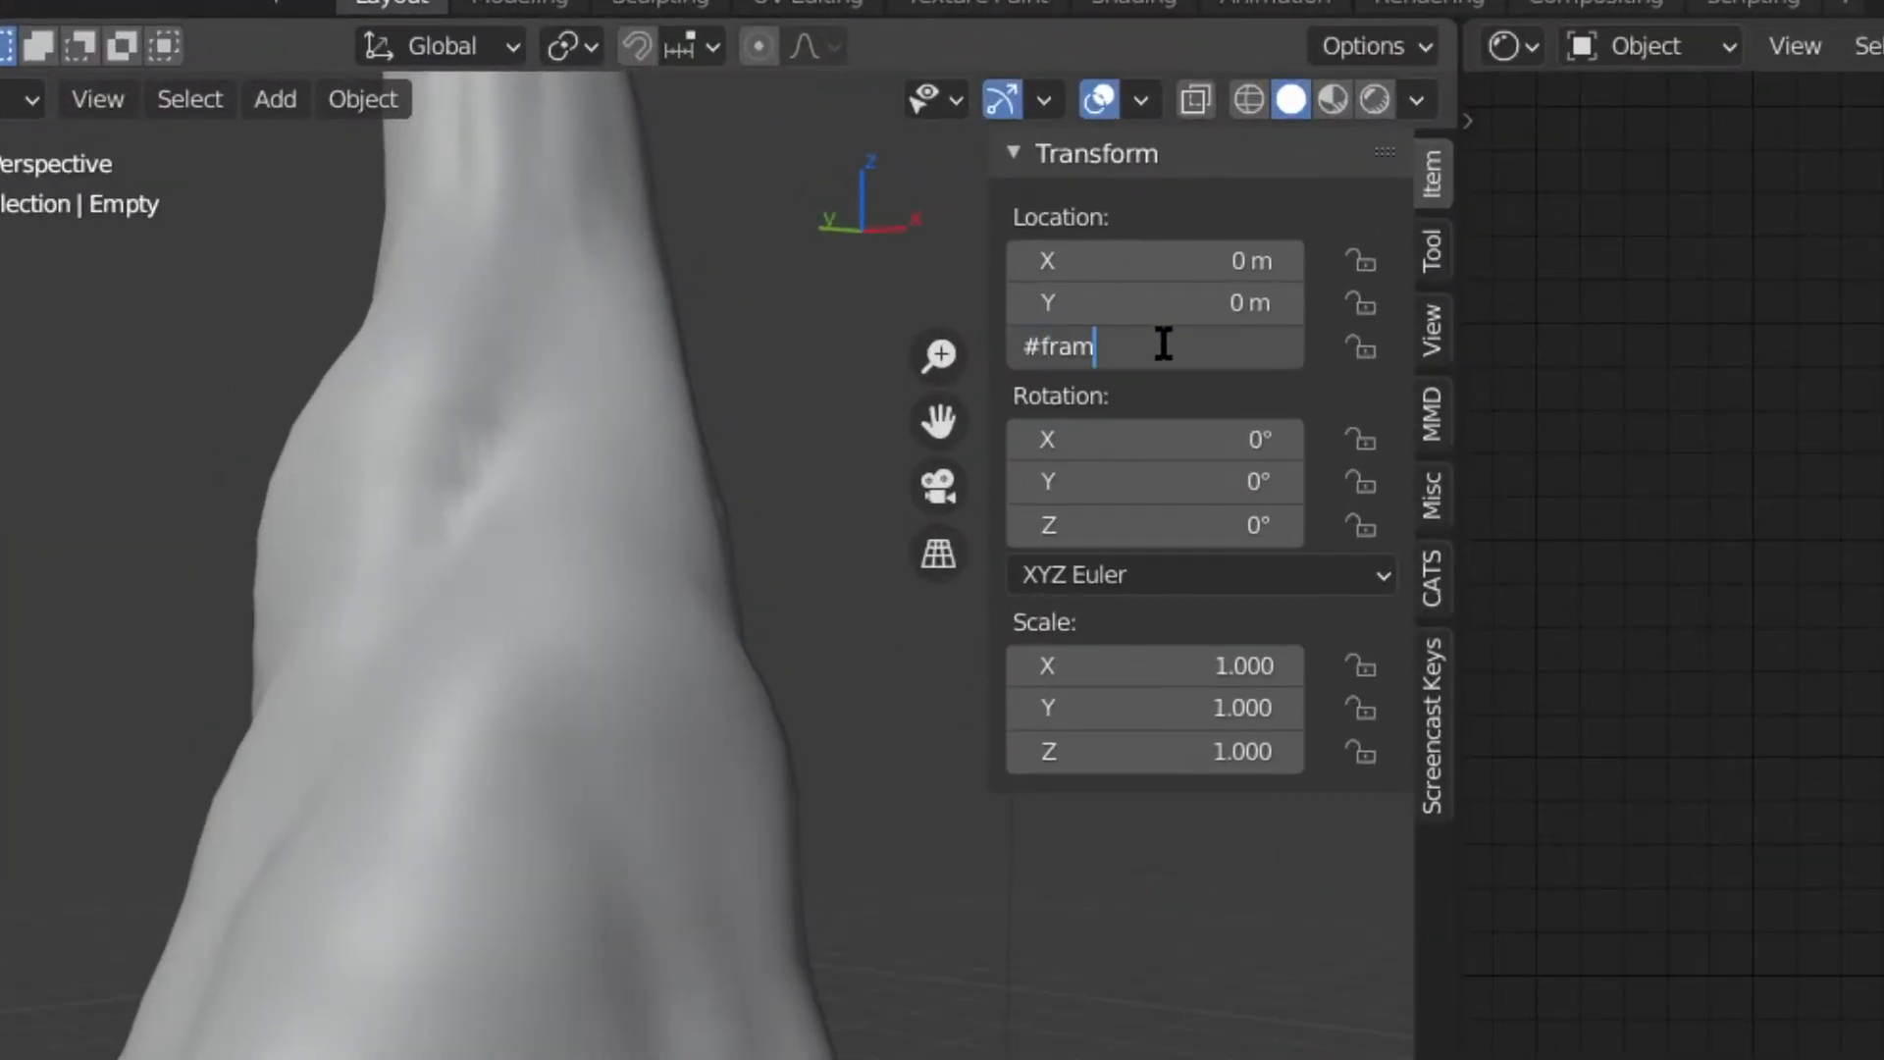
pyautogui.write('e/4')
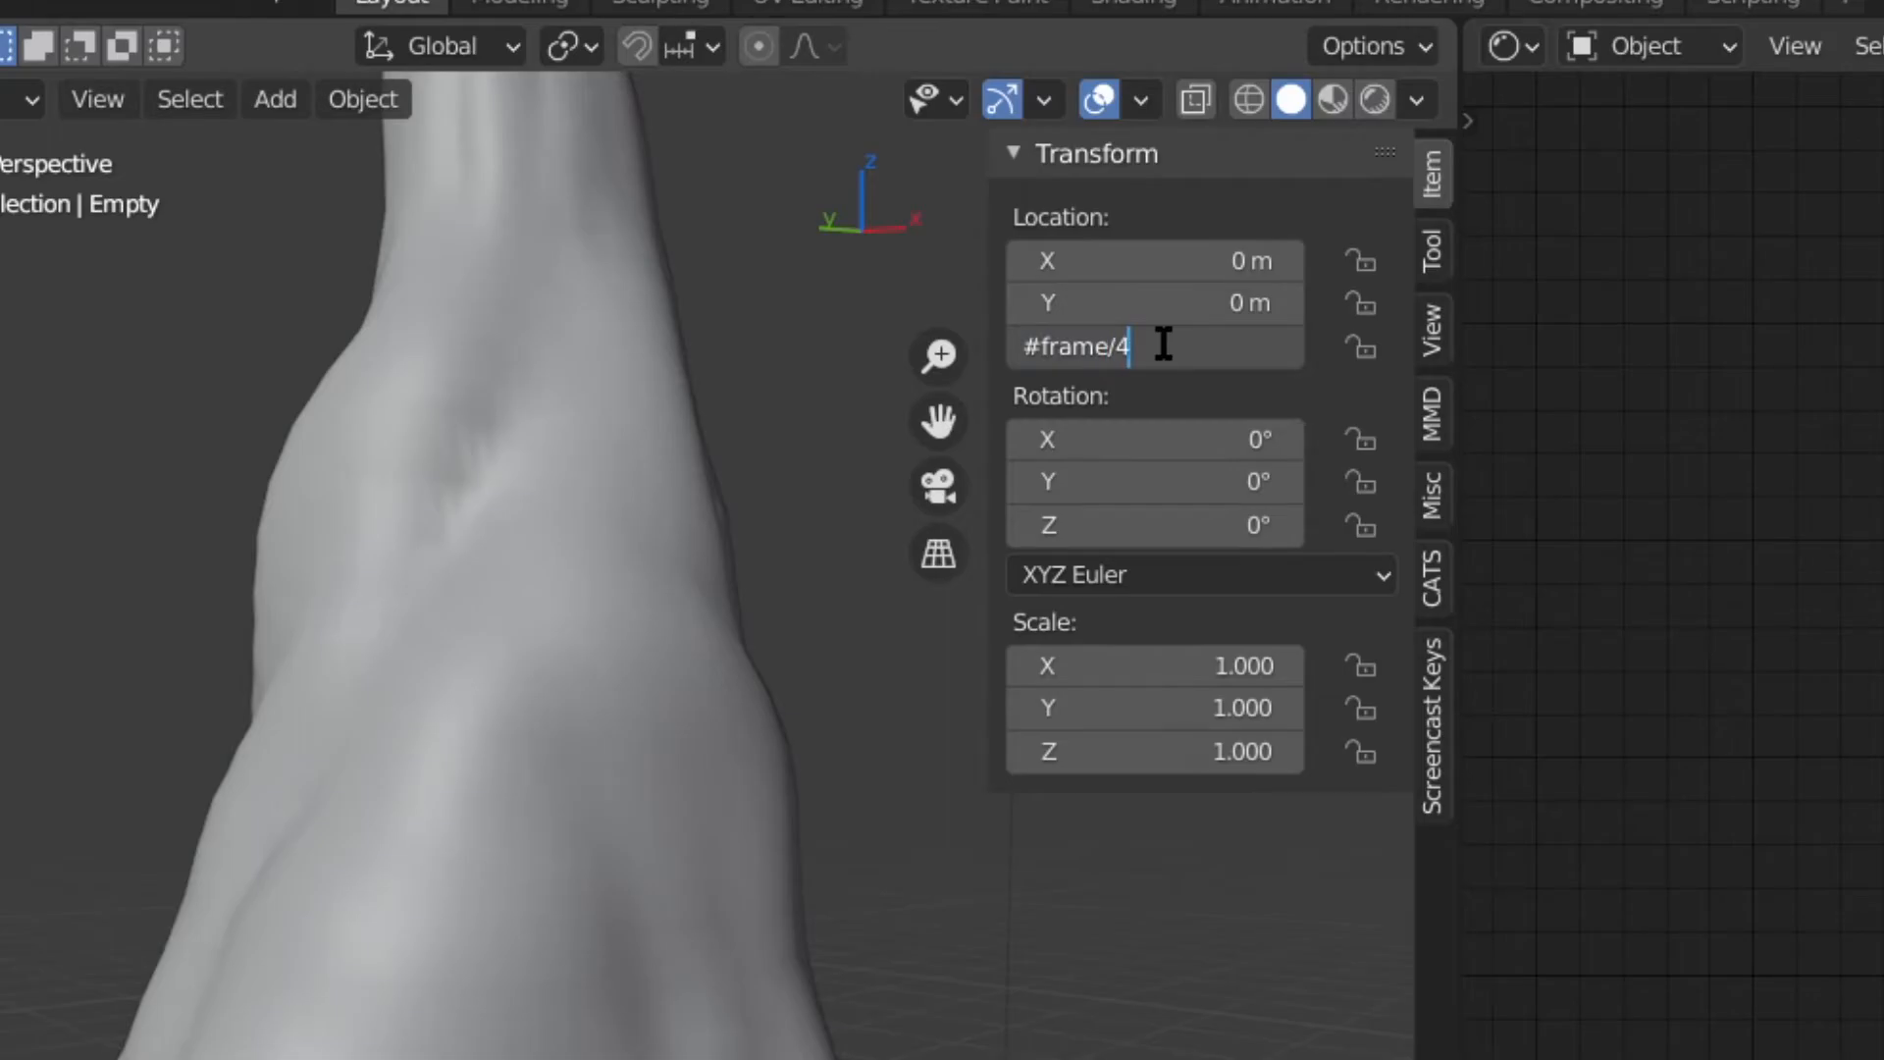
pyautogui.press('Return')
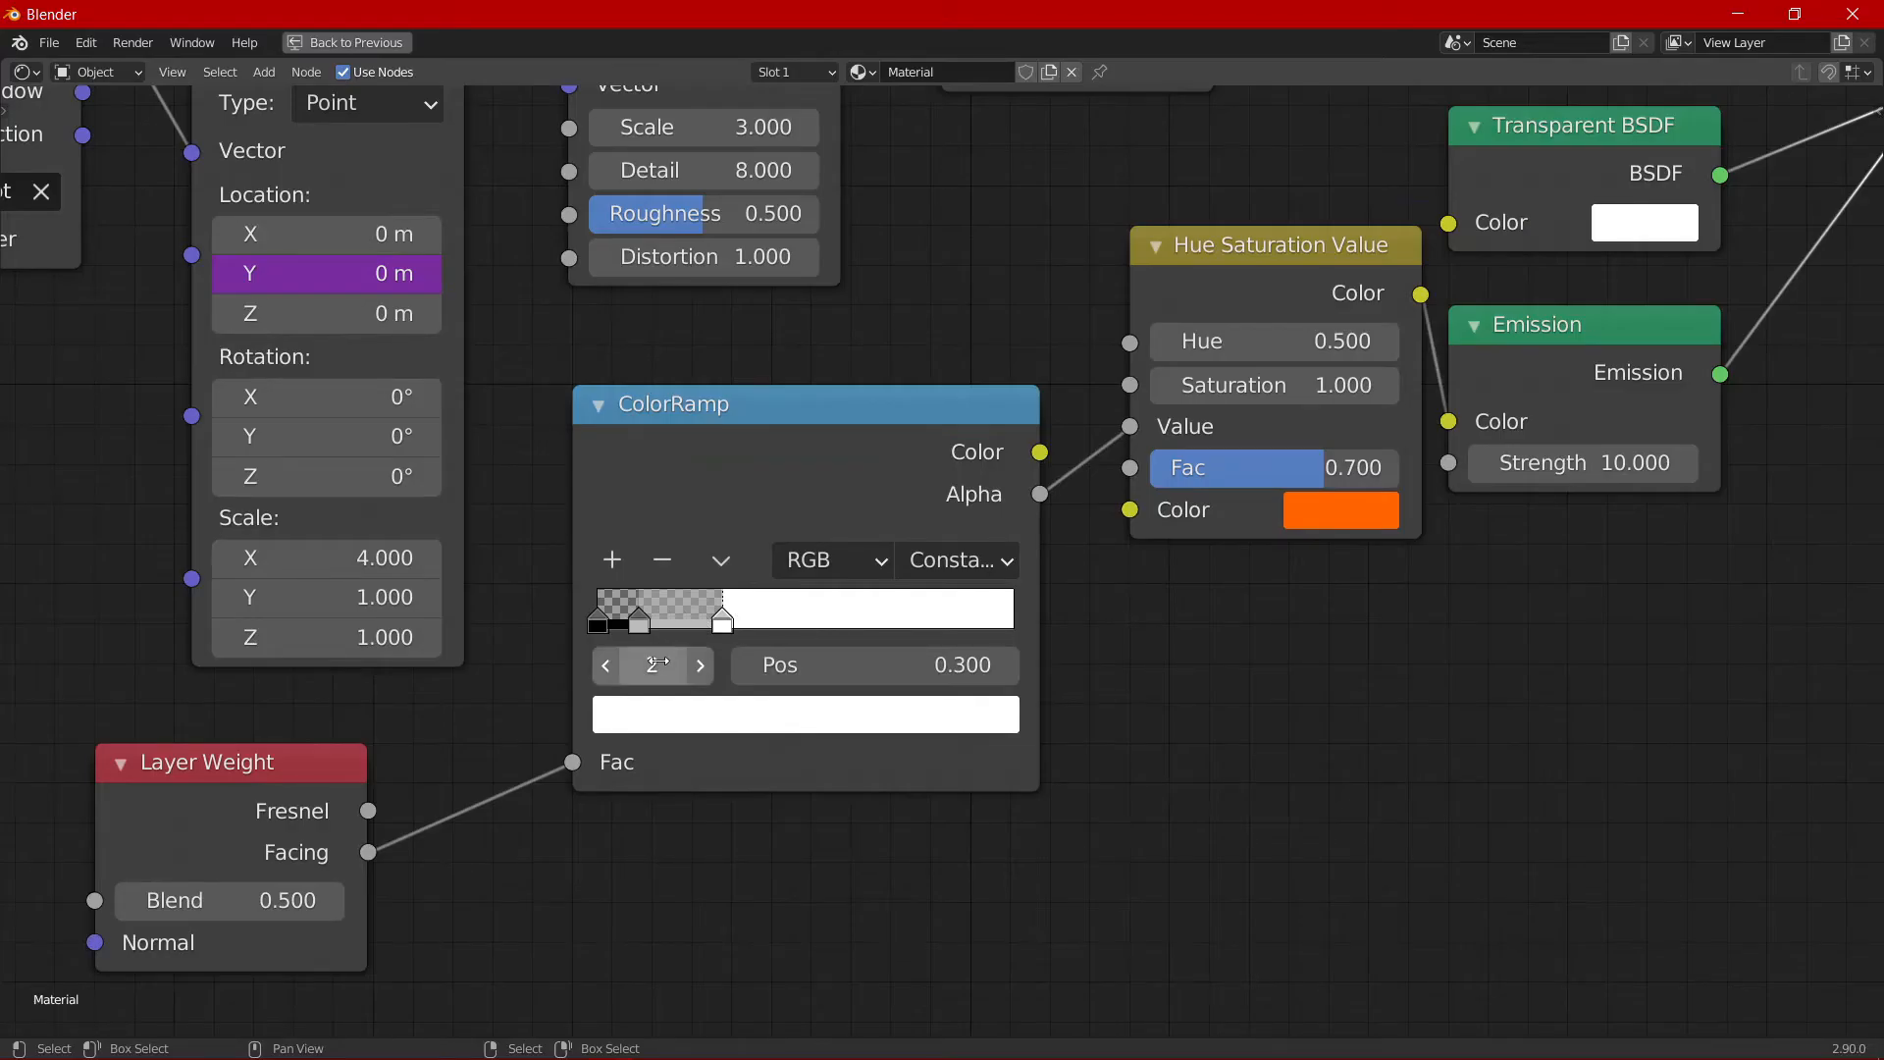
pyautogui.click(606, 665)
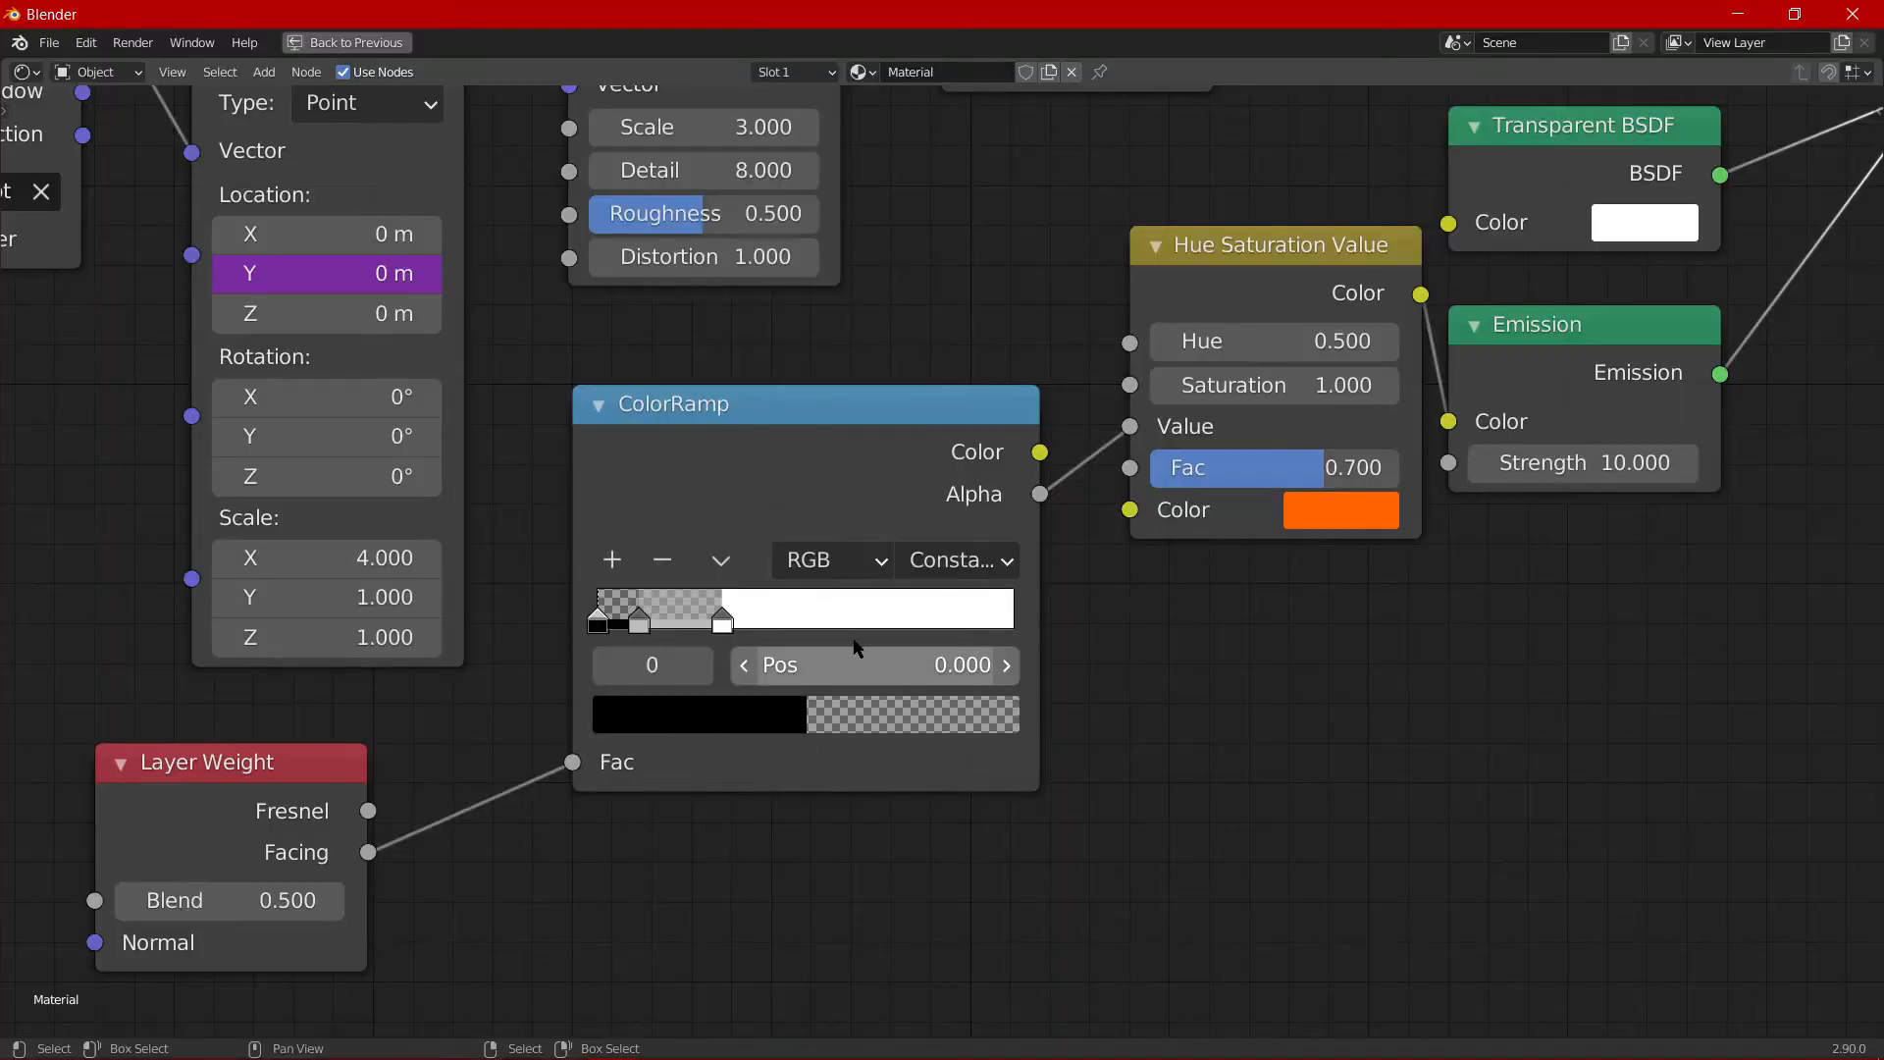
pyautogui.click(722, 618)
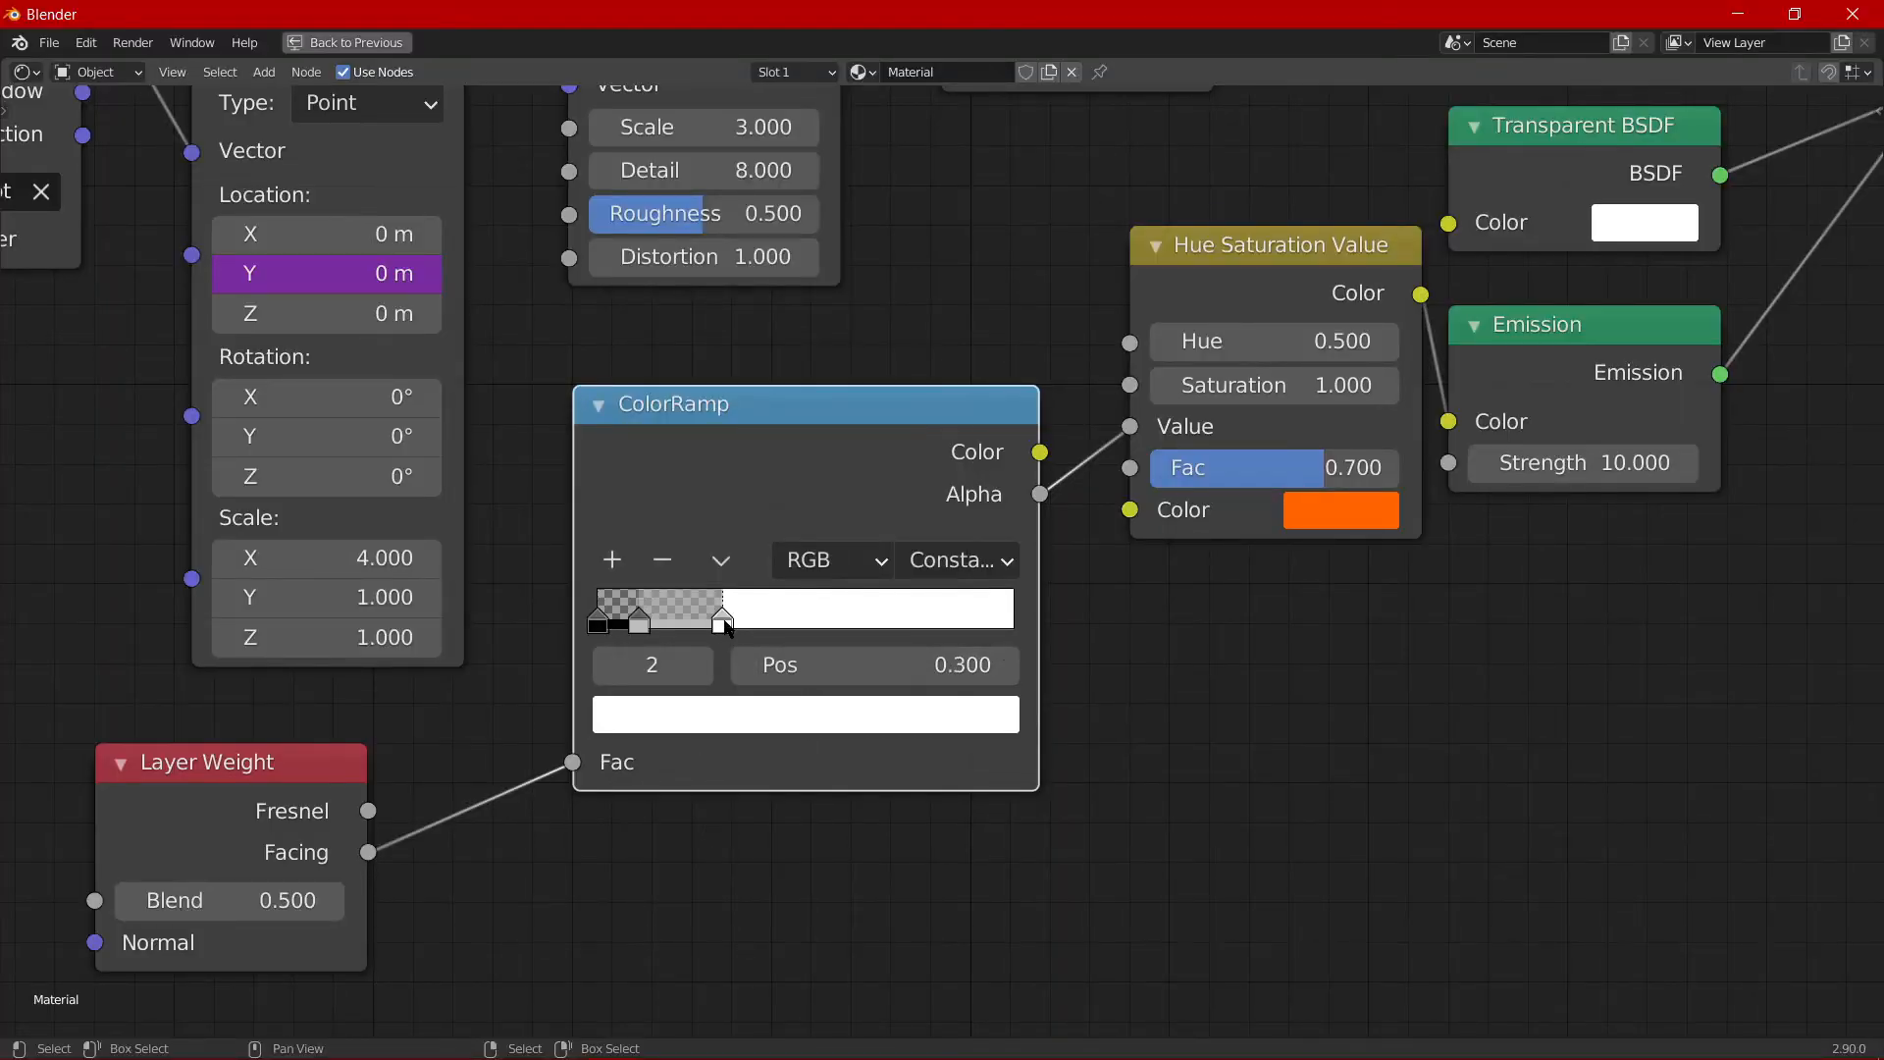